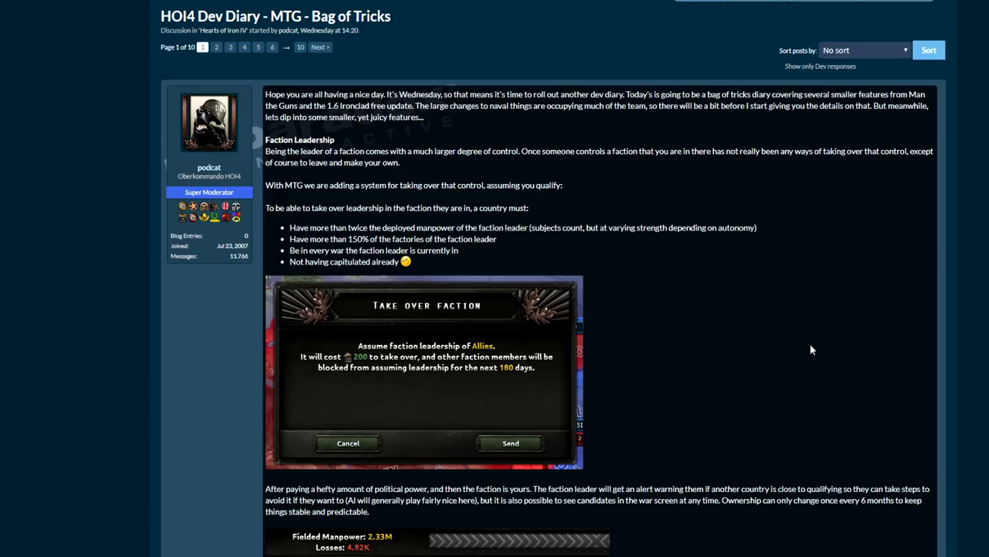
mouse_move(811, 338)
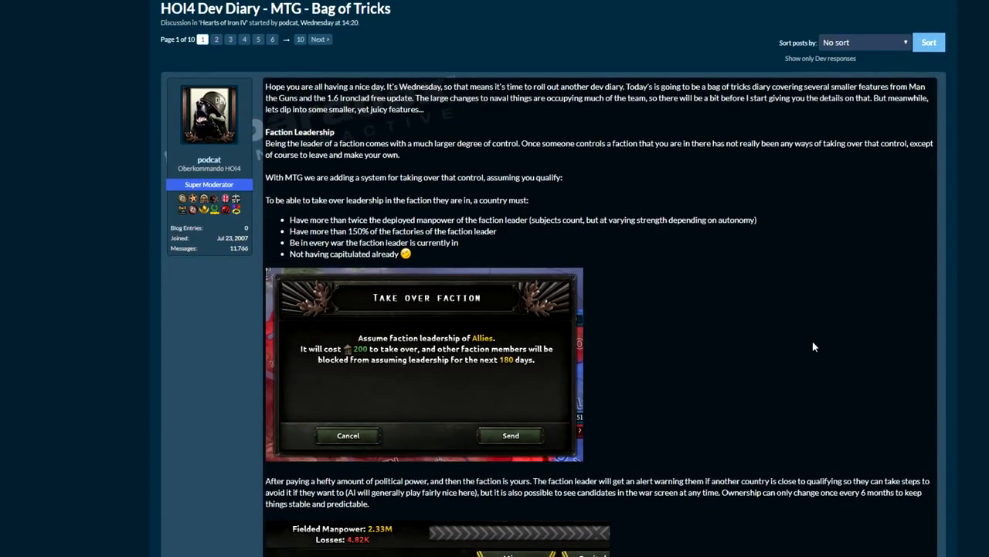
mouse_move(740, 337)
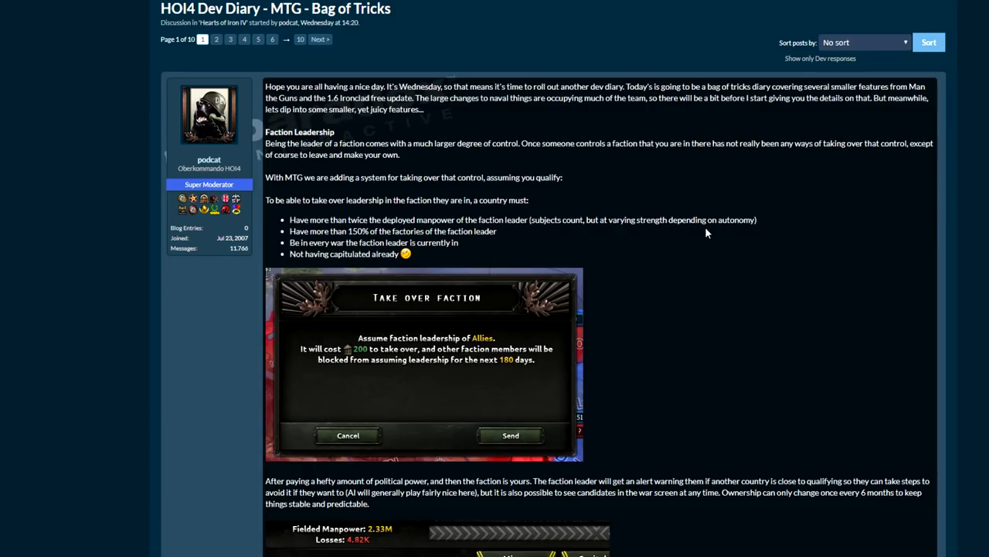
- Read into the Faction Leadership section and highlight a passage of its text
scroll("down", 3)
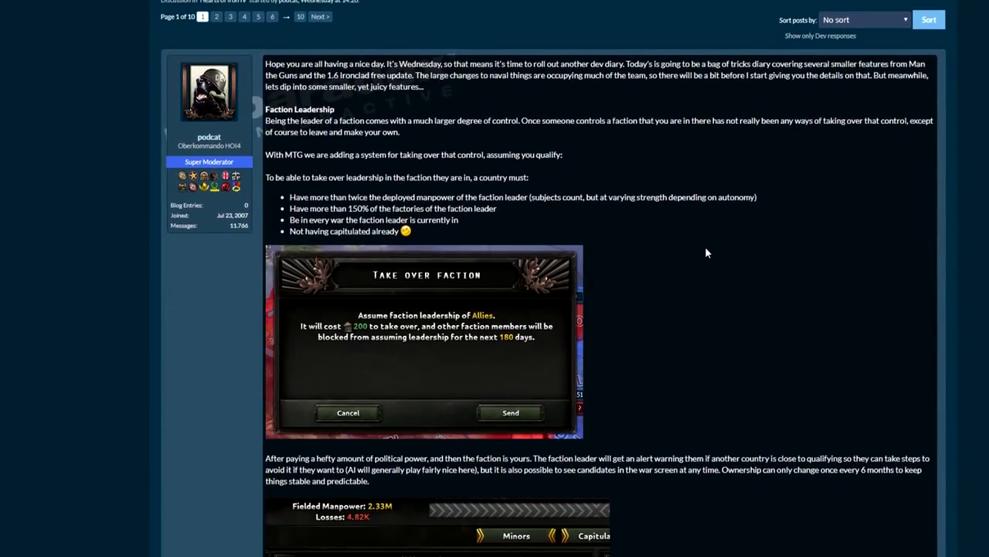
scroll("down", 3)
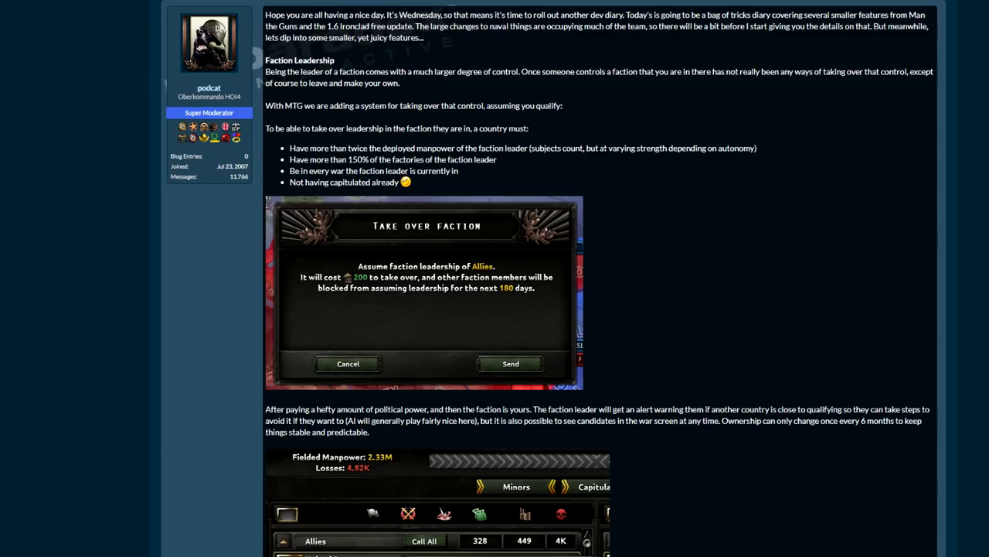
left_click_drag(290, 147, 432, 183)
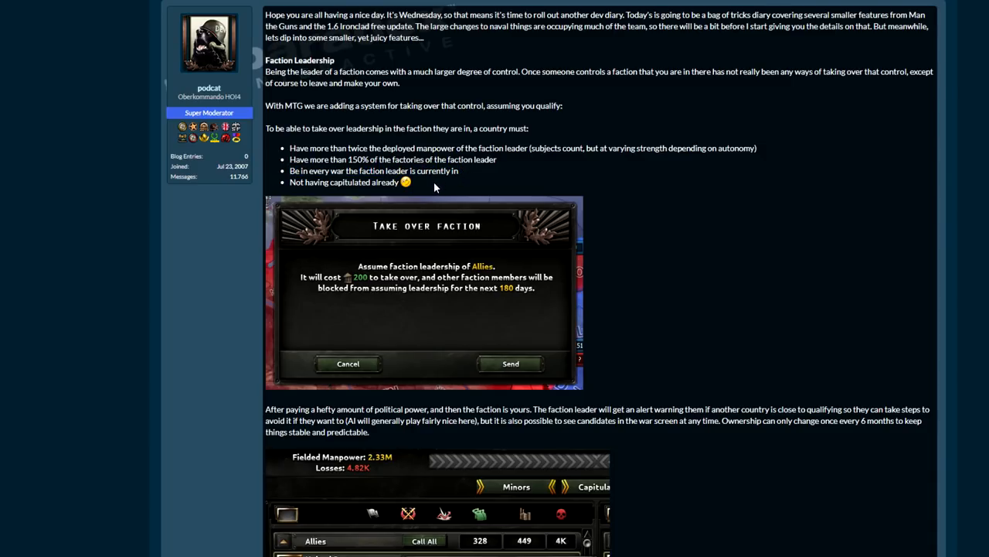
double_click(344, 181)
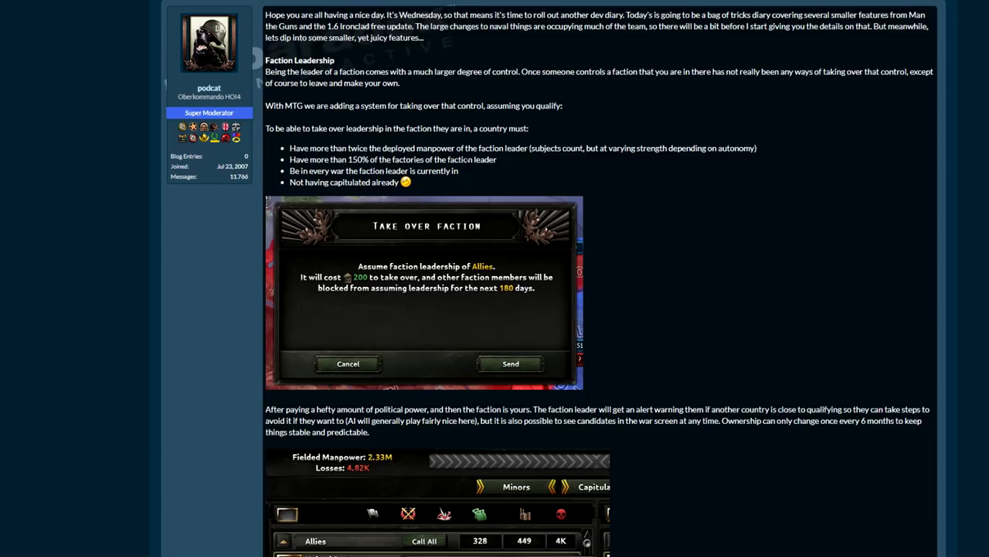
mouse_move(569, 193)
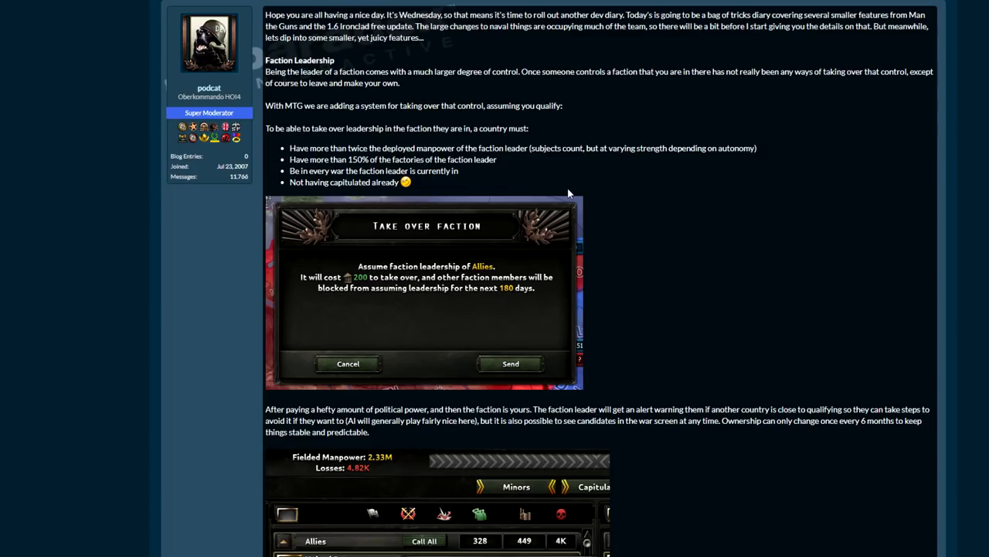
mouse_move(646, 217)
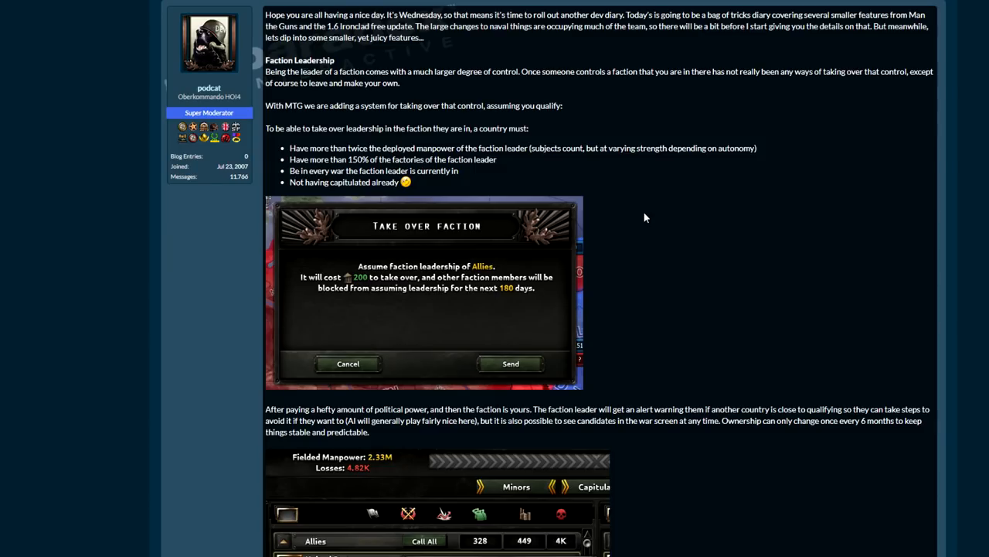
- Scroll down past the Take Over Faction image, briefly scrolling back up
scroll("down", 3)
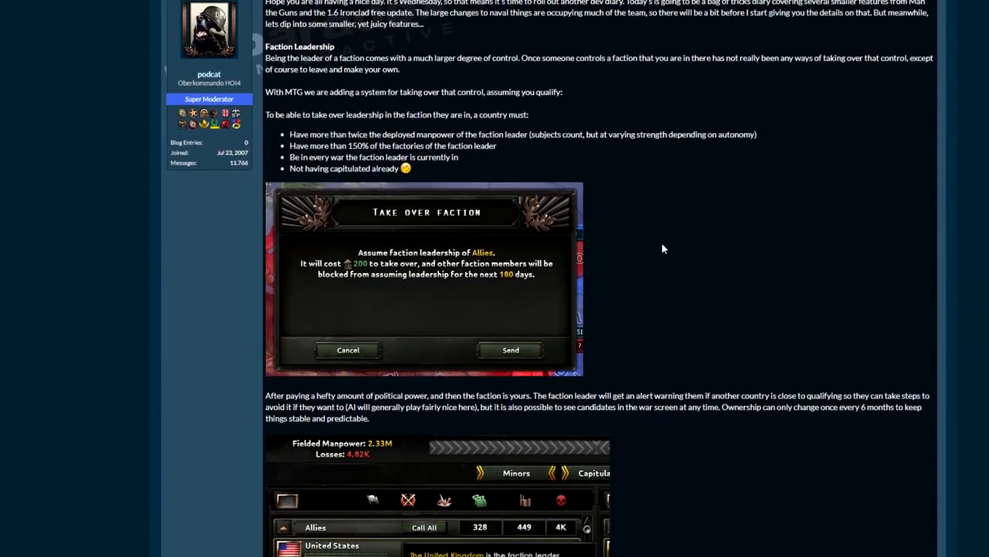
scroll("down", 3)
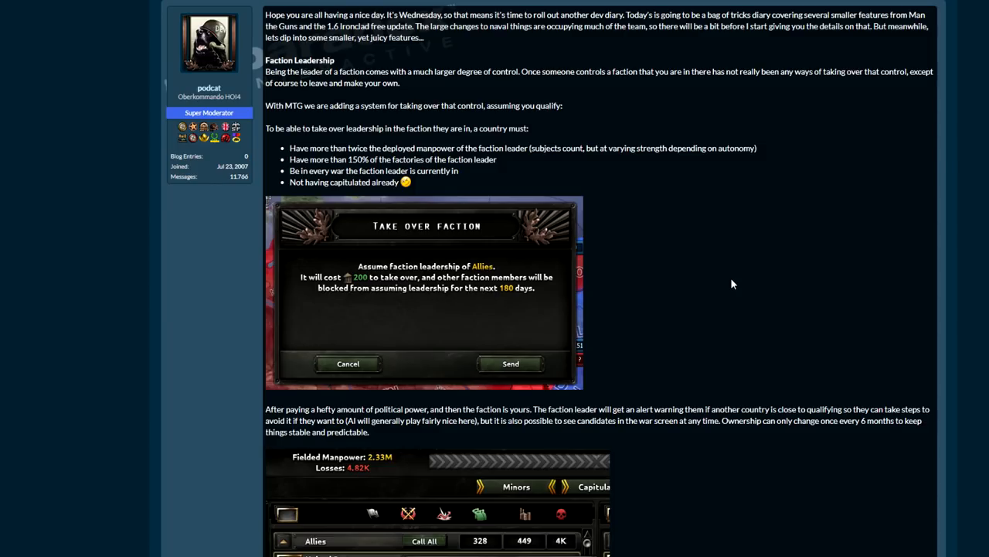
mouse_move(714, 275)
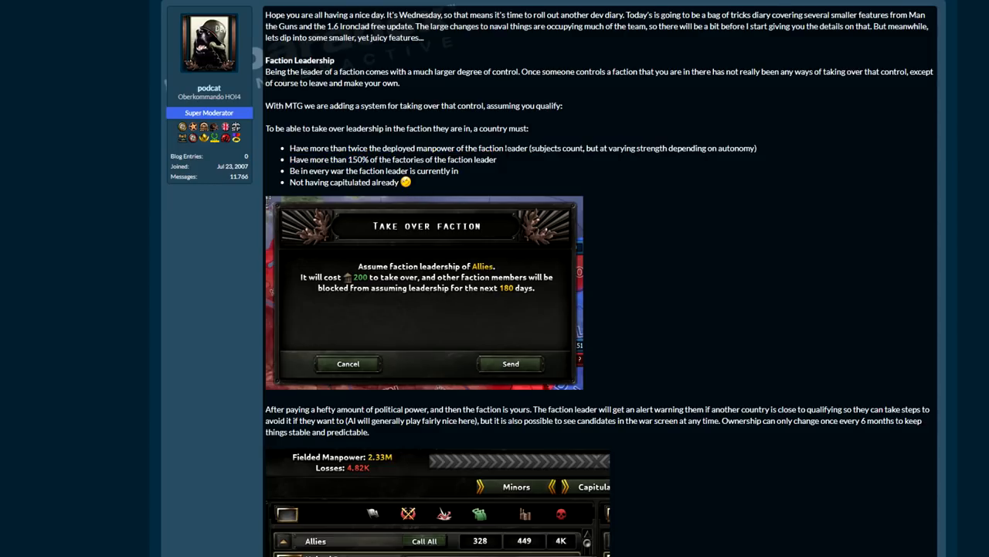
mouse_move(729, 254)
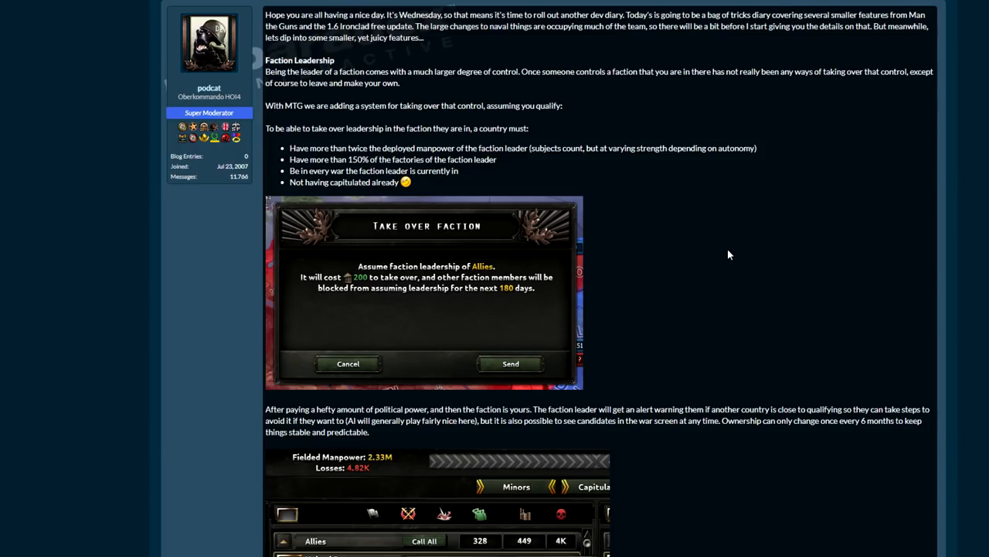
scroll("down", 3)
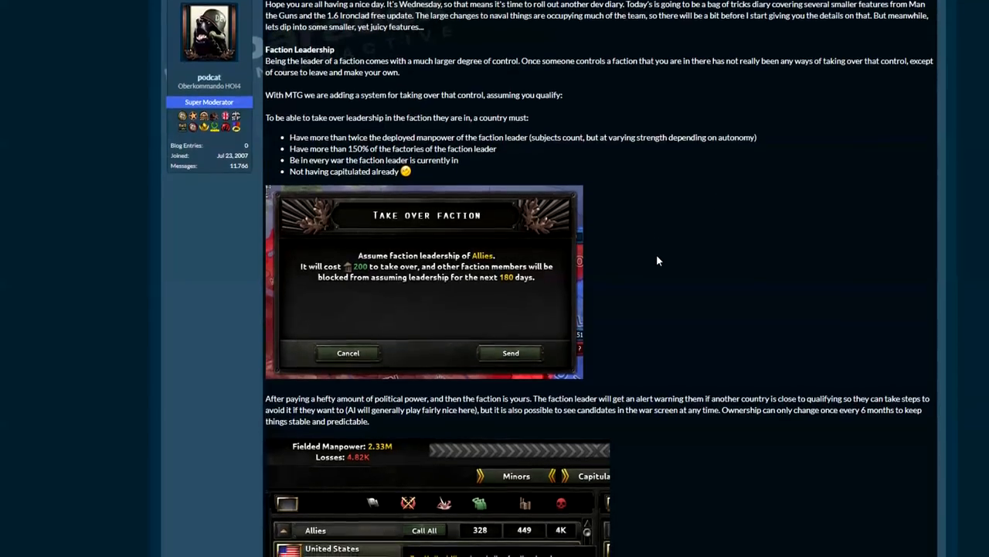
scroll("down", 3)
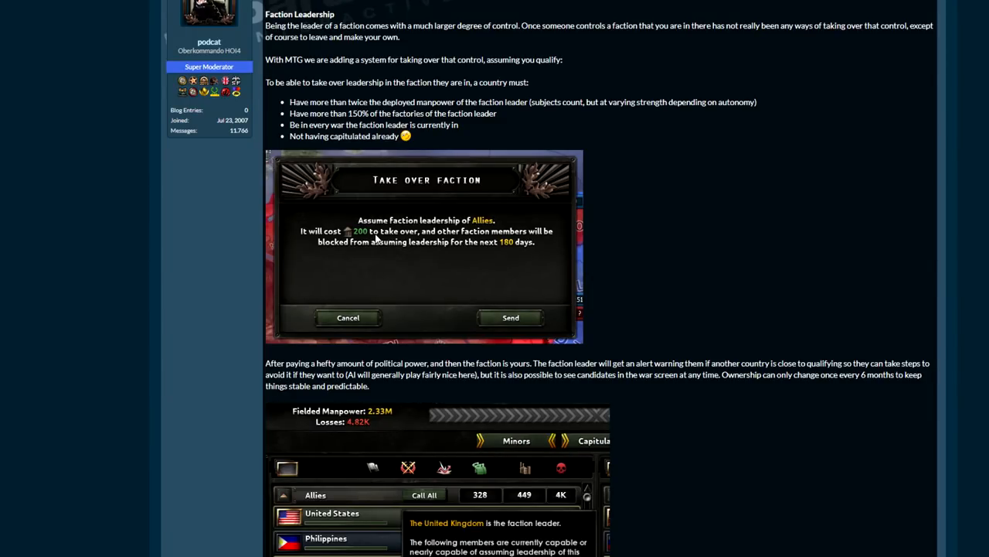
mouse_move(496, 242)
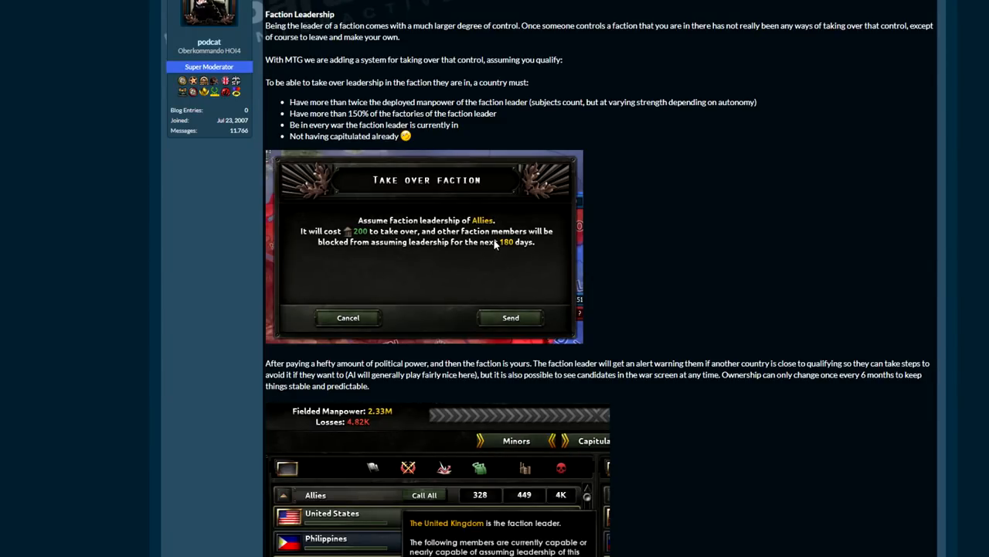
mouse_move(634, 277)
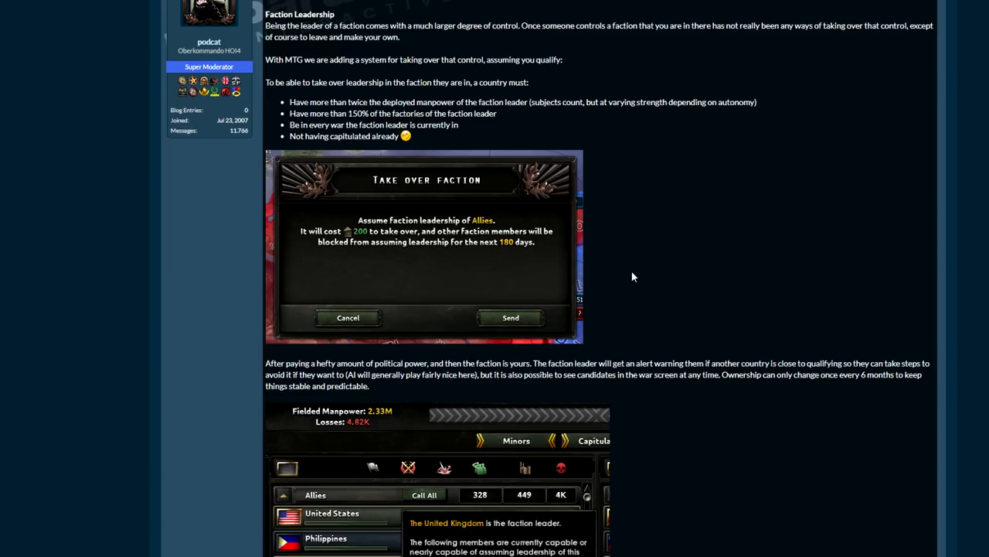
mouse_move(624, 265)
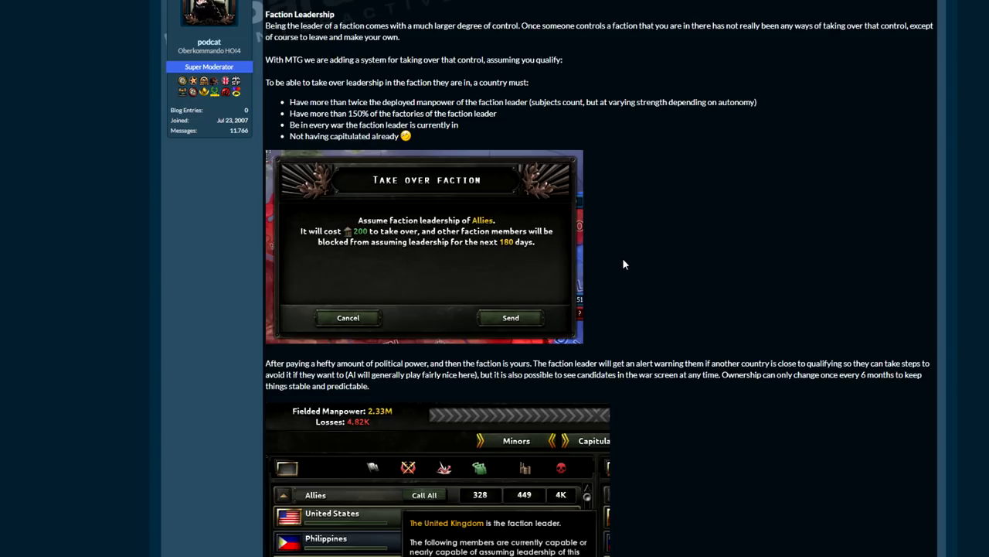
scroll("up", 3)
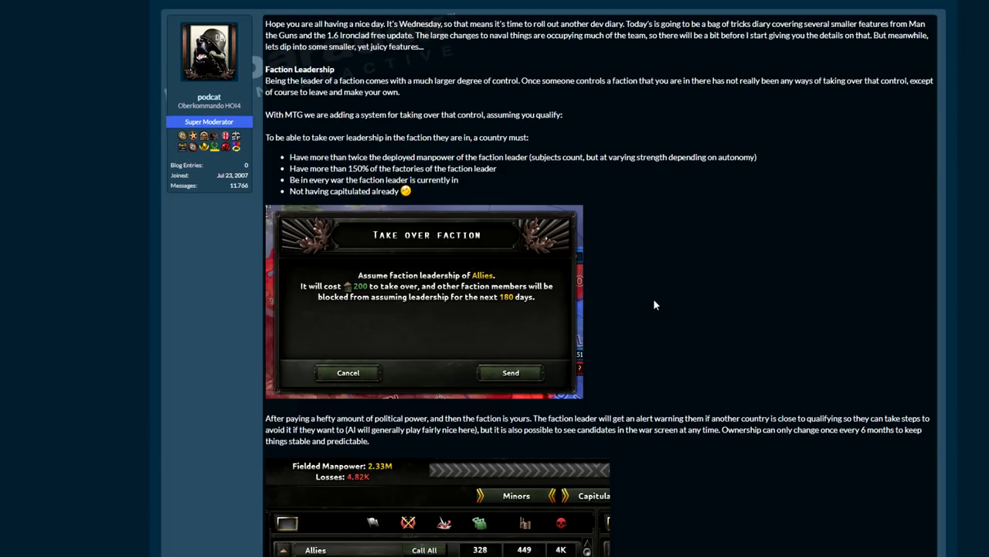
mouse_move(325, 130)
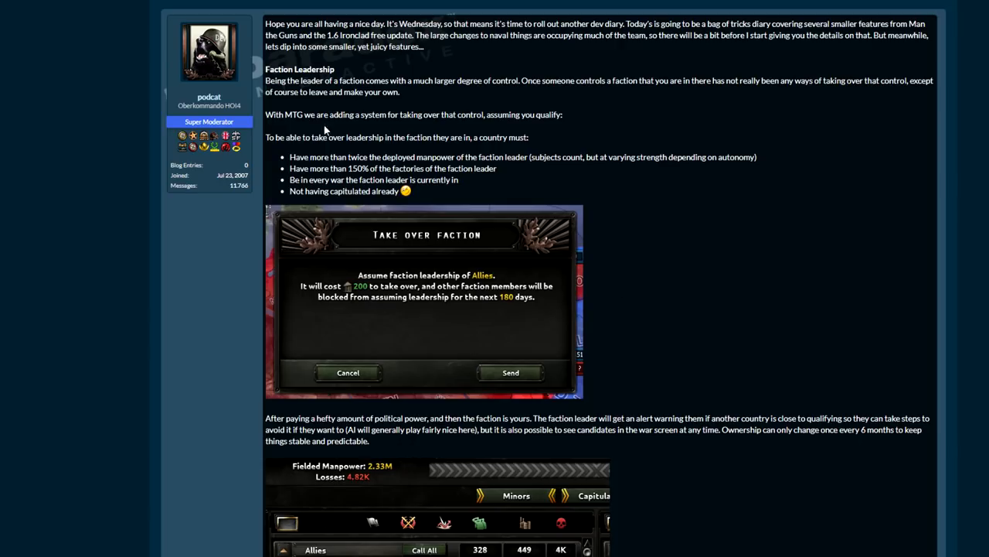
mouse_move(757, 294)
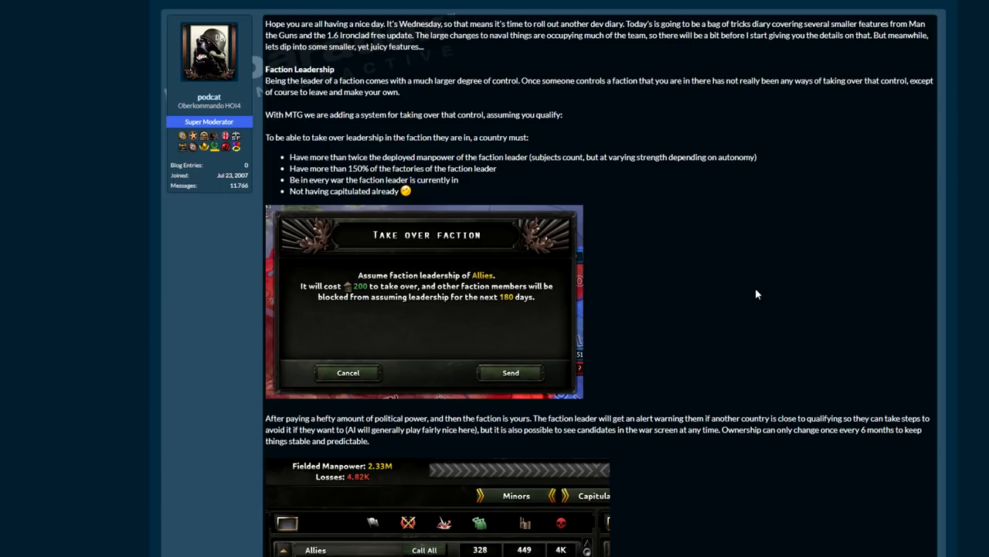
mouse_move(752, 278)
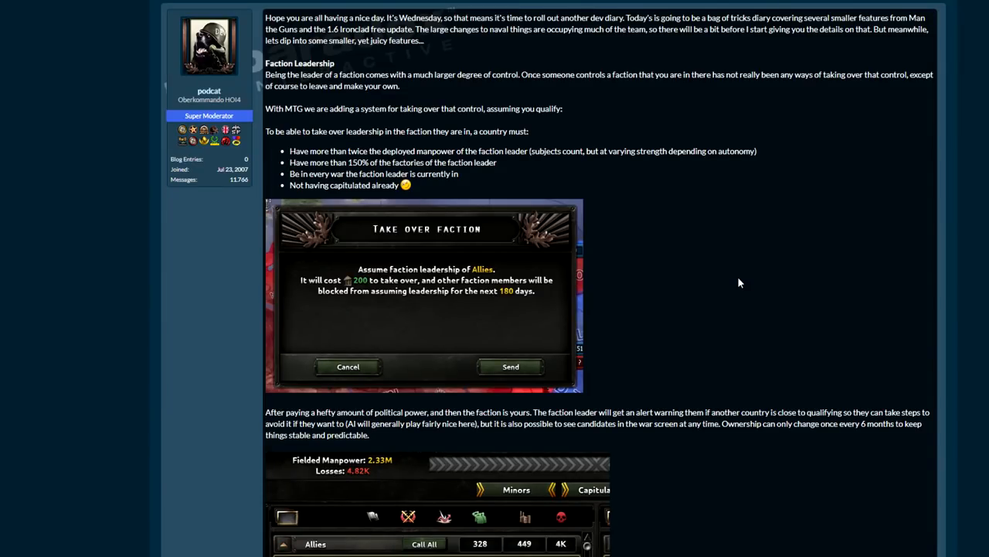
mouse_move(707, 335)
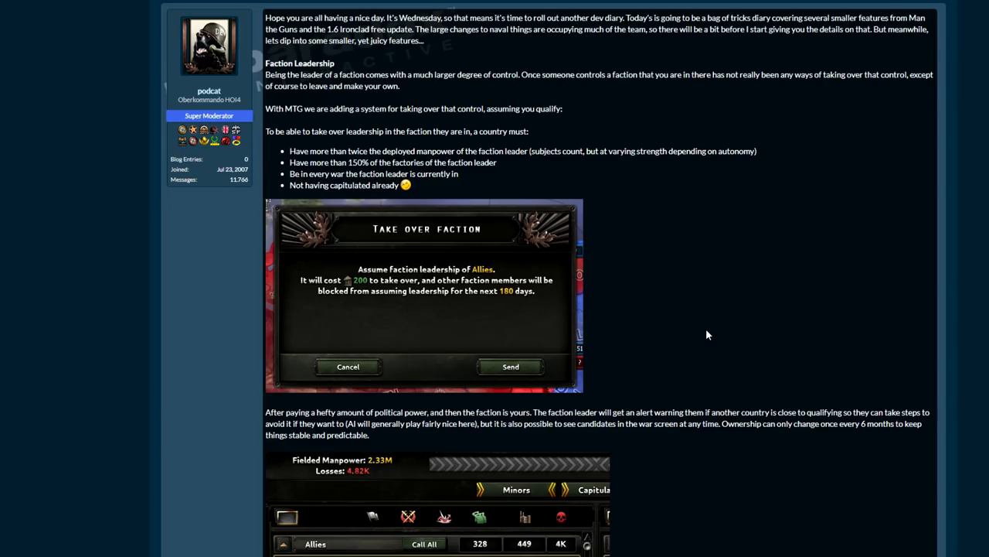
- Continue to the Allies leadership screenshot with France at 80% and the United States at 87%
scroll("down", 3)
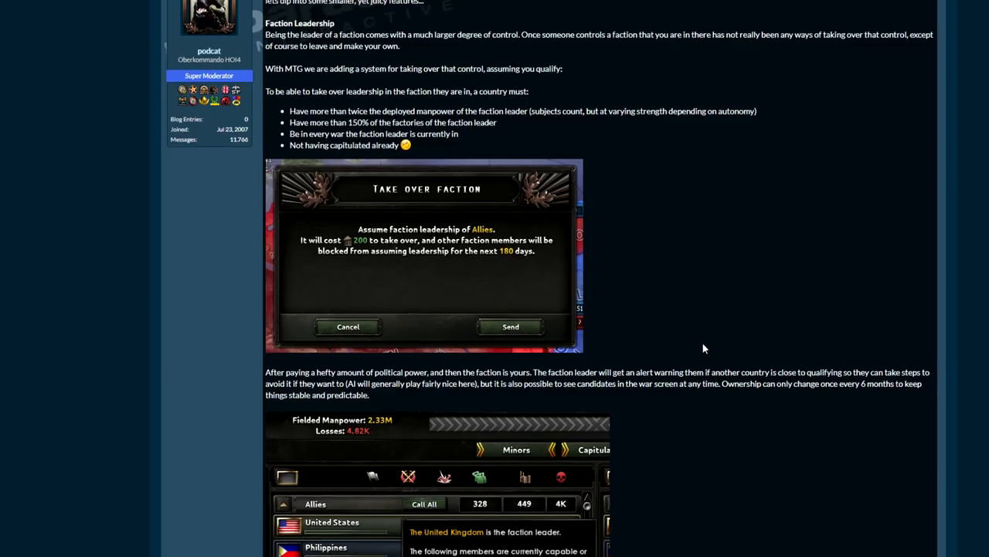
scroll("down", 3)
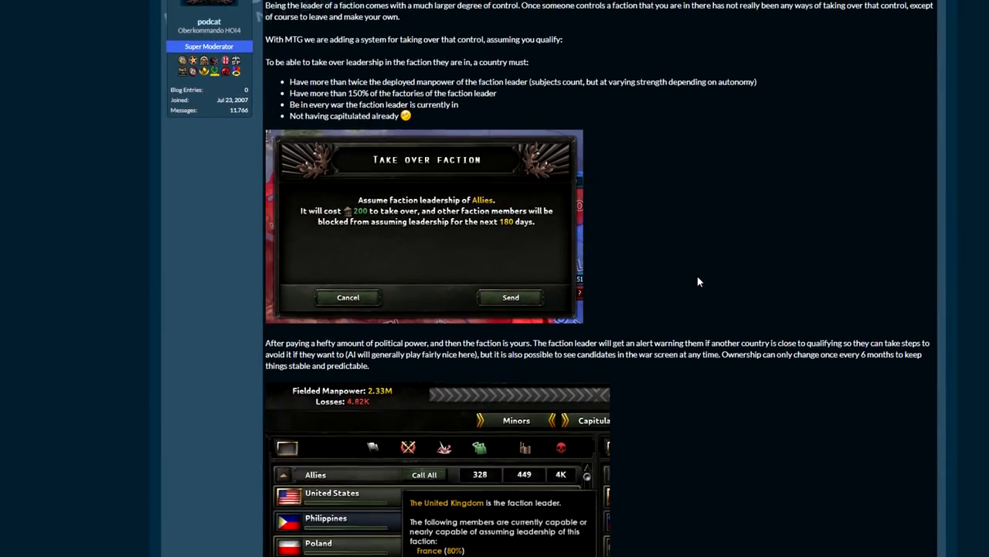
scroll("down", 3)
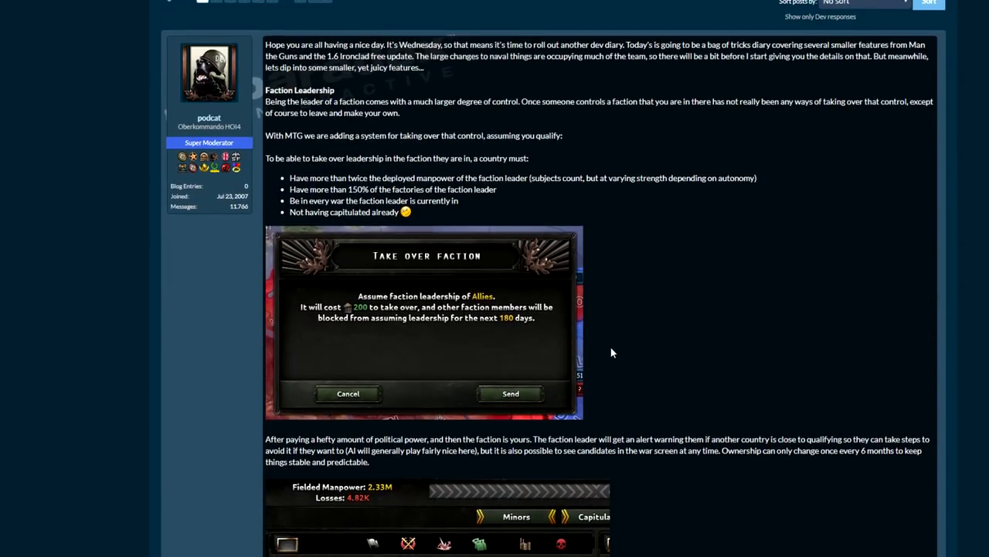
scroll("down", 3)
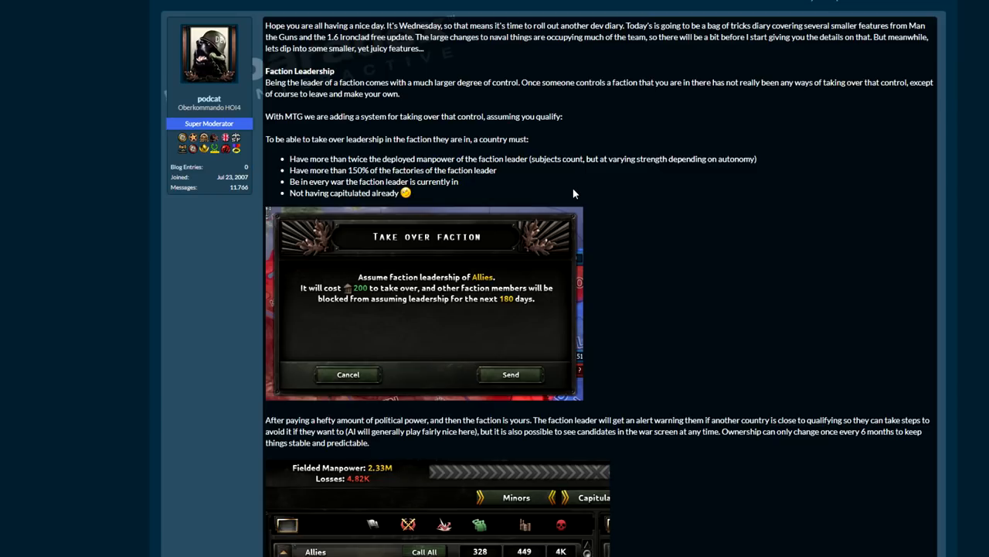
scroll("down", 3)
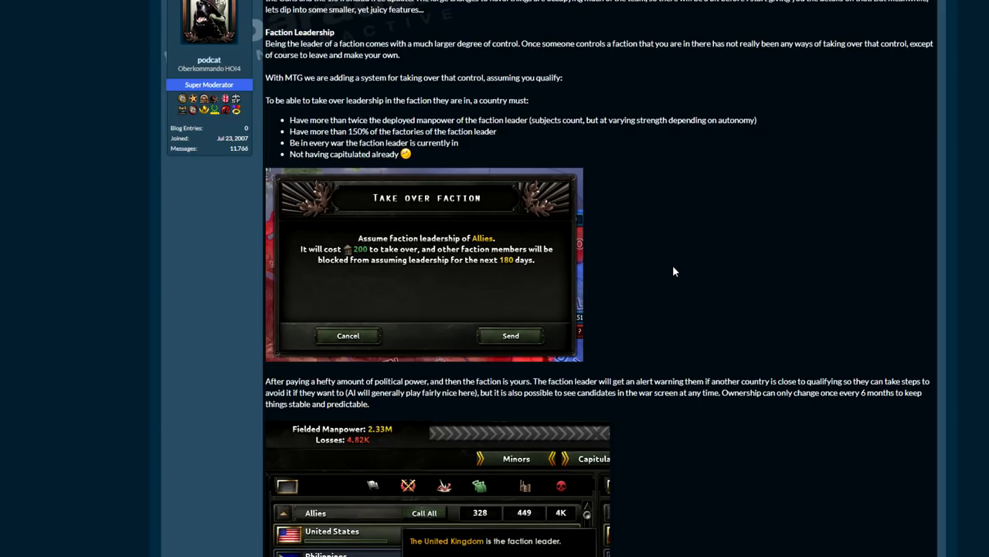
scroll("down", 3)
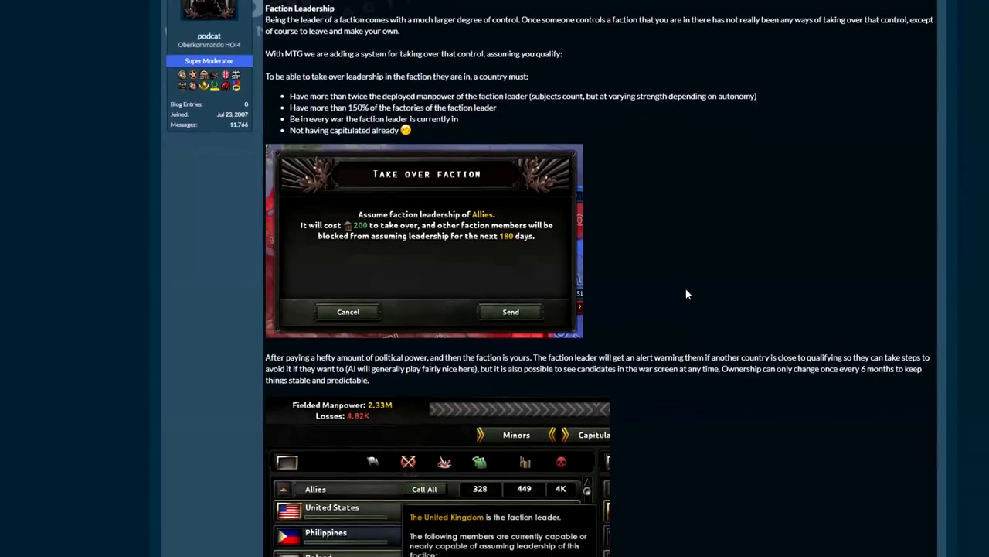
scroll("down", 3)
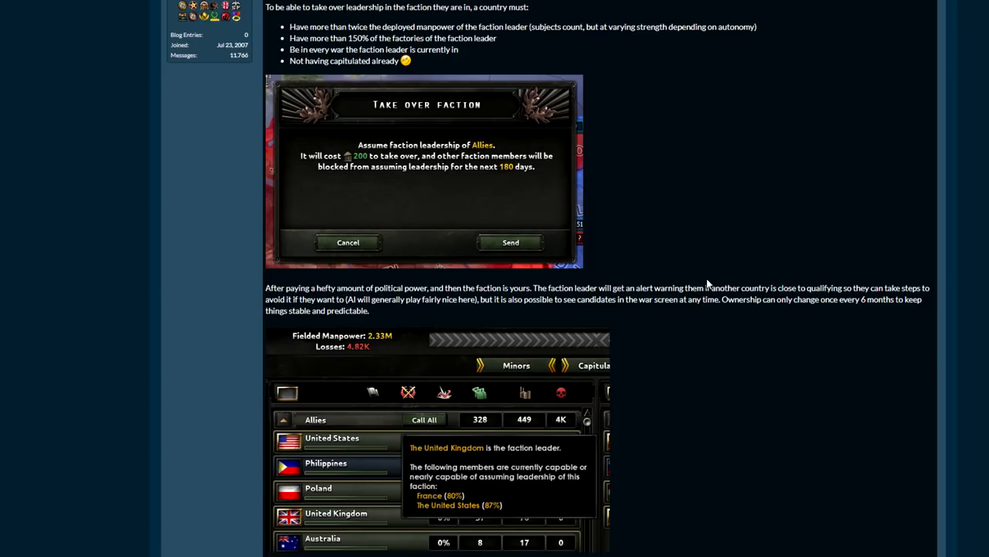
- Read through Cancelable Focuses, past the cancel-focus and Great Purge screenshots
scroll("down", 3)
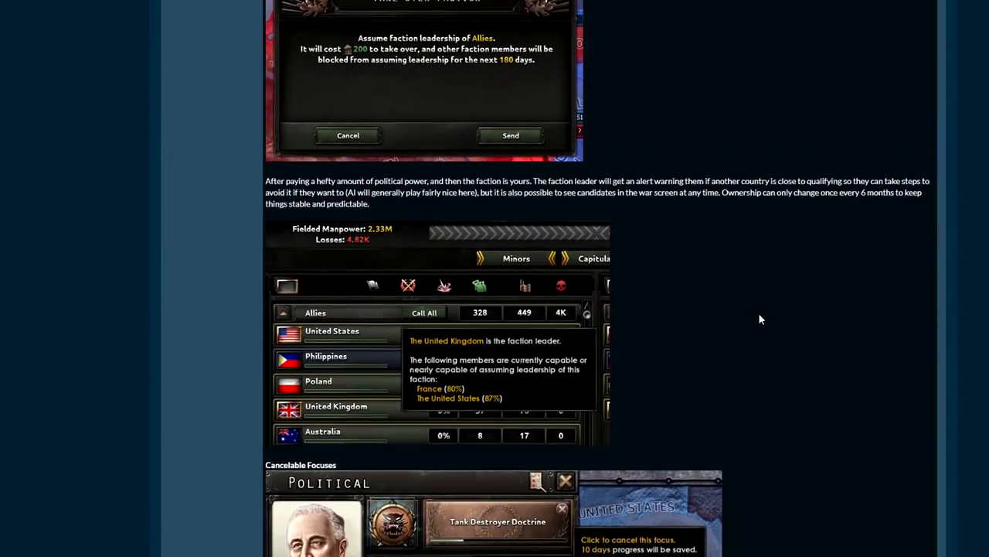
scroll("down", 3)
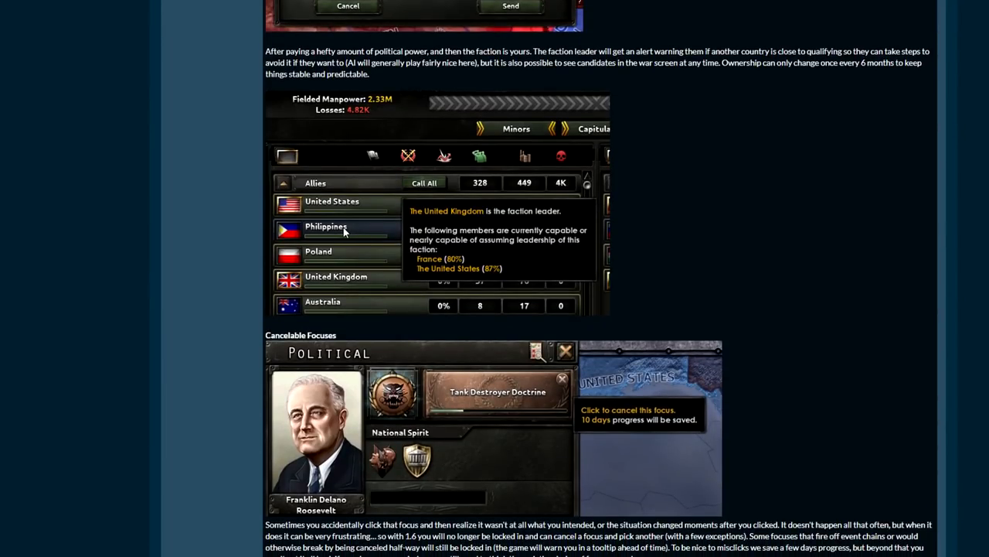
mouse_move(450, 278)
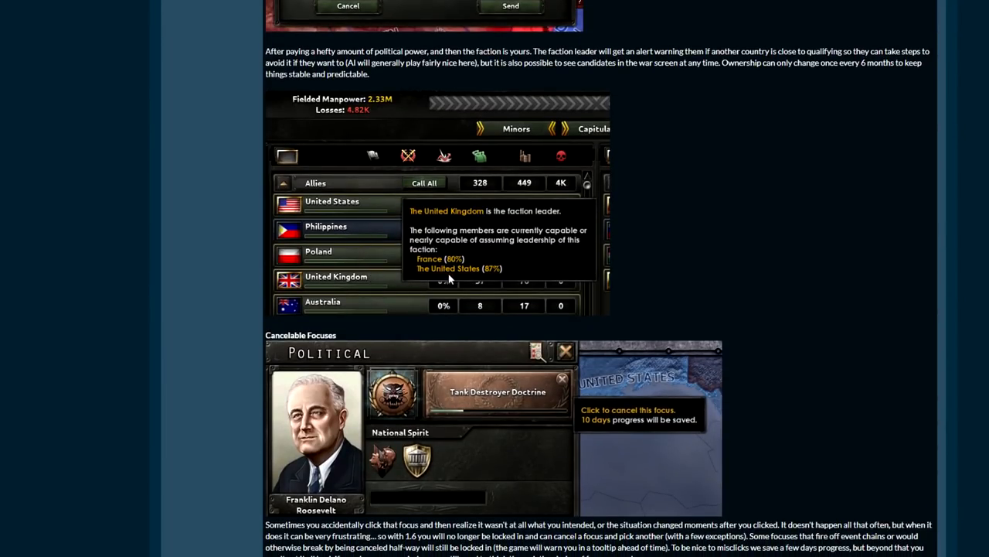
mouse_move(463, 274)
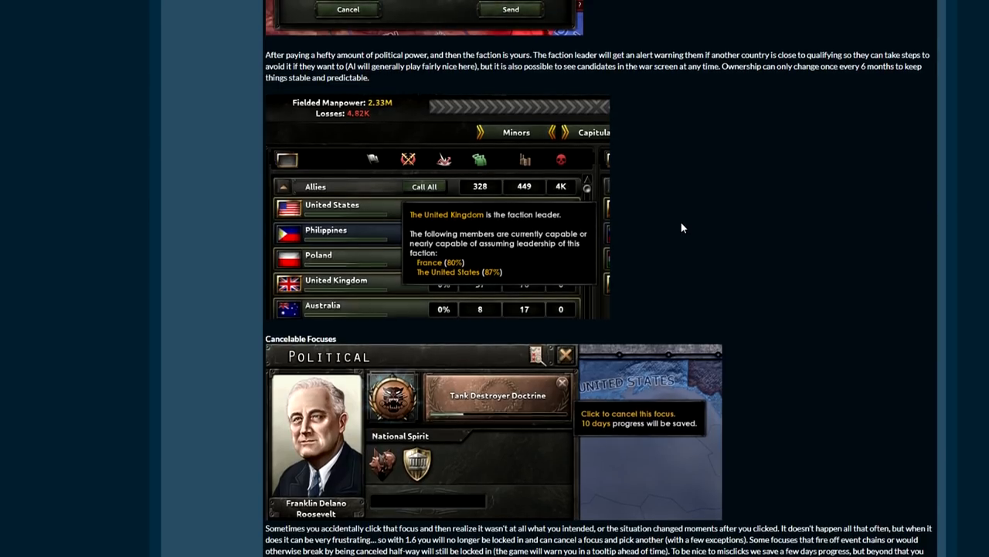
scroll("down", 3)
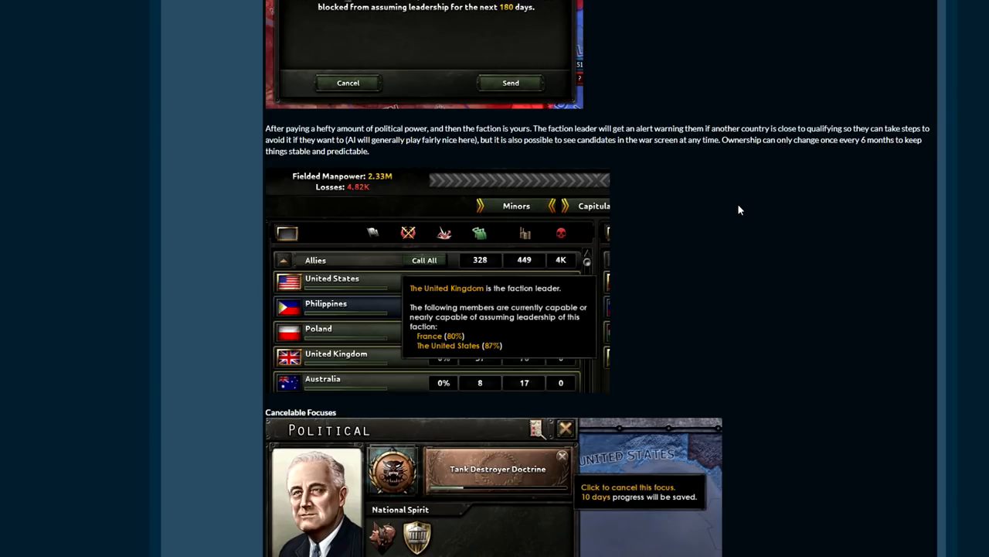
scroll("down", 3)
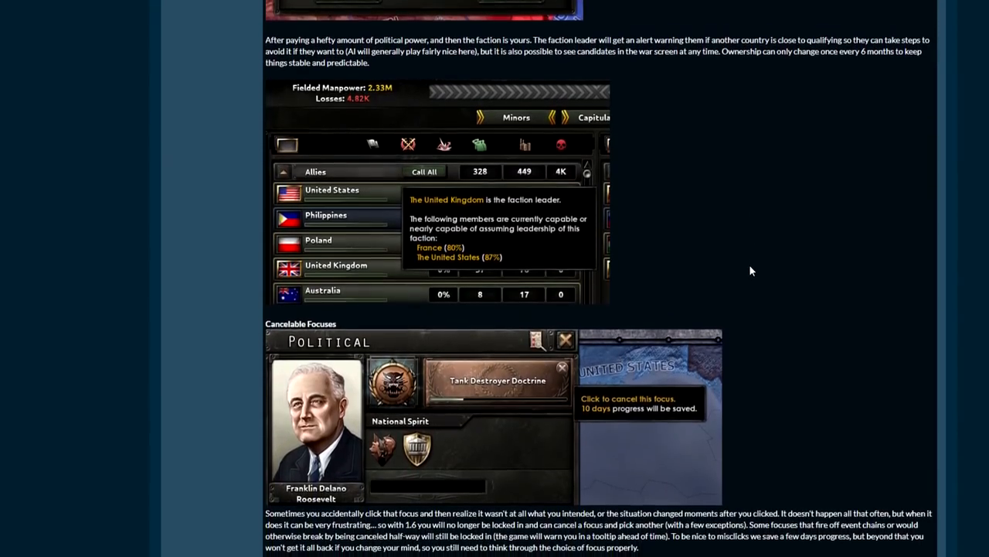
scroll("down", 3)
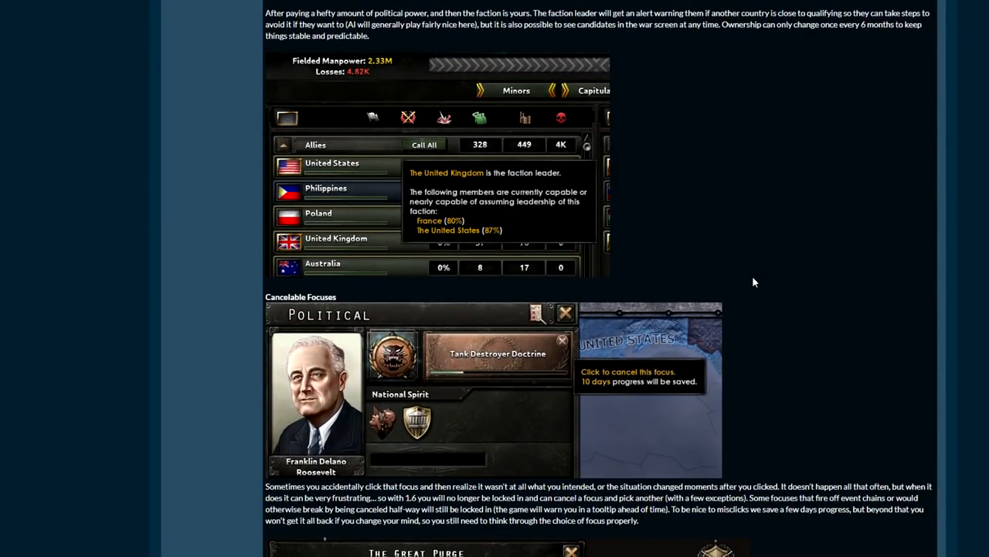
scroll("down", 3)
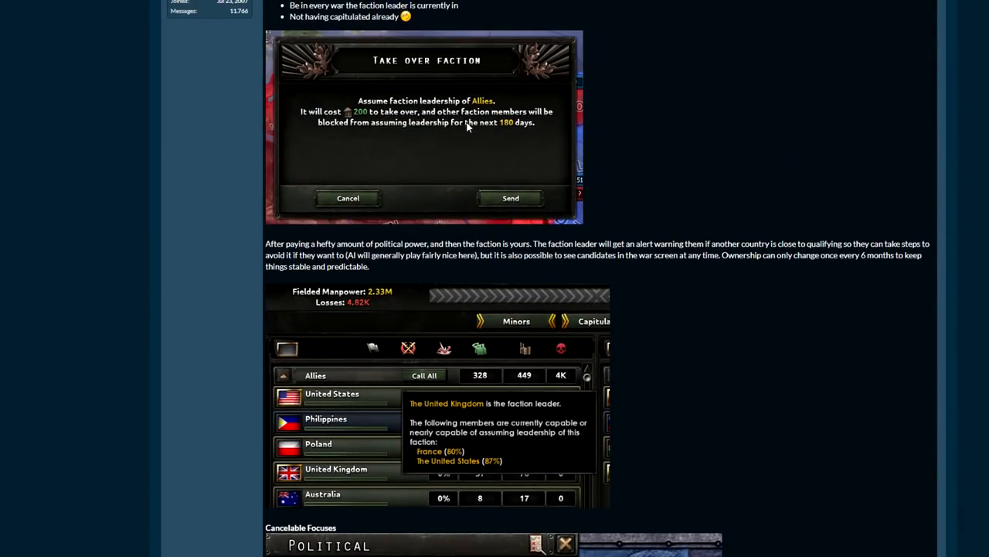
scroll("down", 3)
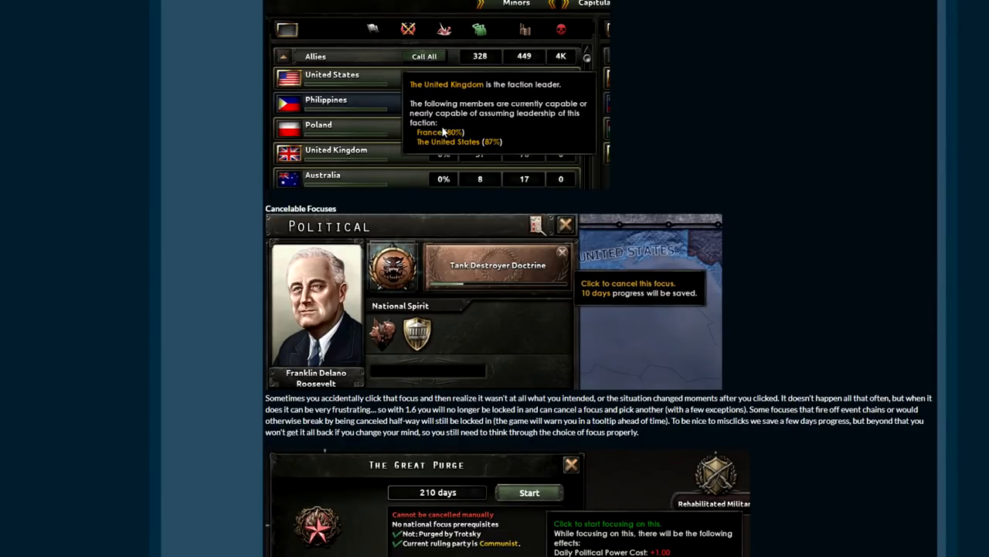
mouse_move(446, 151)
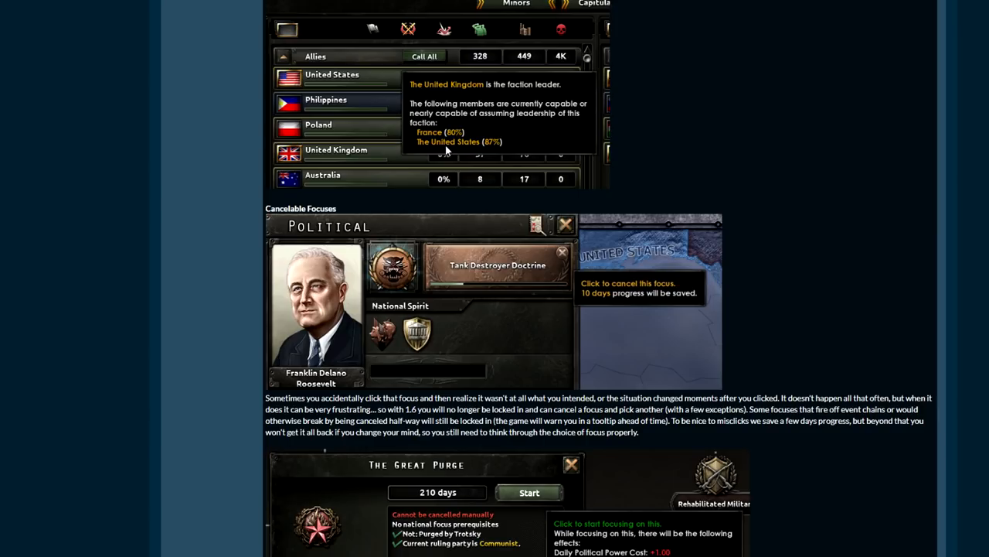
mouse_move(718, 154)
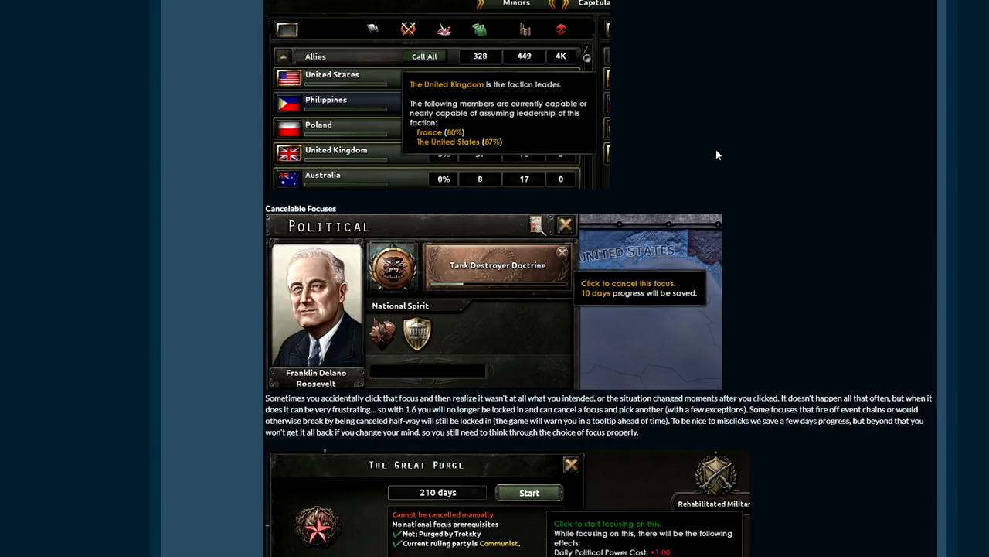
scroll("down", 3)
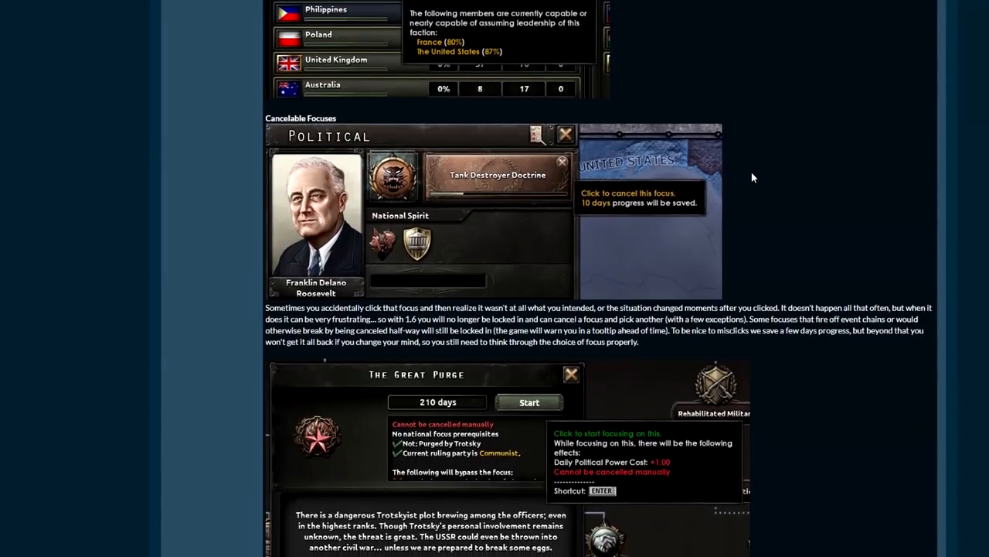
scroll("down", 3)
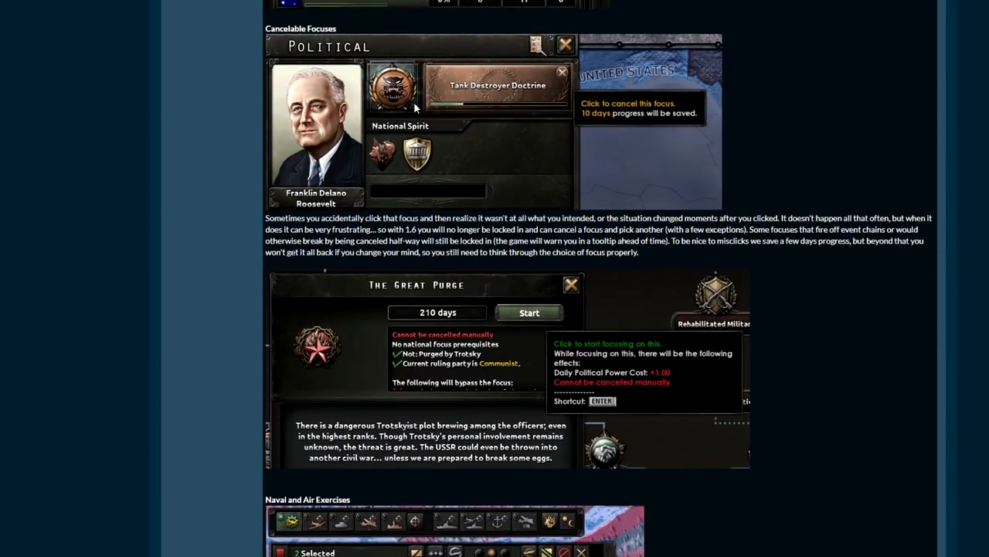
mouse_move(641, 152)
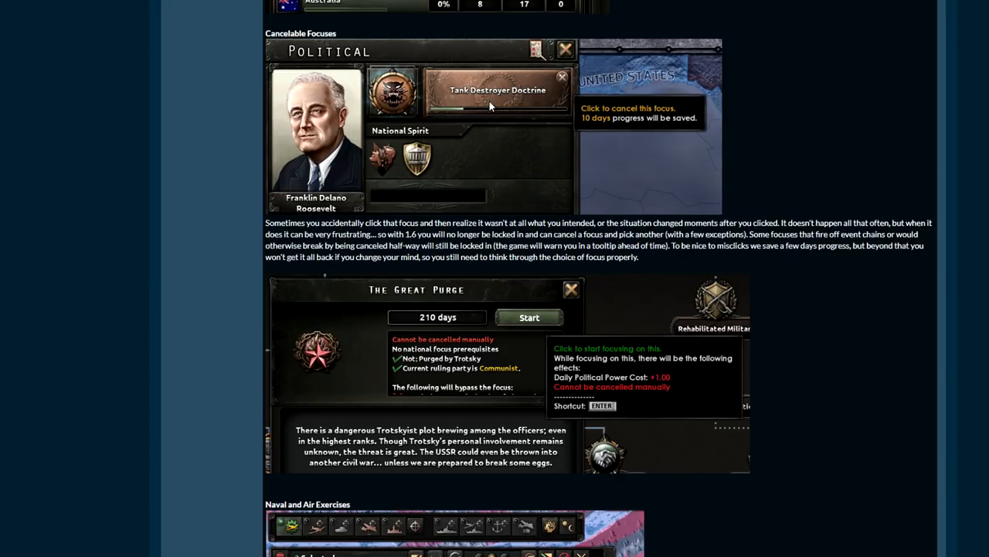
mouse_move(528, 108)
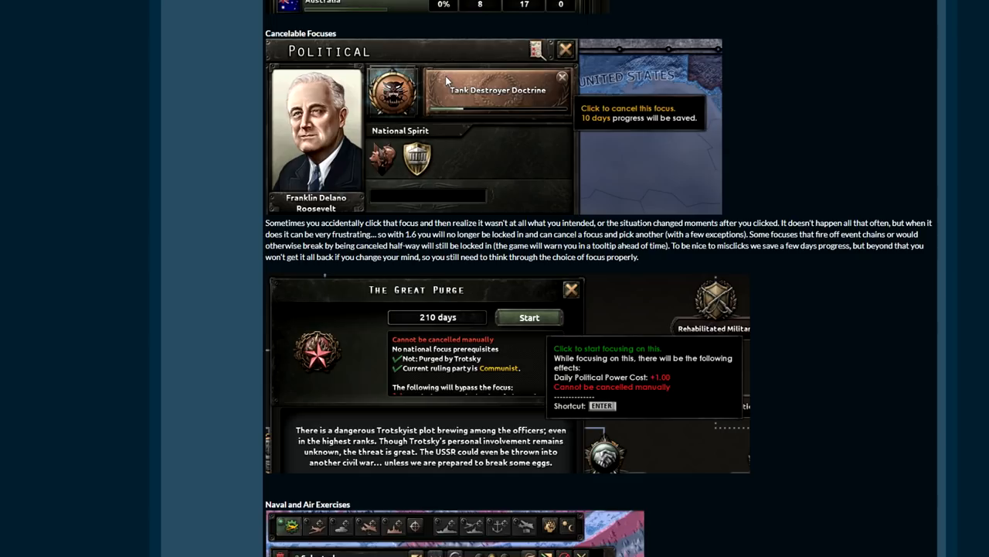
mouse_move(497, 117)
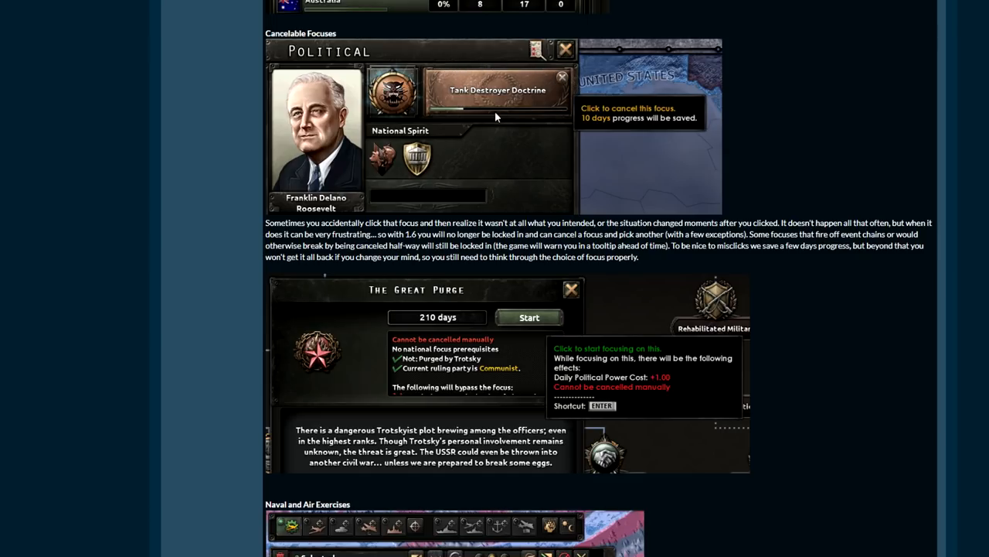
mouse_move(547, 79)
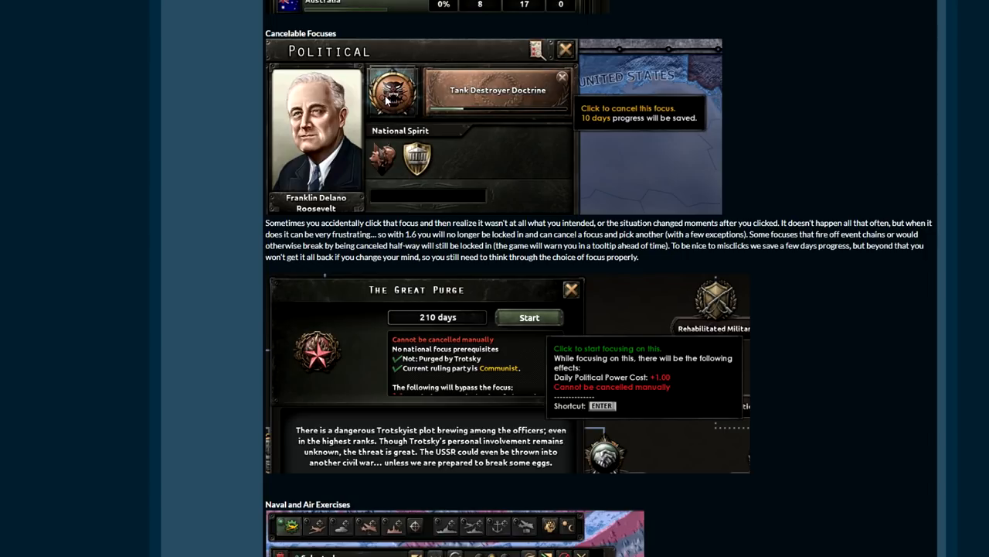
mouse_move(530, 120)
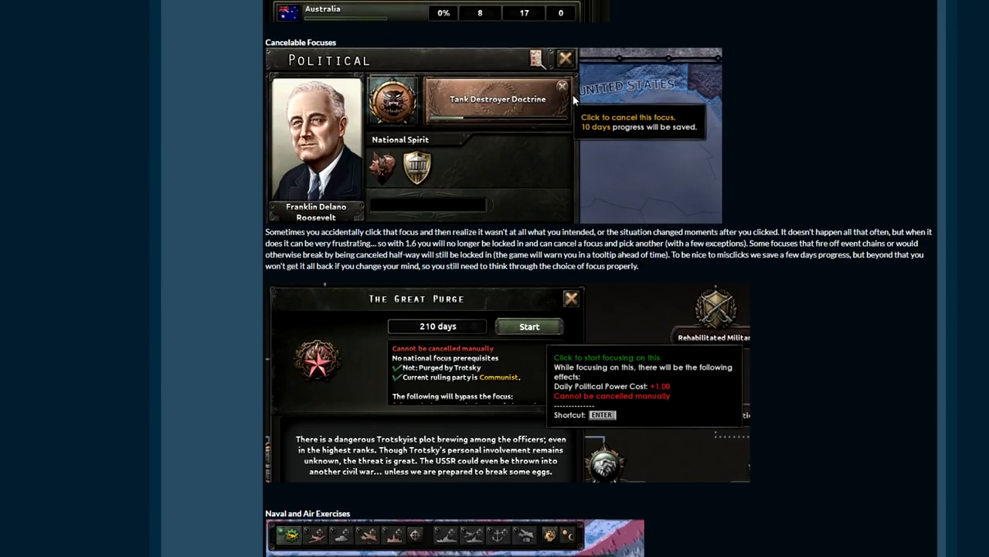
mouse_move(570, 100)
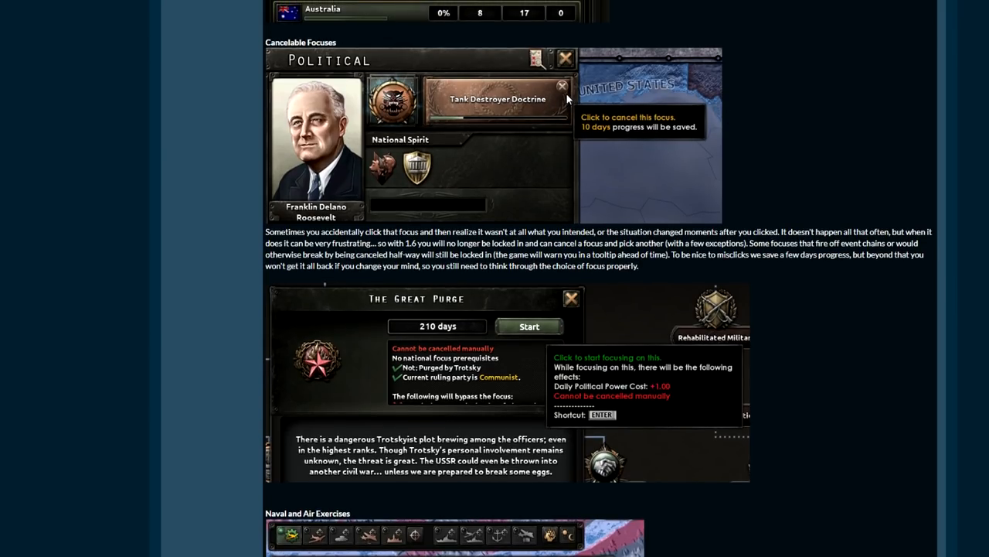
mouse_move(587, 111)
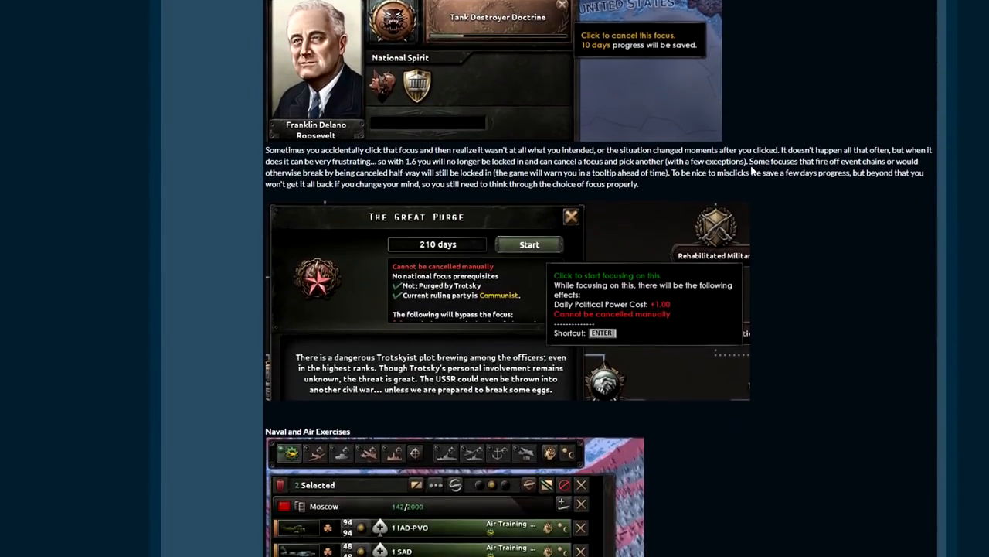
- Scroll past The Great Purge example to the Naval and Air Exercises heading and air-training screenshot
scroll("down", 3)
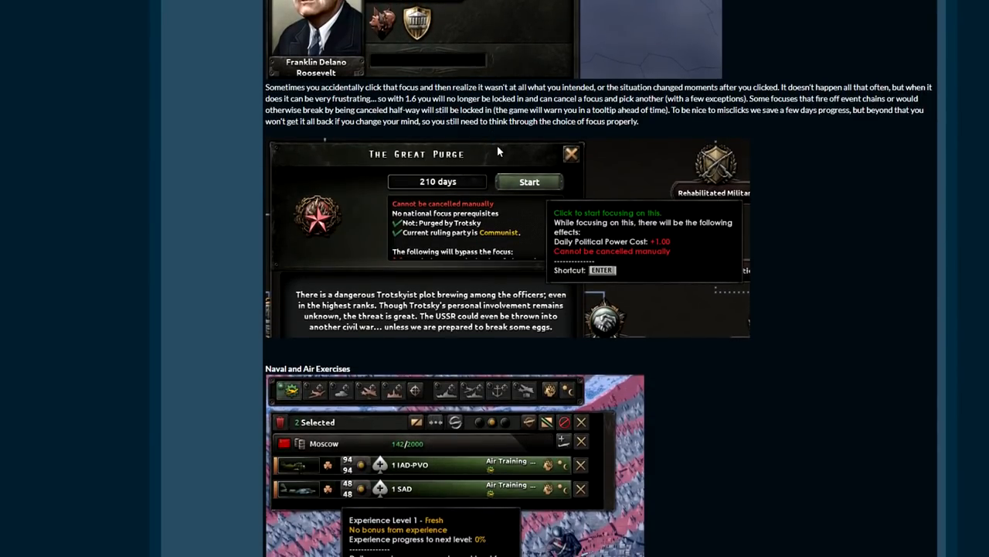
scroll("down", 3)
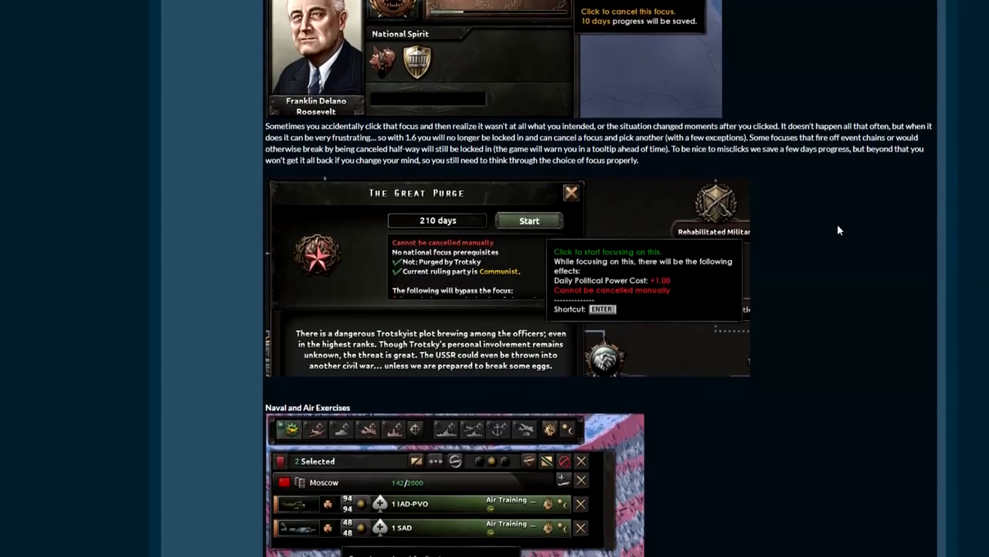
scroll("down", 3)
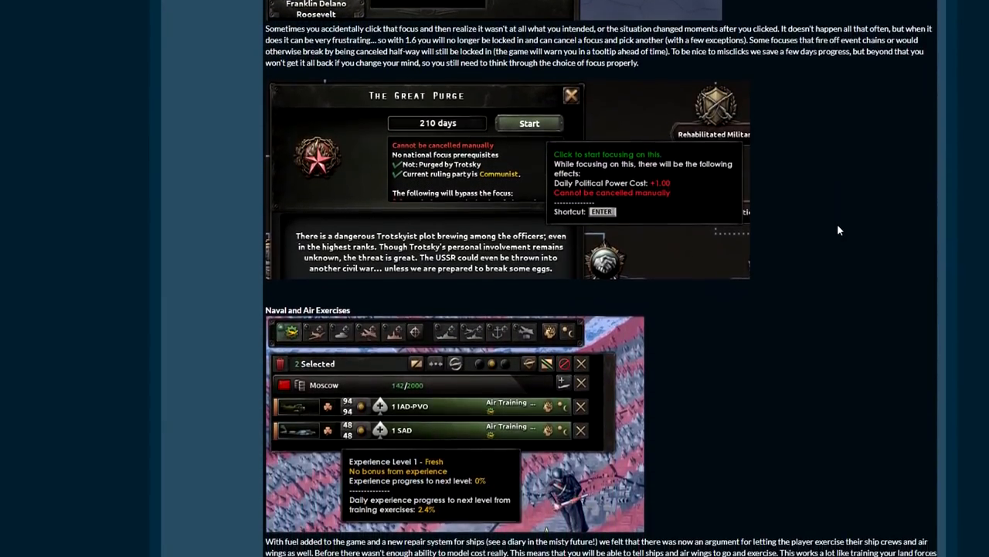
scroll("down", 3)
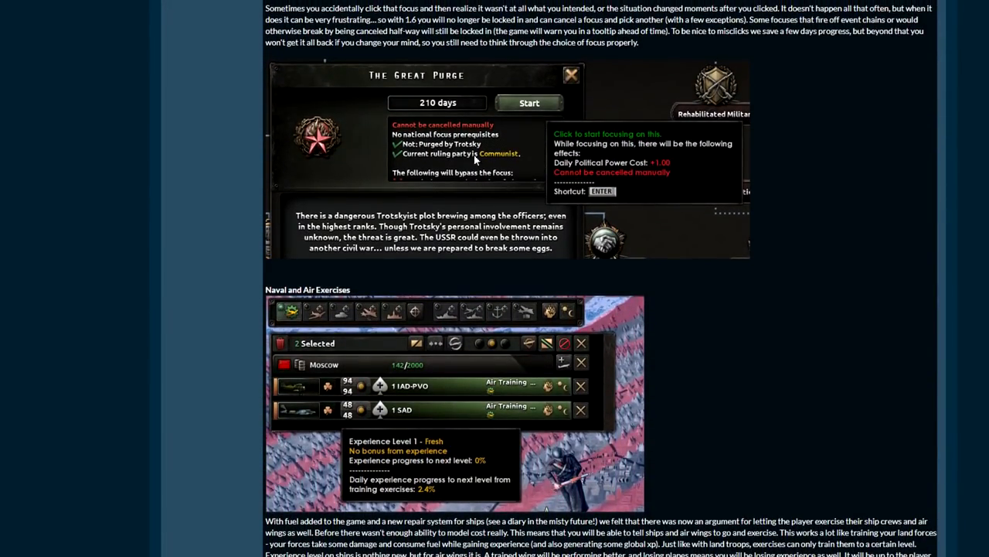
scroll("down", 3)
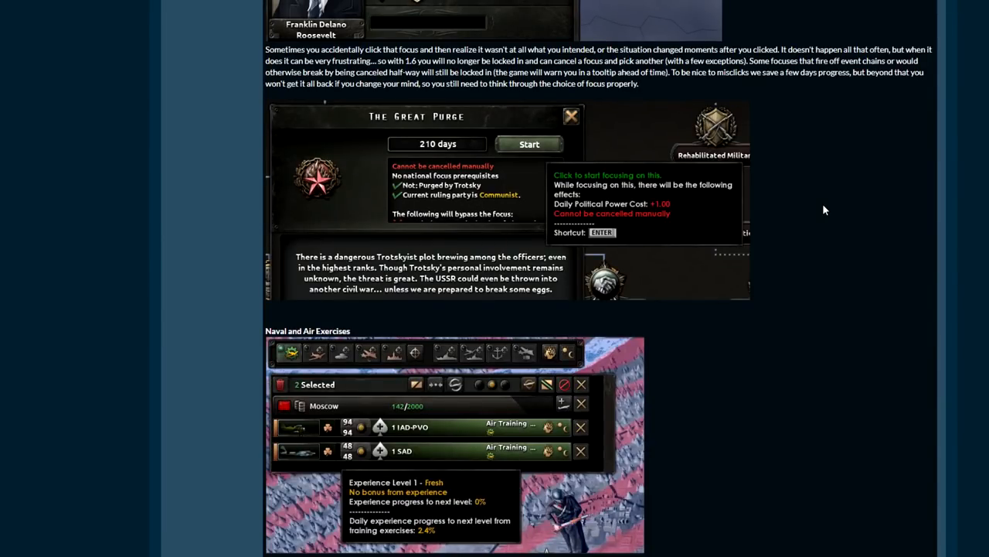
scroll("down", 3)
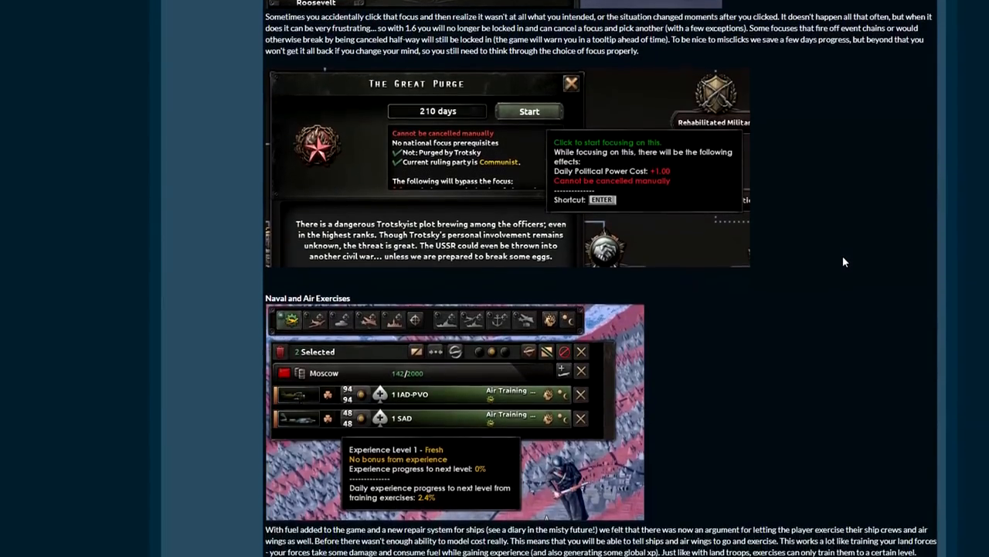
scroll("down", 3)
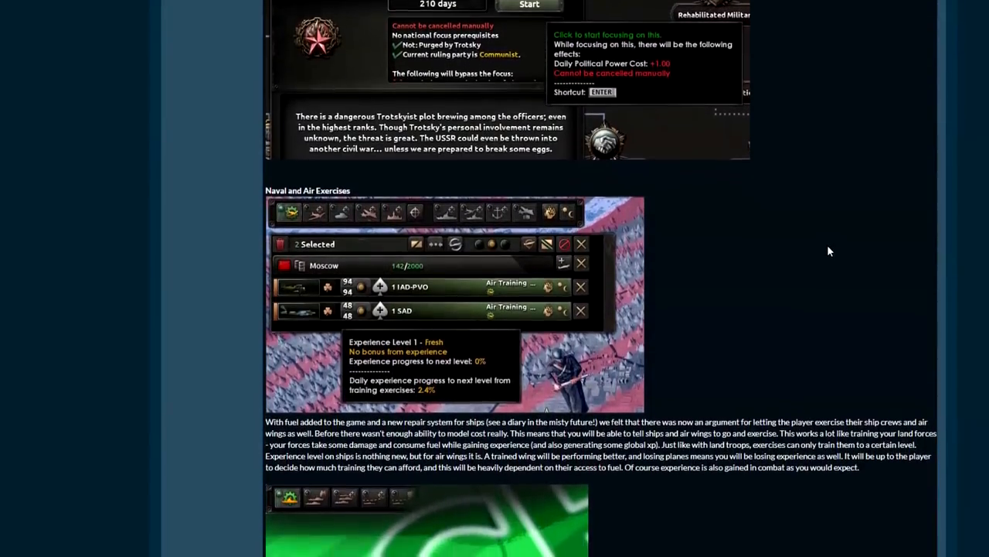
- Read the Naval and Air Exercises explanation and screenshots down to 'That's all for us this week'
scroll("down", 3)
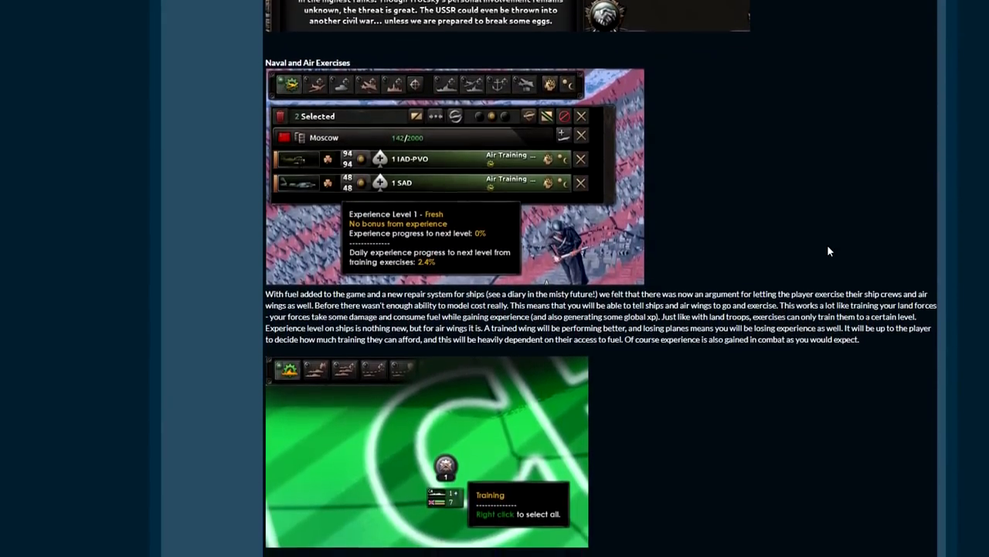
scroll("down", 3)
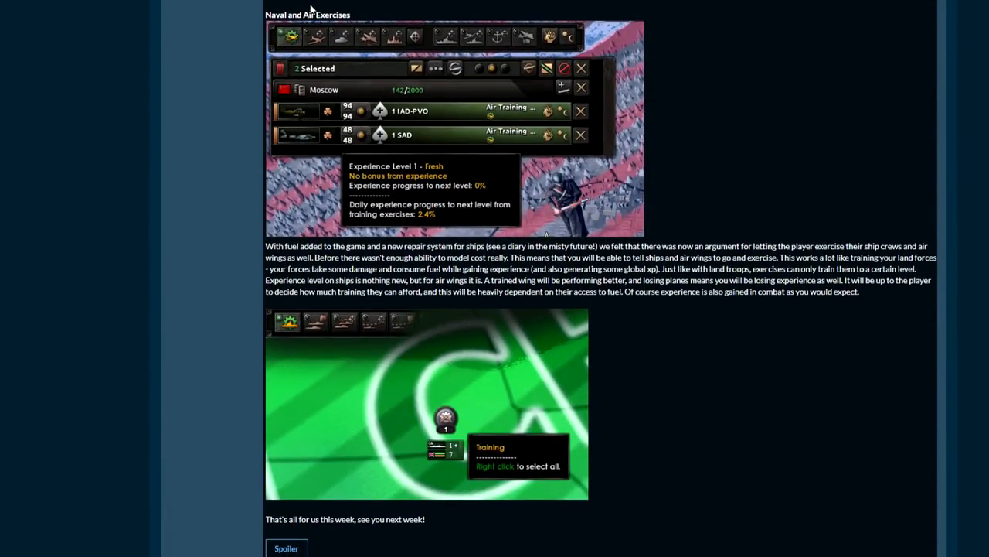
mouse_move(287, 36)
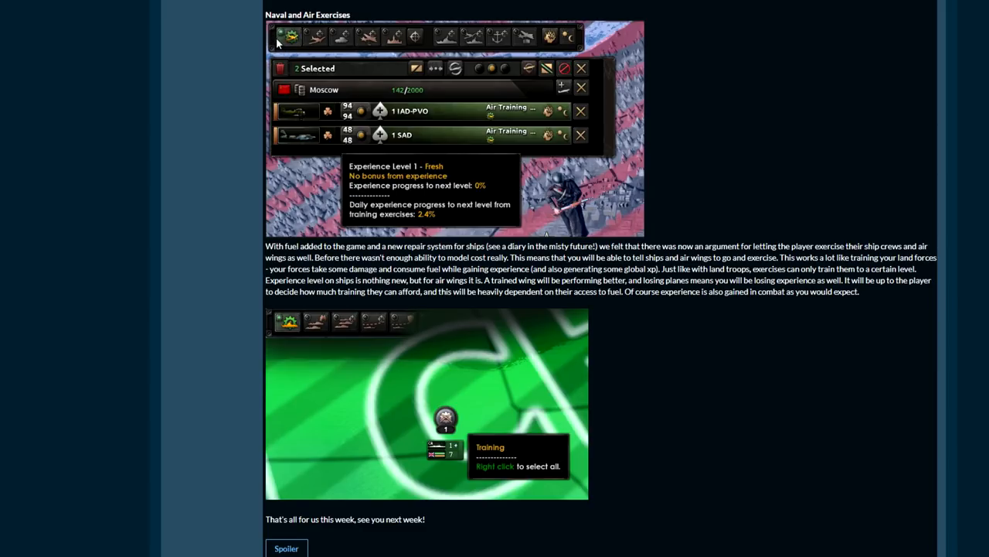
mouse_move(289, 49)
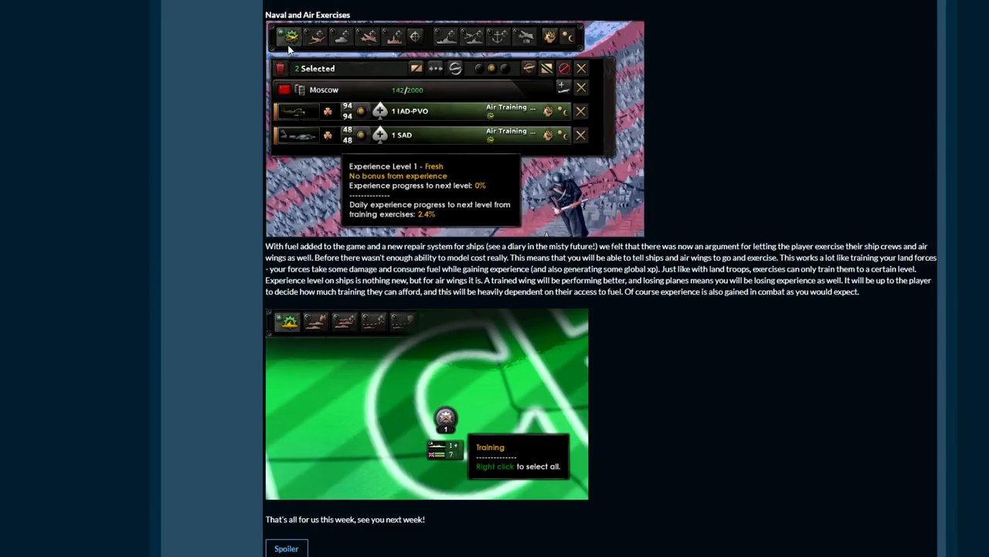
mouse_move(674, 149)
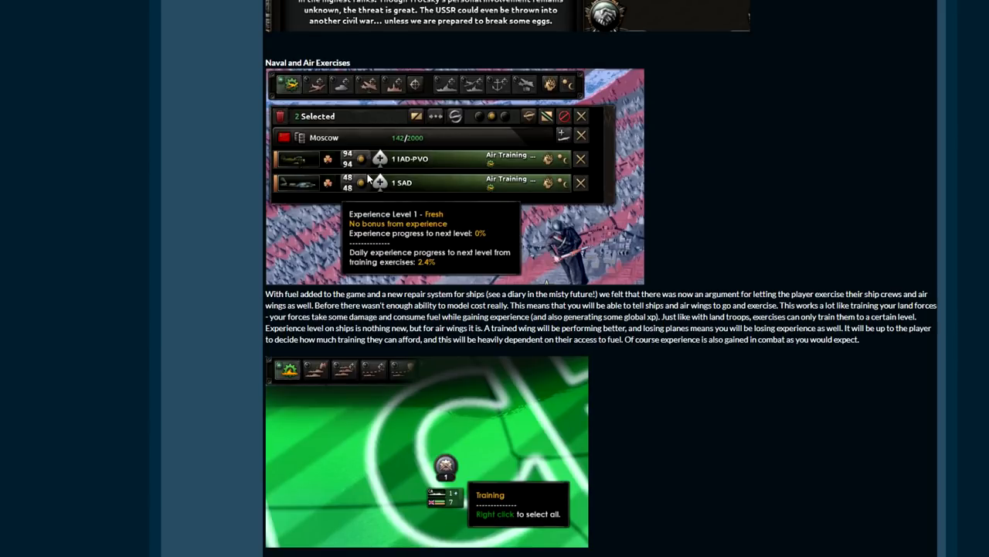
mouse_move(532, 102)
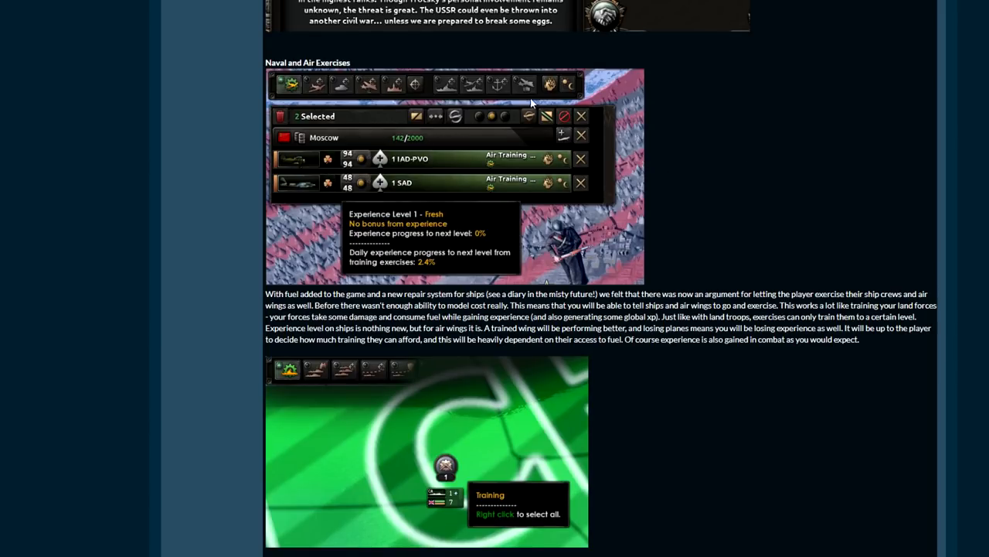
mouse_move(581, 80)
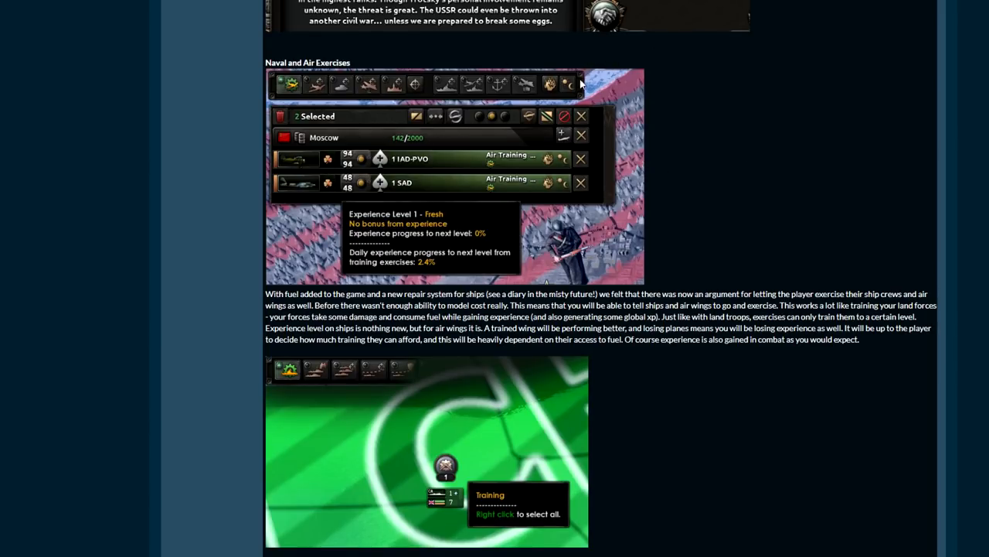
mouse_move(609, 181)
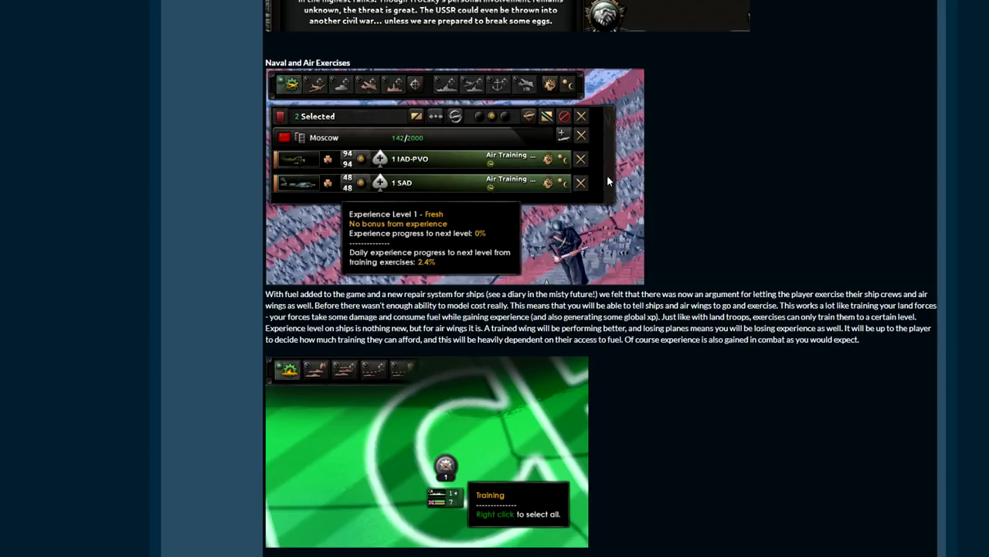
scroll("down", 3)
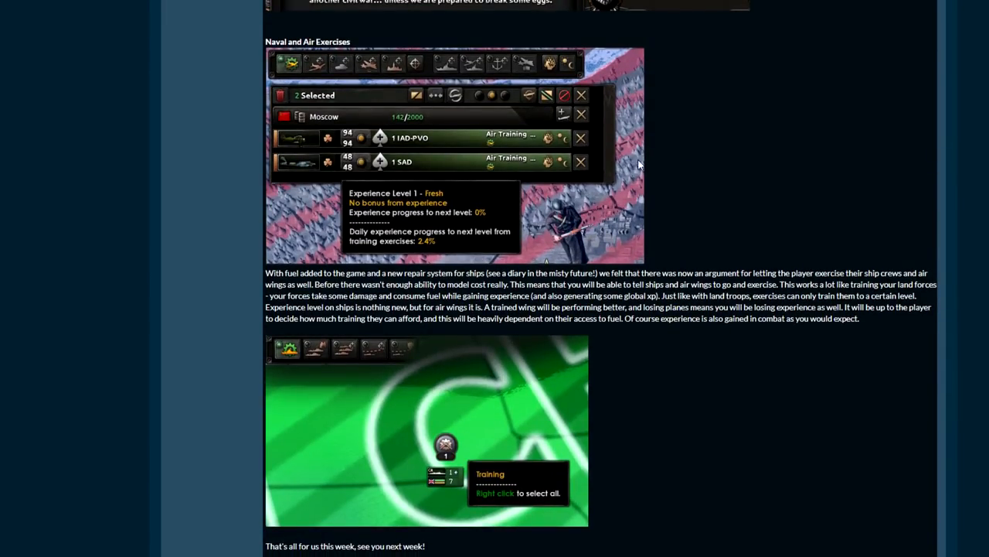
mouse_move(354, 143)
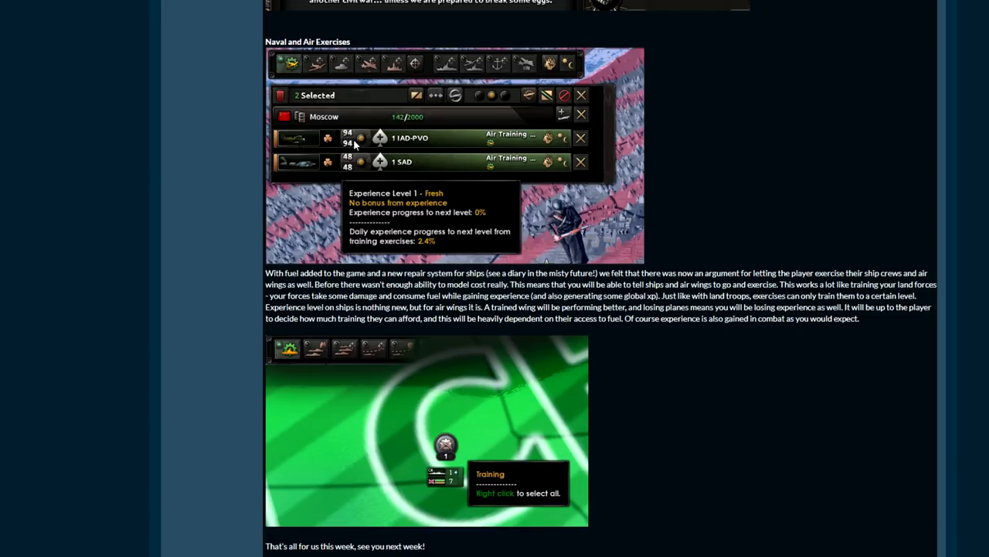
mouse_move(674, 195)
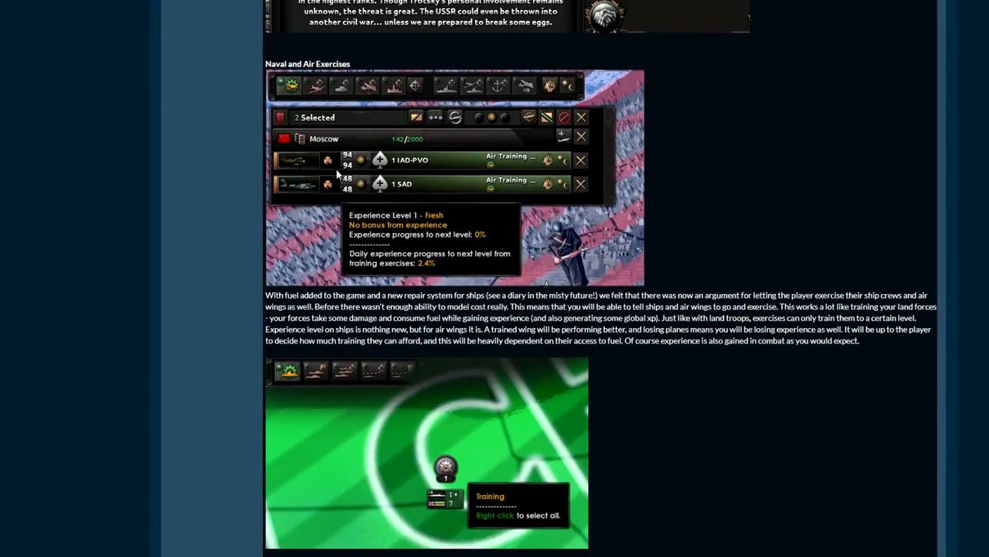
mouse_move(710, 215)
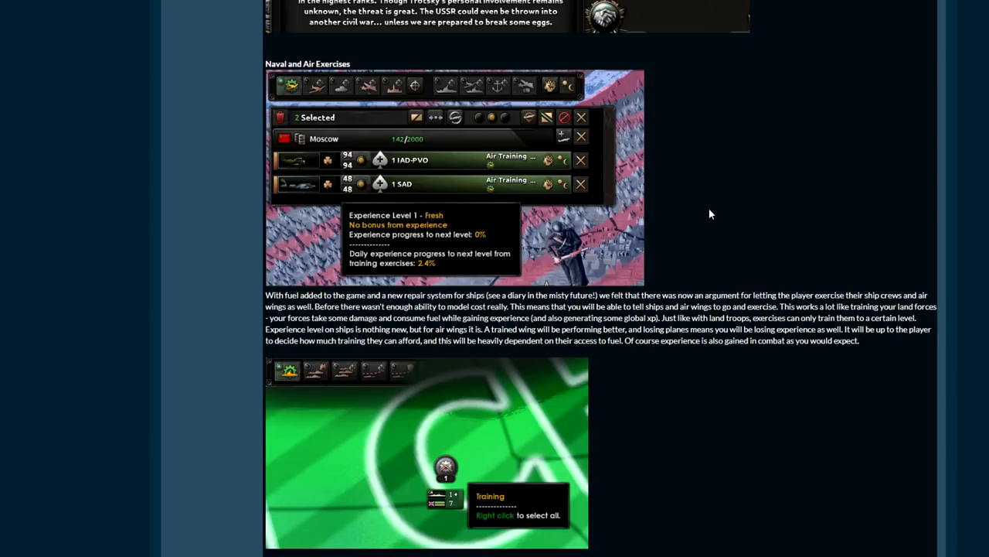
mouse_move(679, 160)
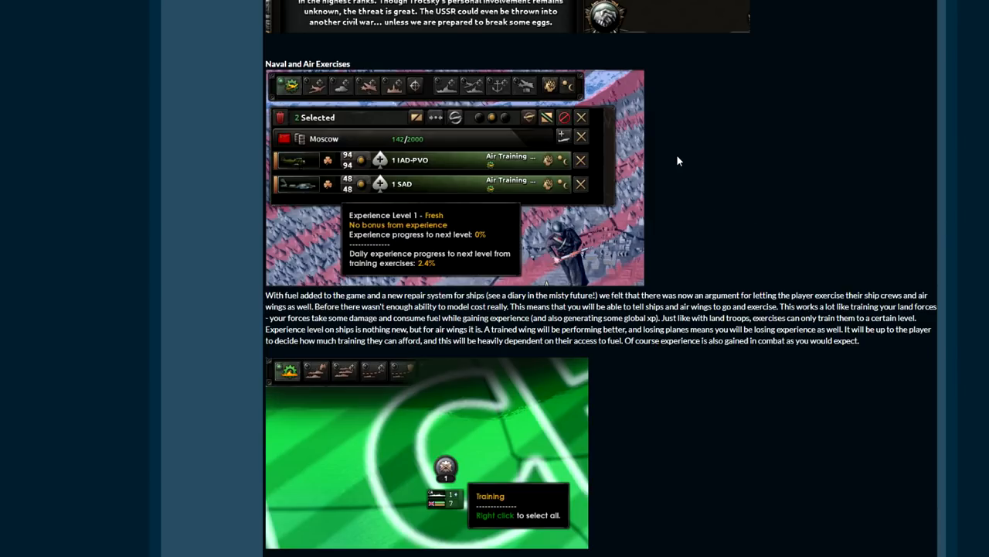
scroll("down", 3)
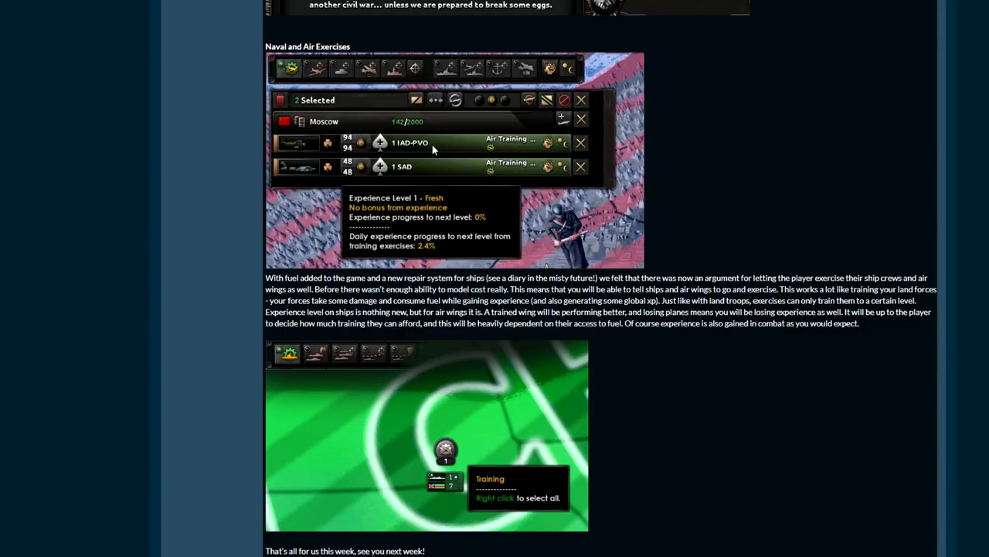
mouse_move(367, 147)
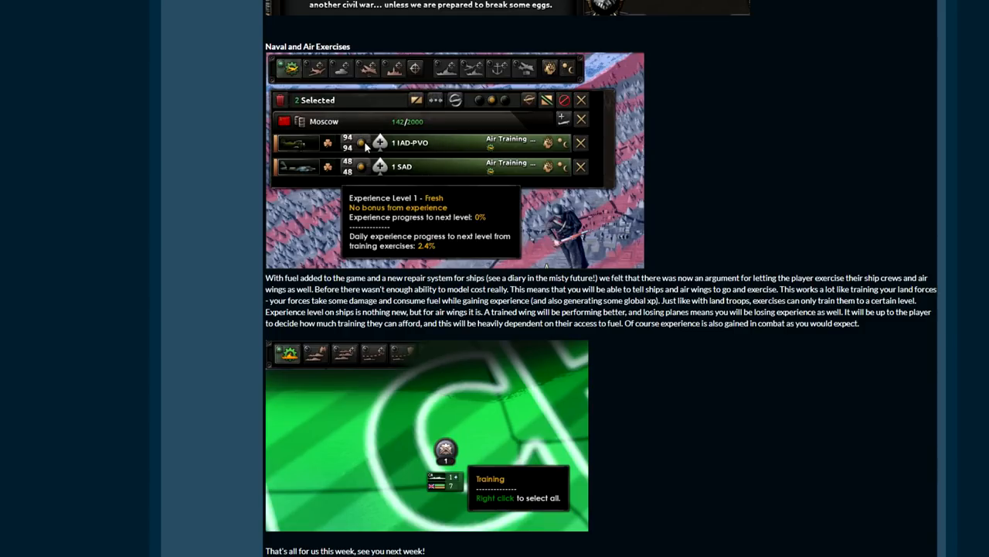
scroll("down", 3)
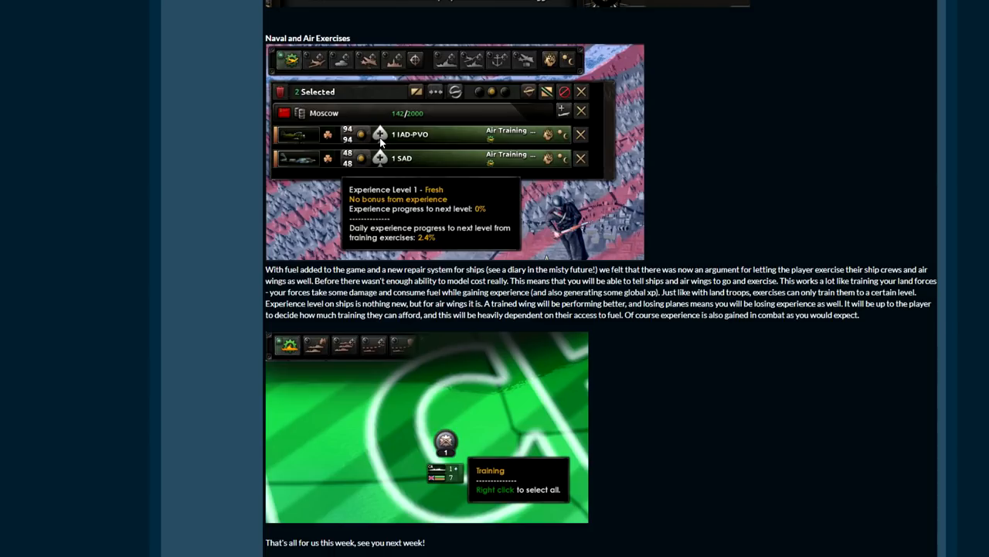
mouse_move(309, 137)
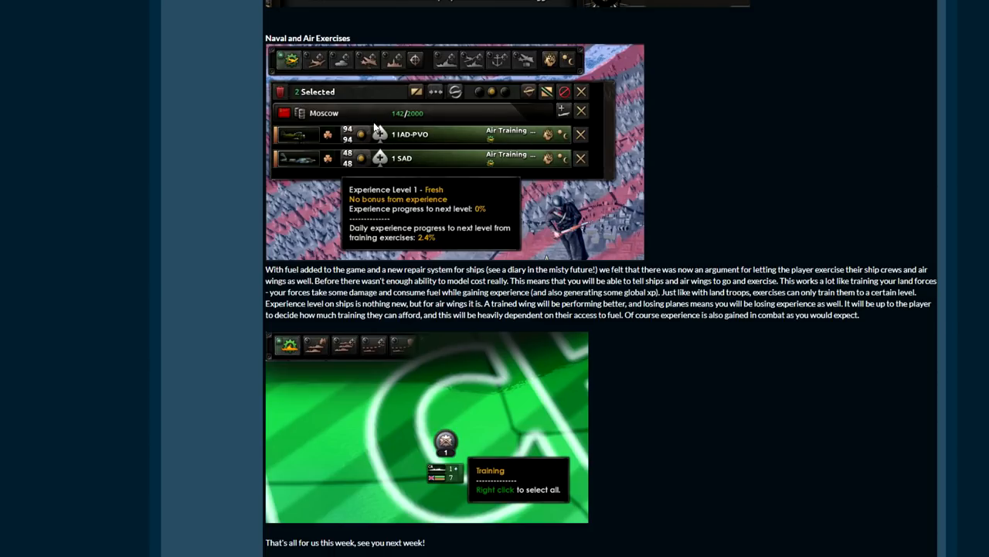
scroll("down", 3)
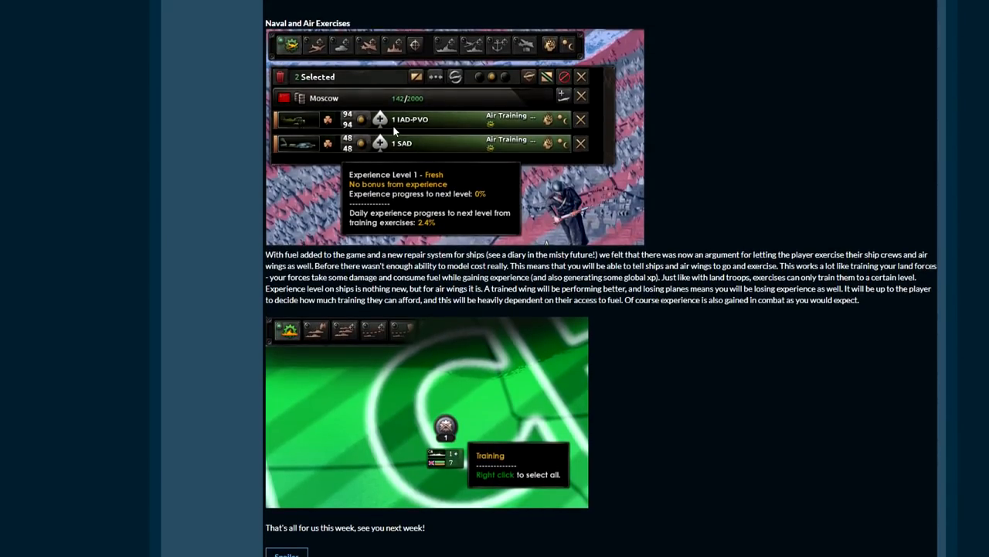
mouse_move(332, 106)
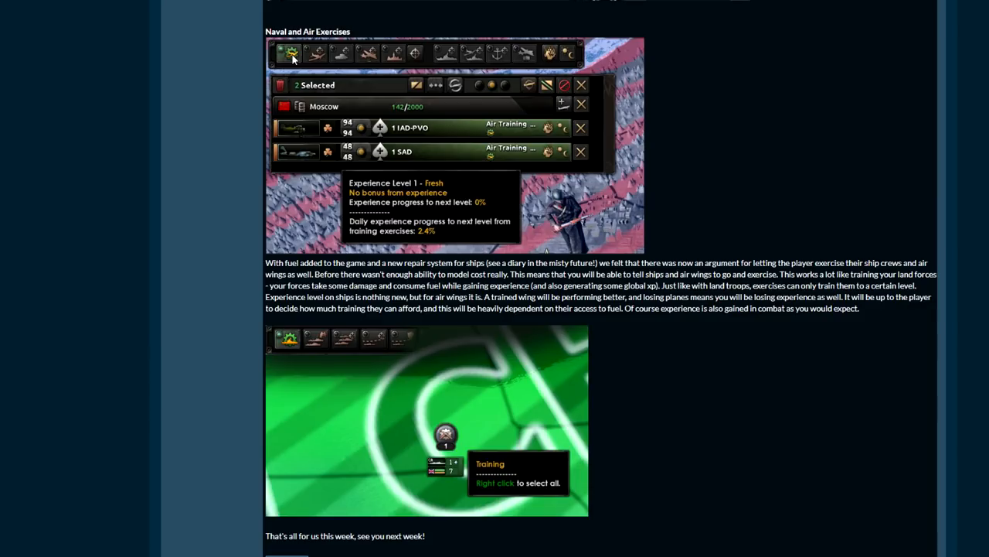
mouse_move(733, 228)
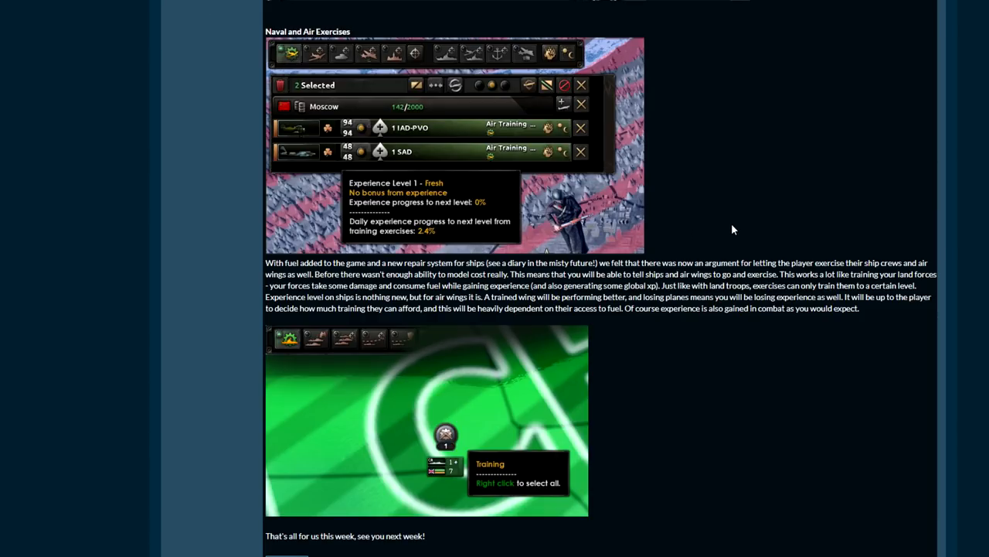
- Scroll back and forth near the diary's closing line and Spoiler button
scroll("down", 3)
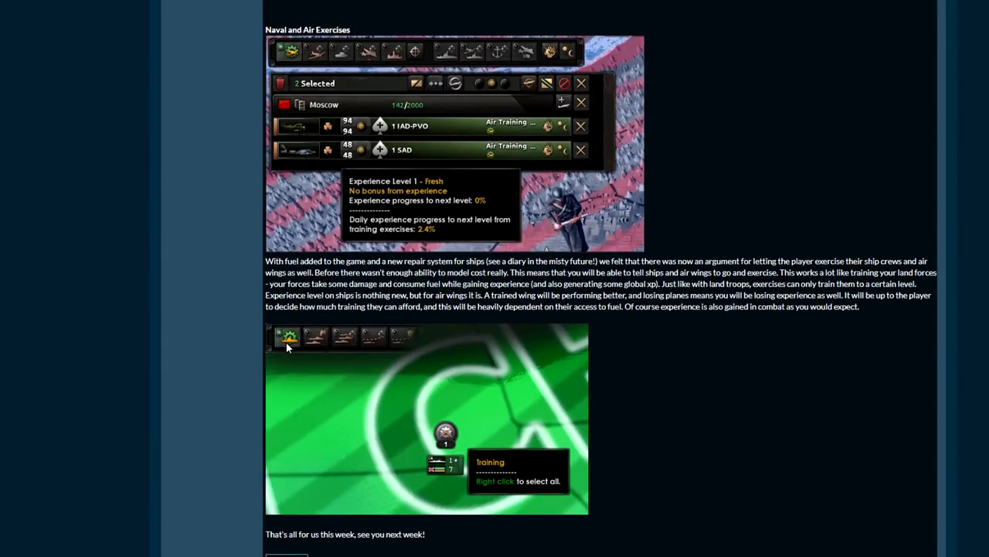
mouse_move(315, 355)
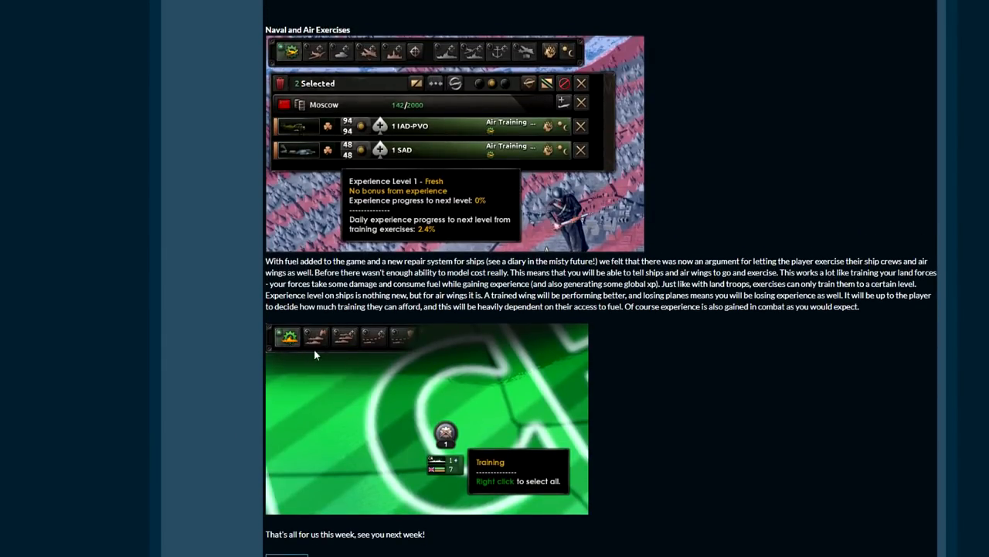
scroll("up", 3)
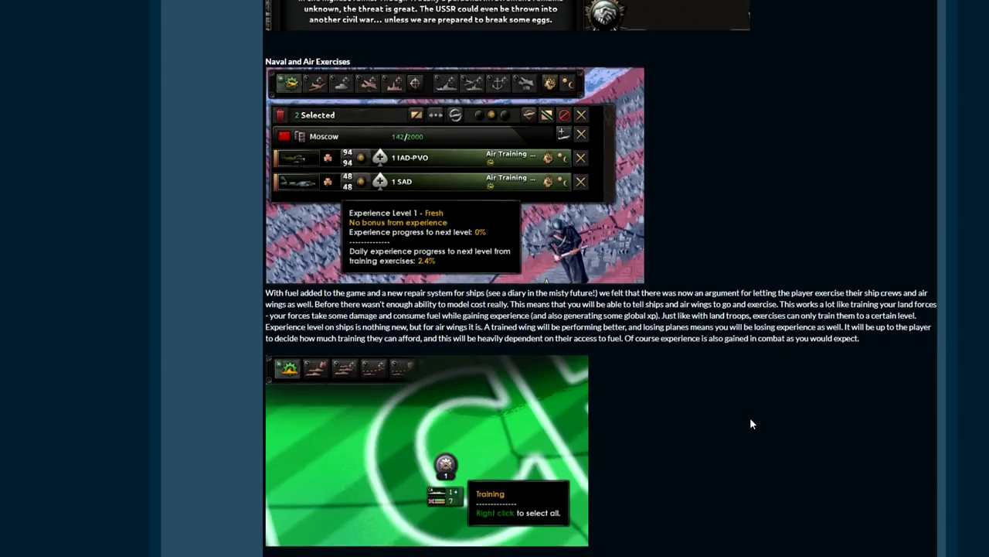
scroll("down", 3)
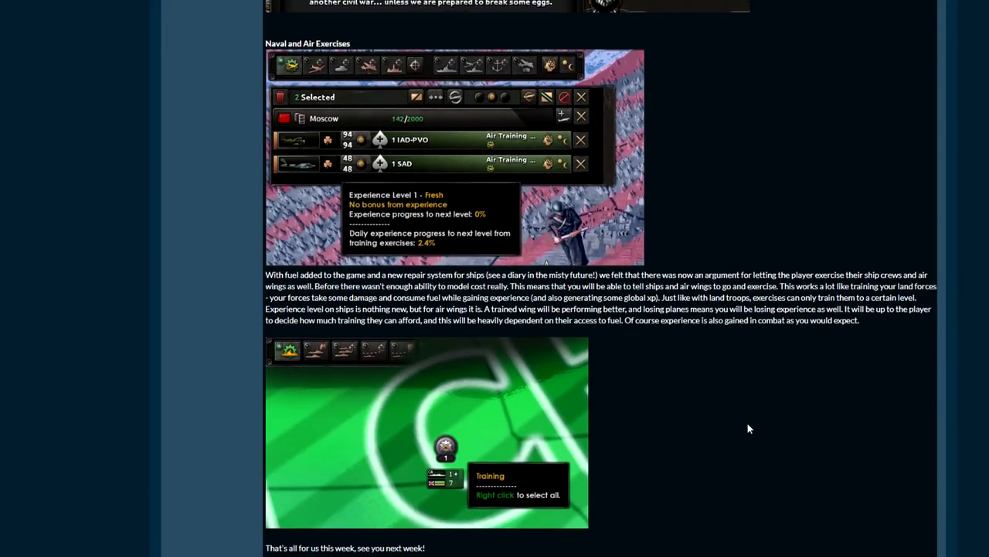
mouse_move(726, 393)
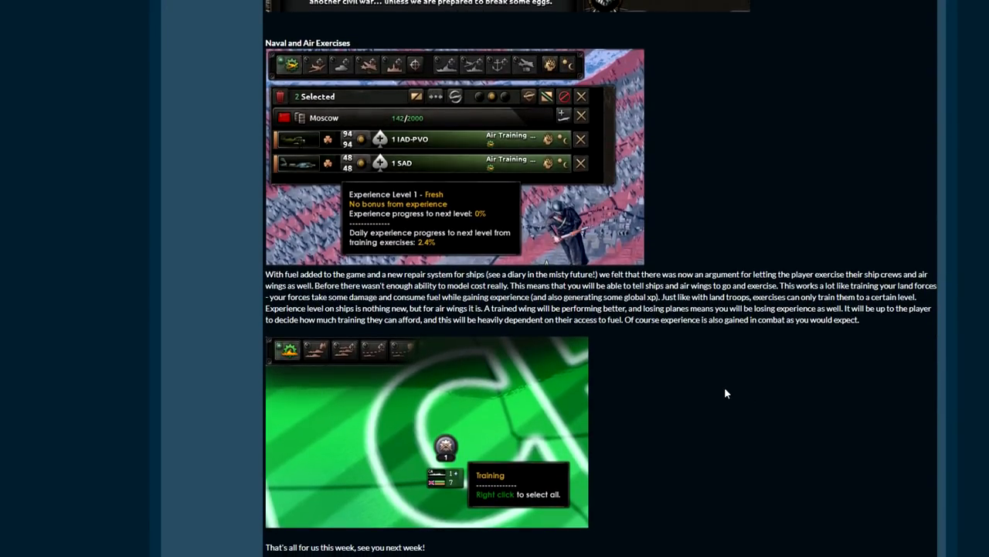
mouse_move(391, 338)
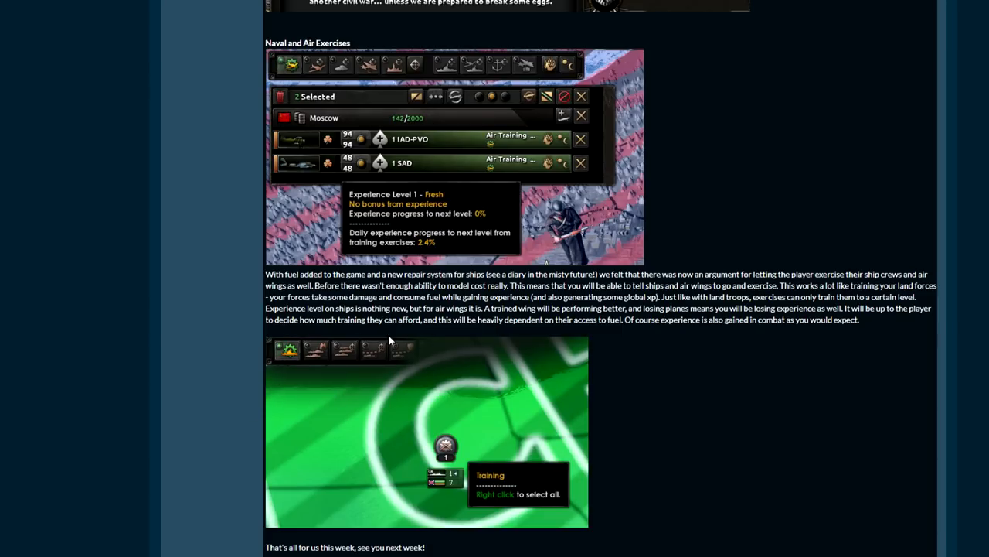
mouse_move(399, 363)
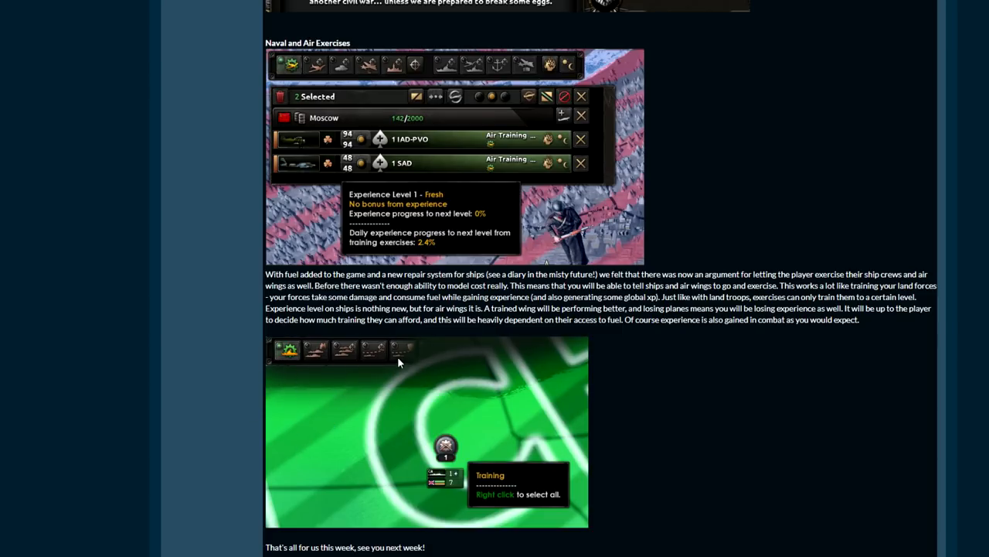
mouse_move(451, 430)
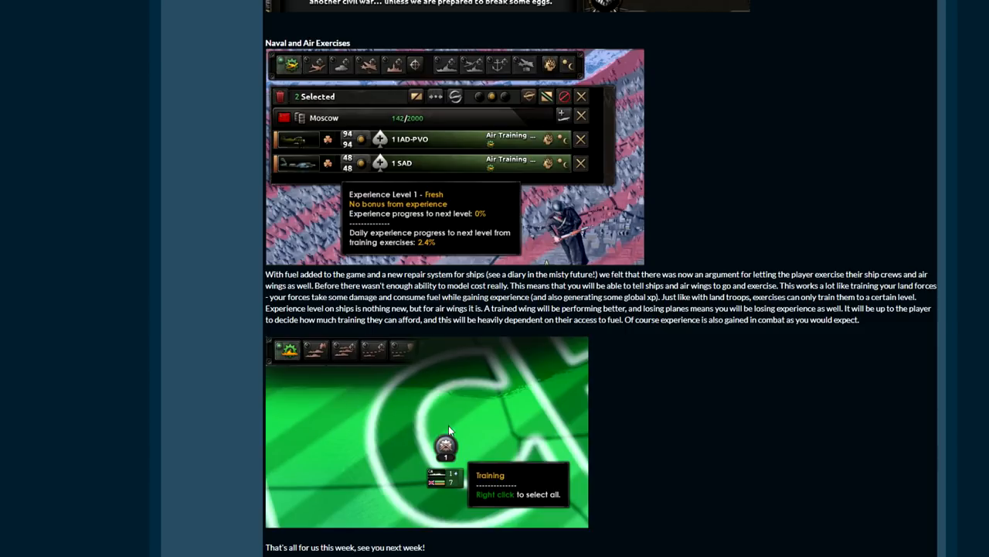
mouse_move(475, 395)
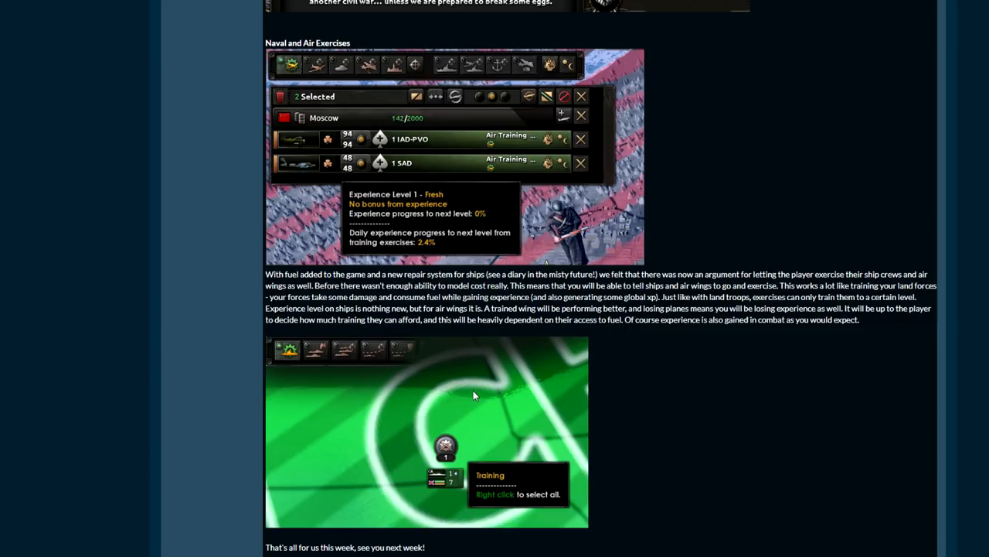
mouse_move(288, 353)
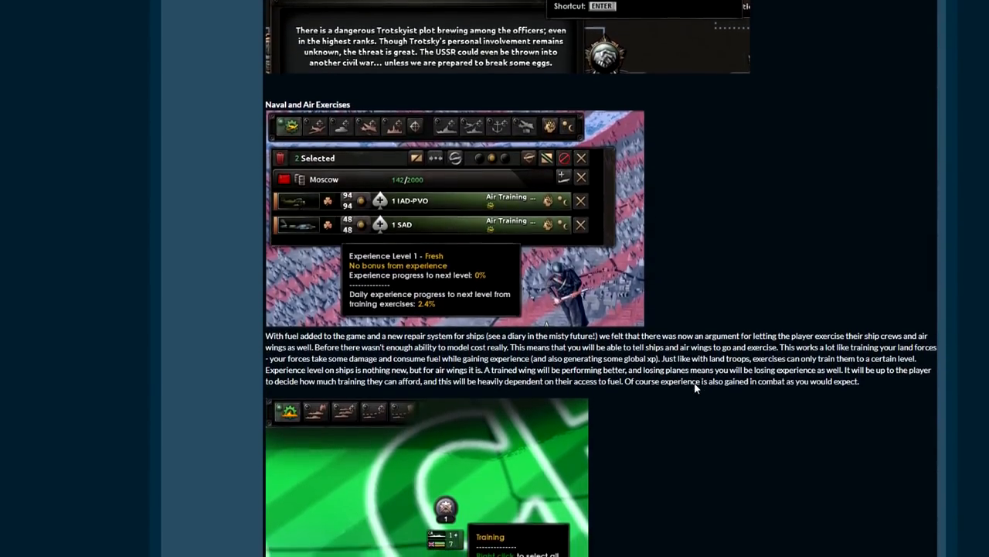
scroll("down", 3)
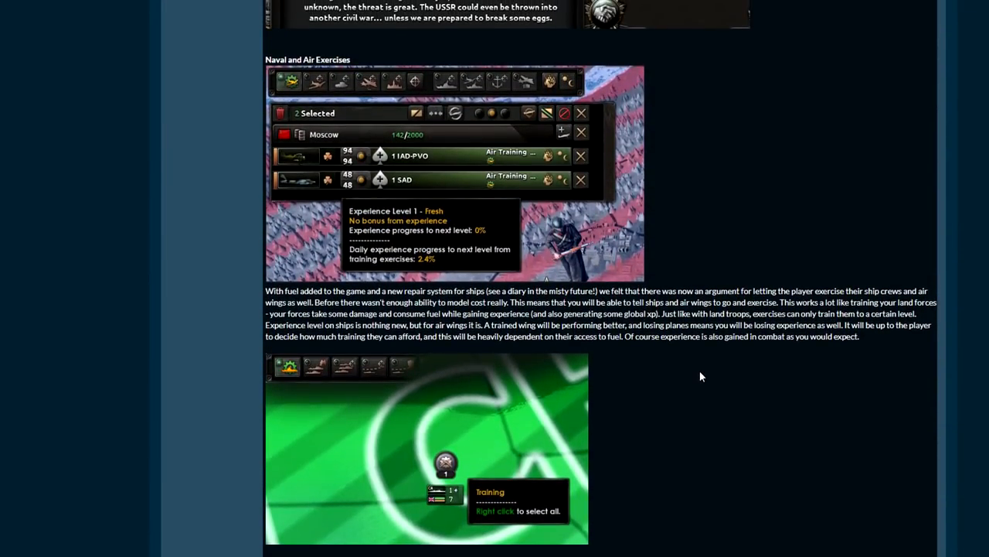
mouse_move(417, 454)
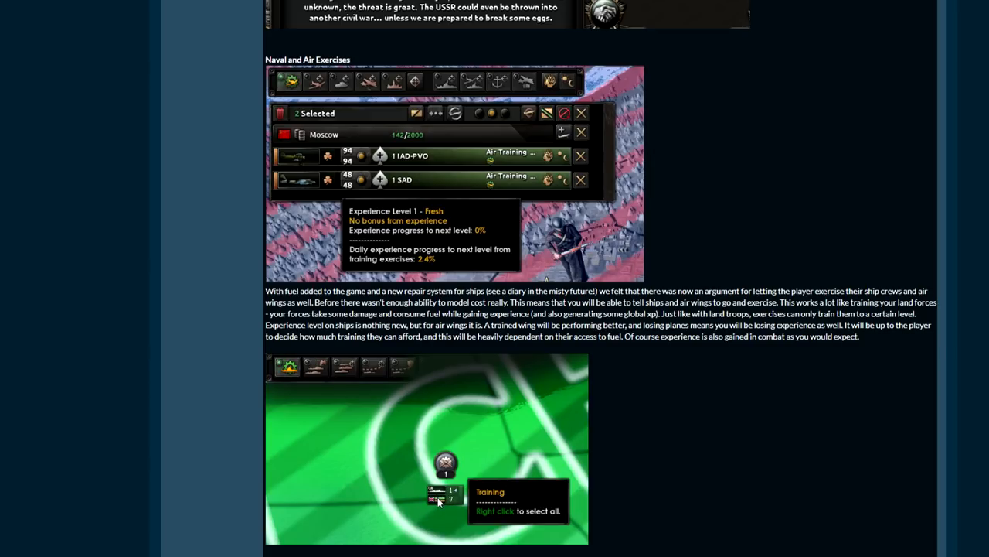
mouse_move(645, 397)
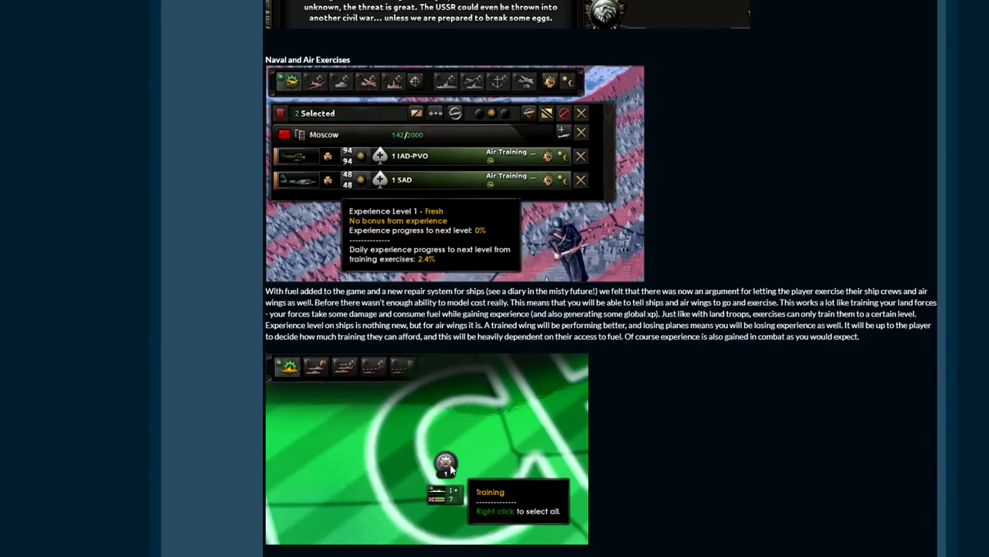
mouse_move(668, 351)
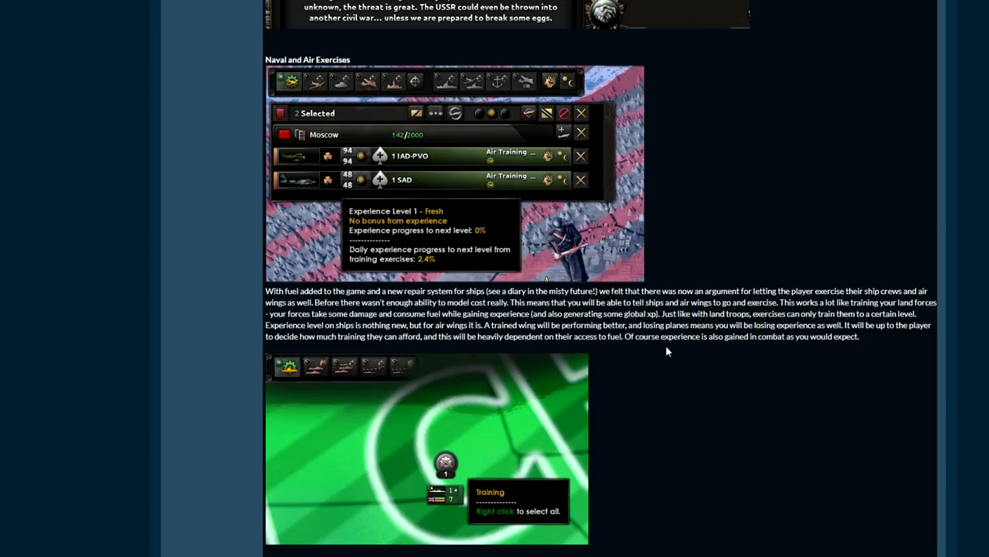
scroll("down", 3)
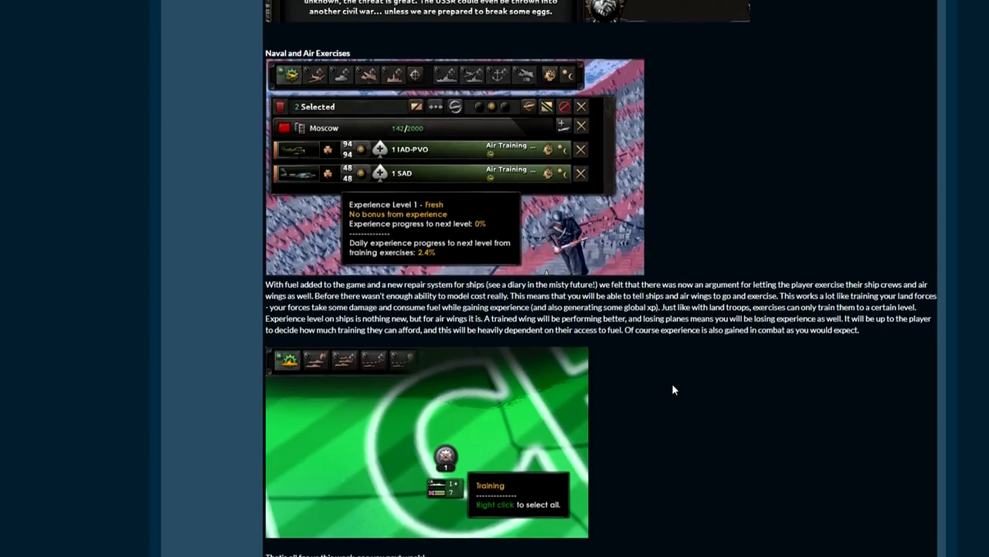
scroll("down", 3)
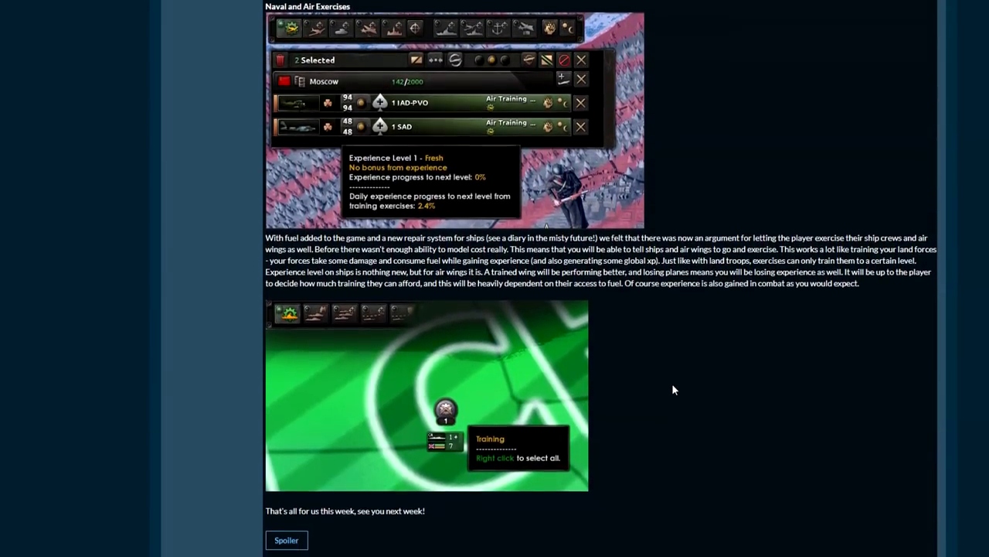
scroll("up", 3)
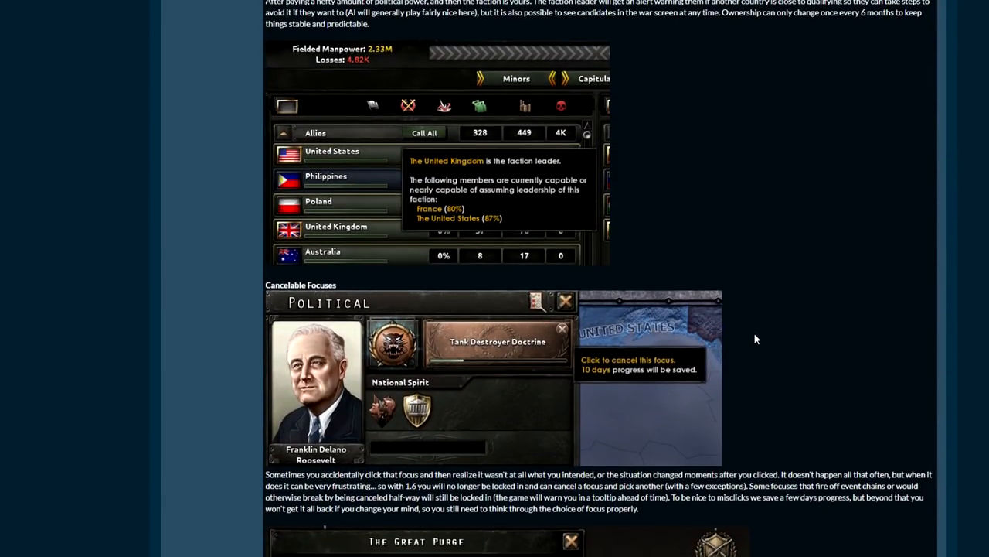
- Scroll down once more from the Cancelable Focuses section of the diary
scroll("down", 3)
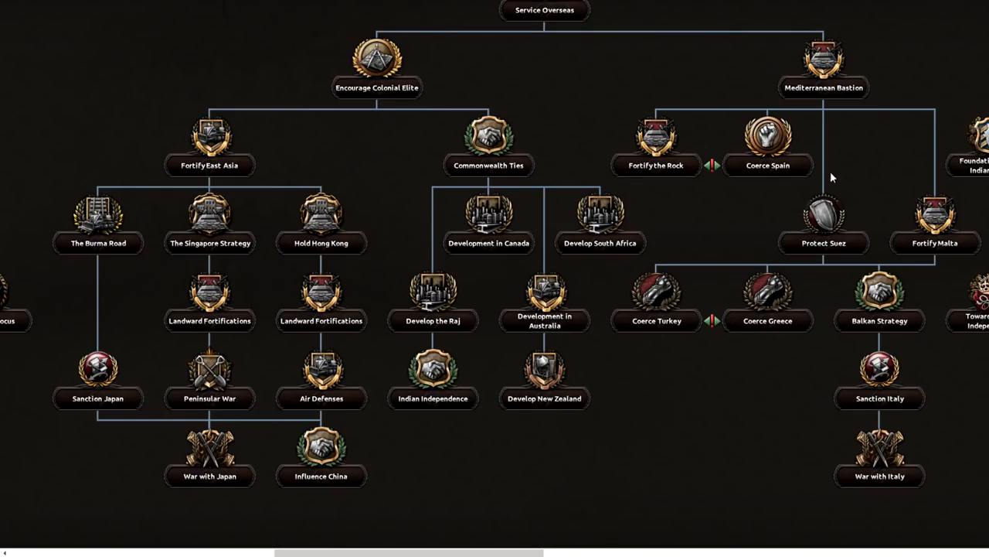
mouse_move(173, 485)
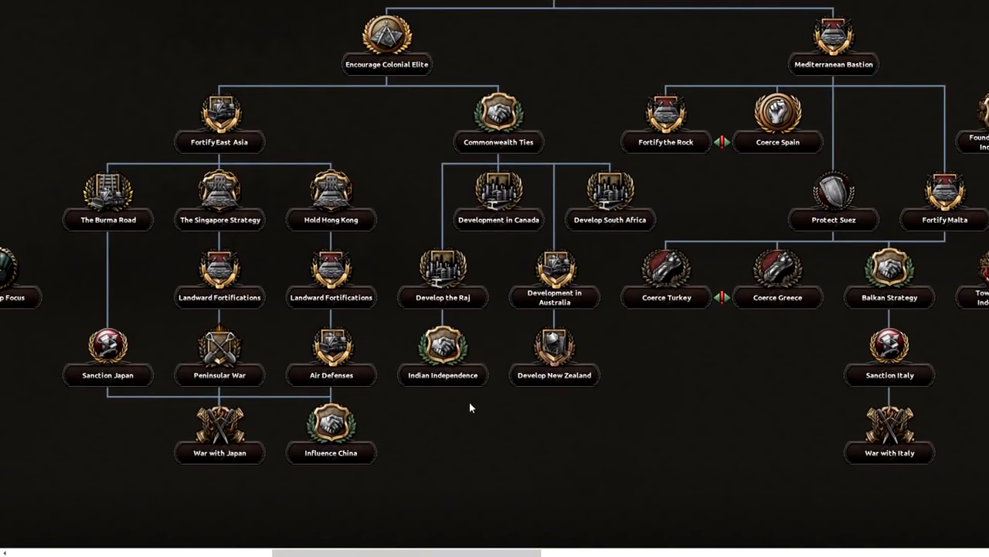
mouse_move(553, 395)
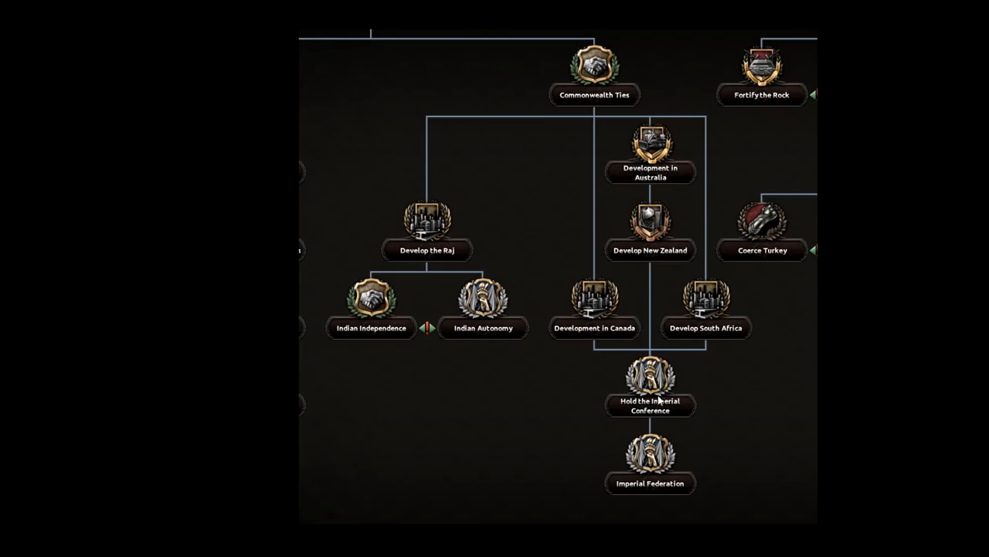
mouse_move(689, 421)
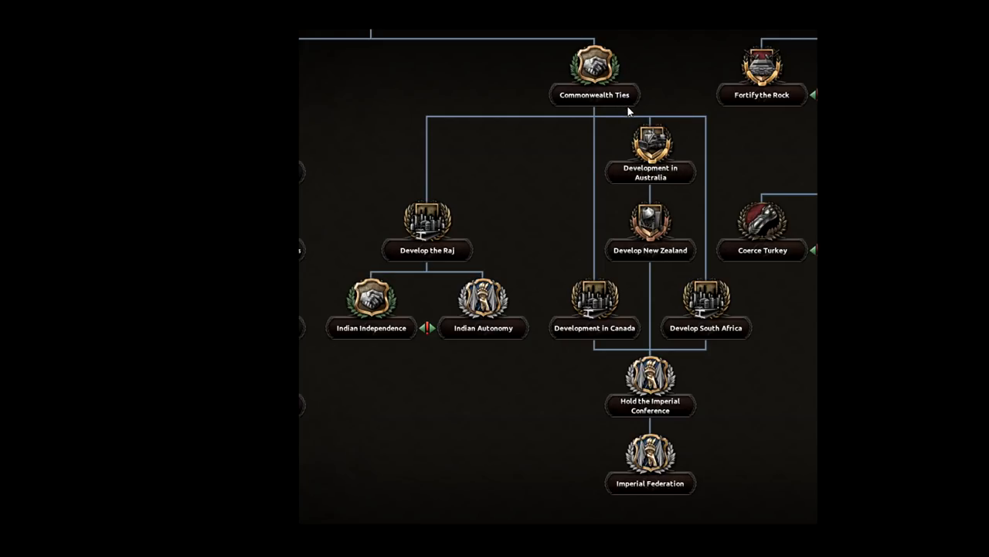
mouse_move(683, 163)
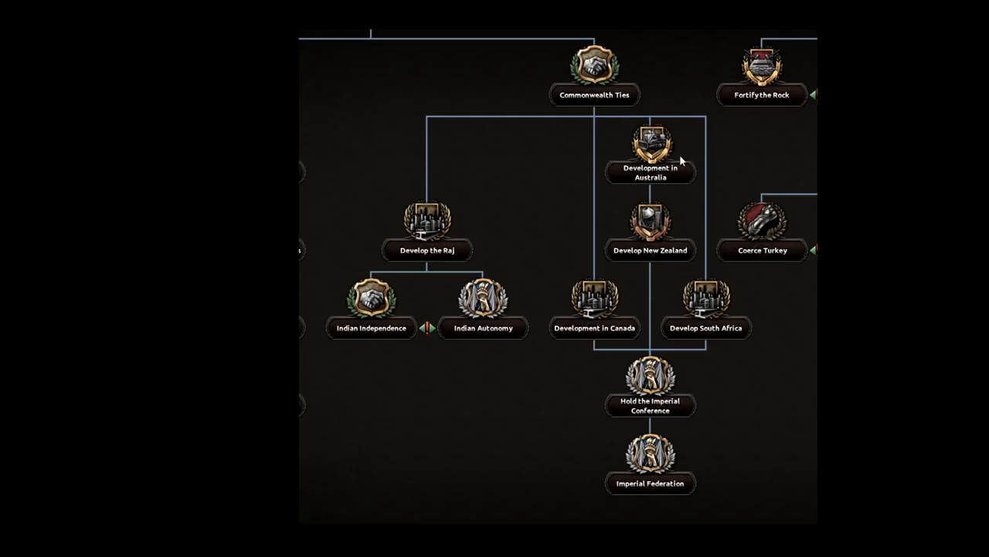
mouse_move(611, 391)
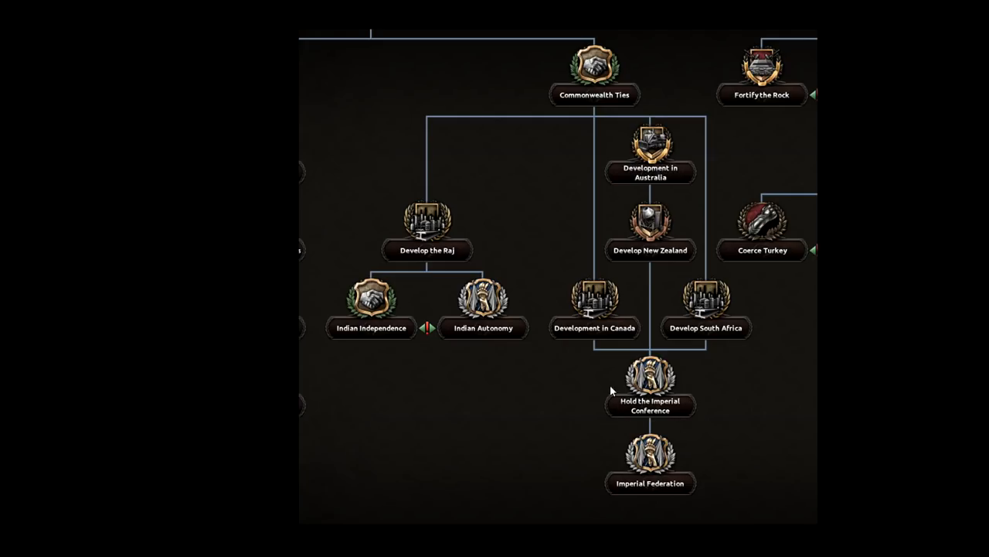
mouse_move(716, 374)
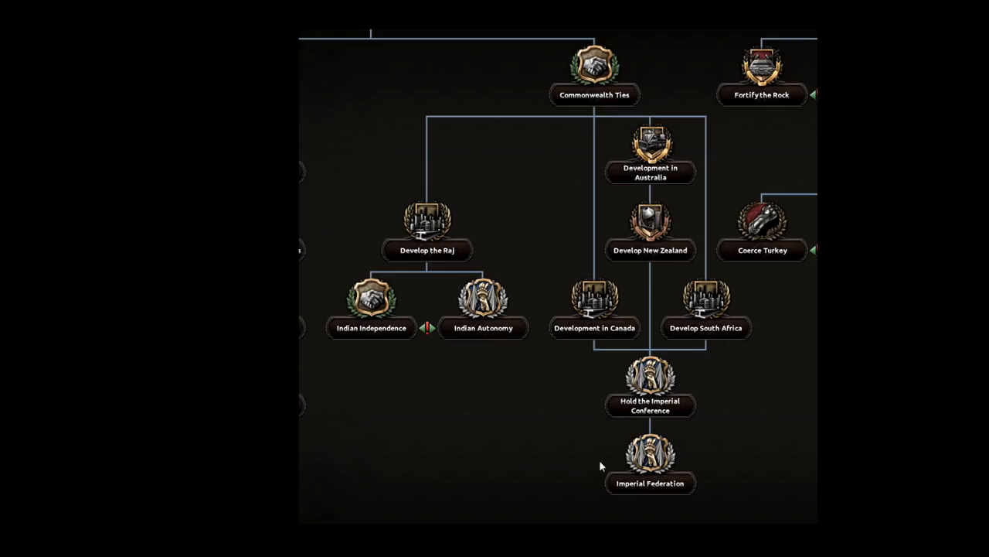
mouse_move(846, 405)
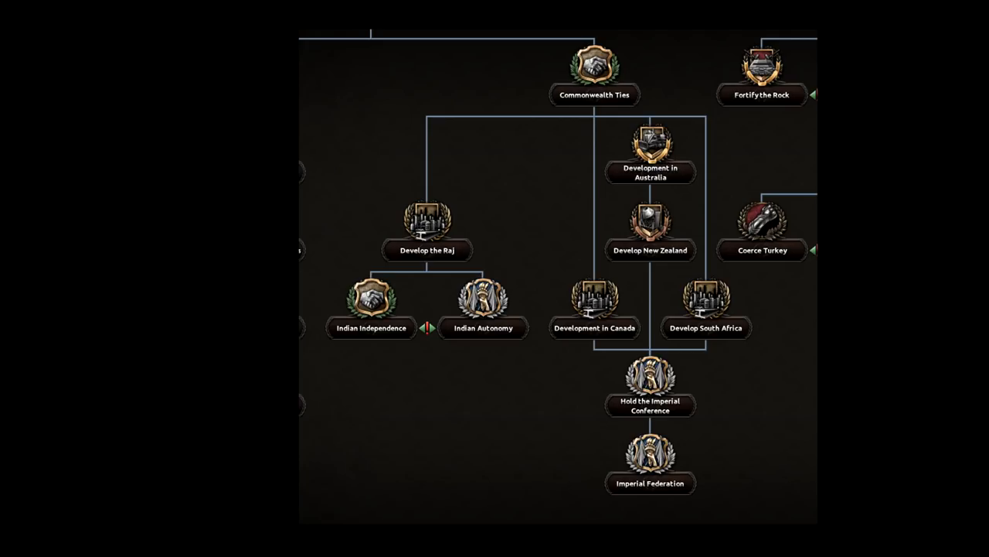
mouse_move(761, 315)
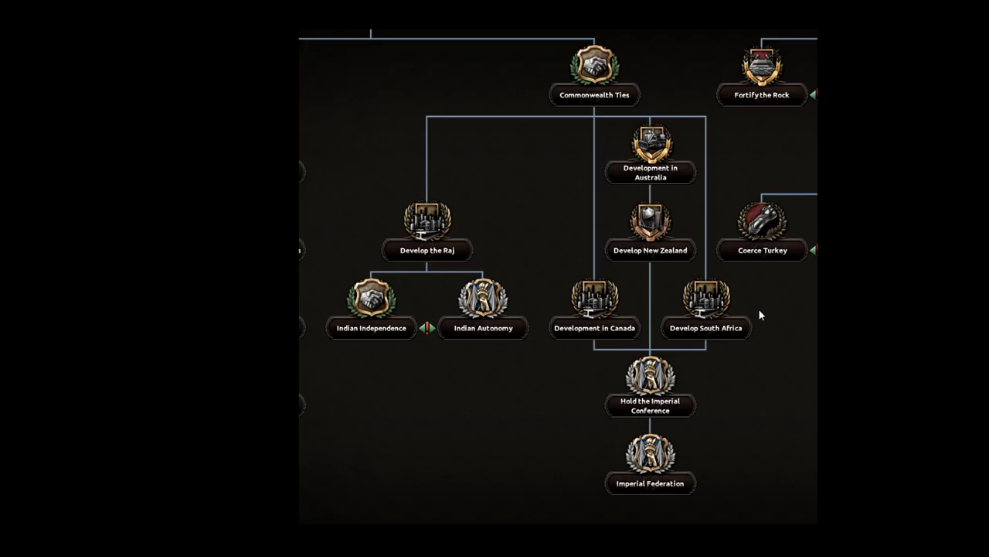
mouse_move(759, 315)
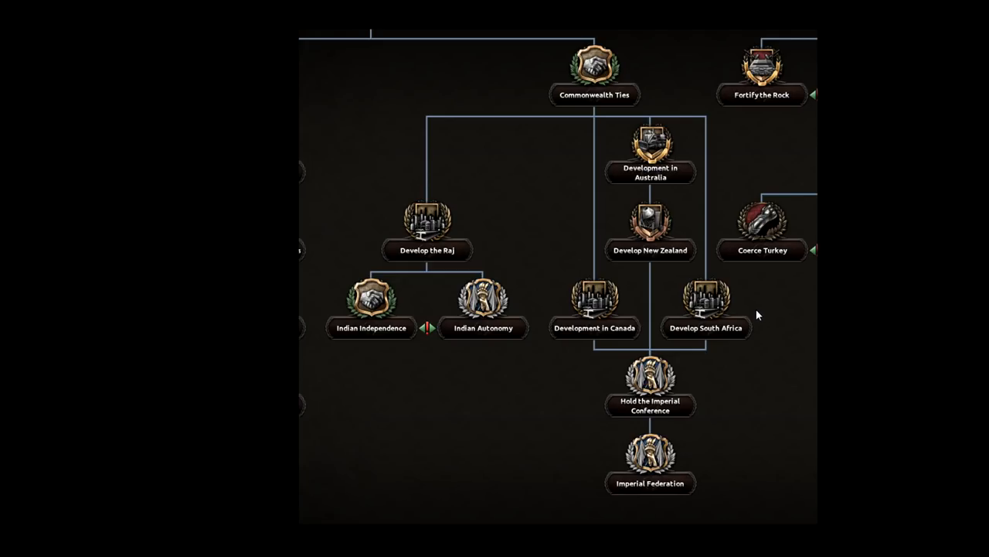
mouse_move(815, 351)
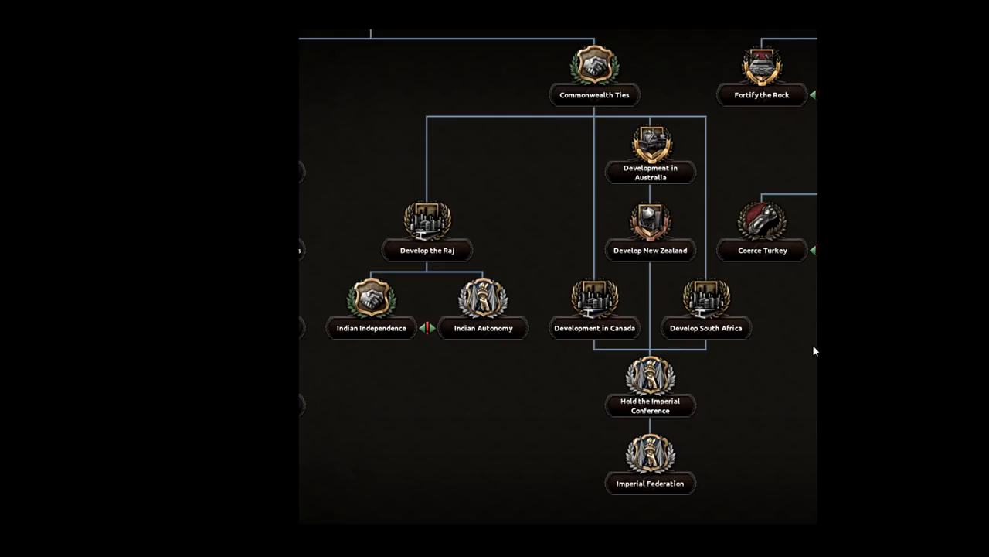
mouse_move(663, 494)
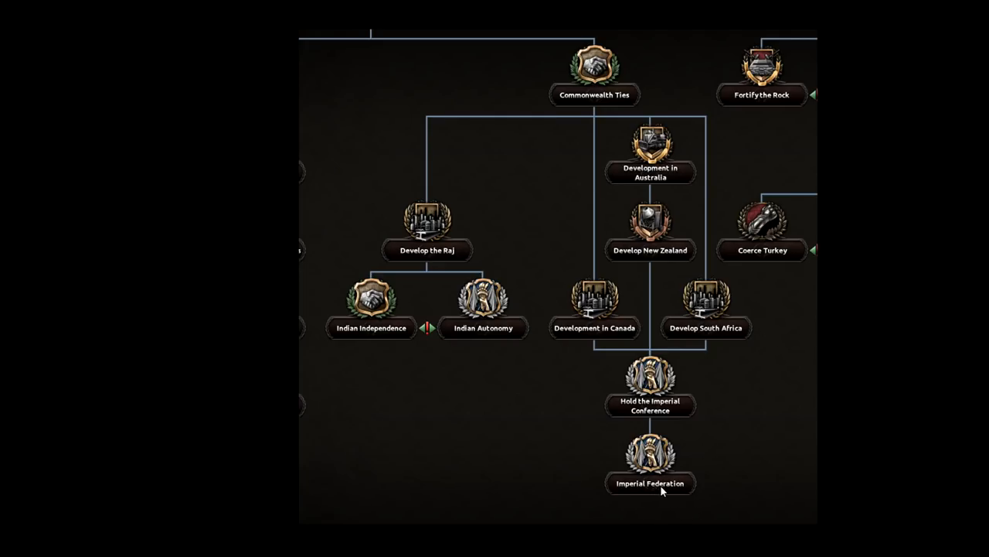
mouse_move(639, 425)
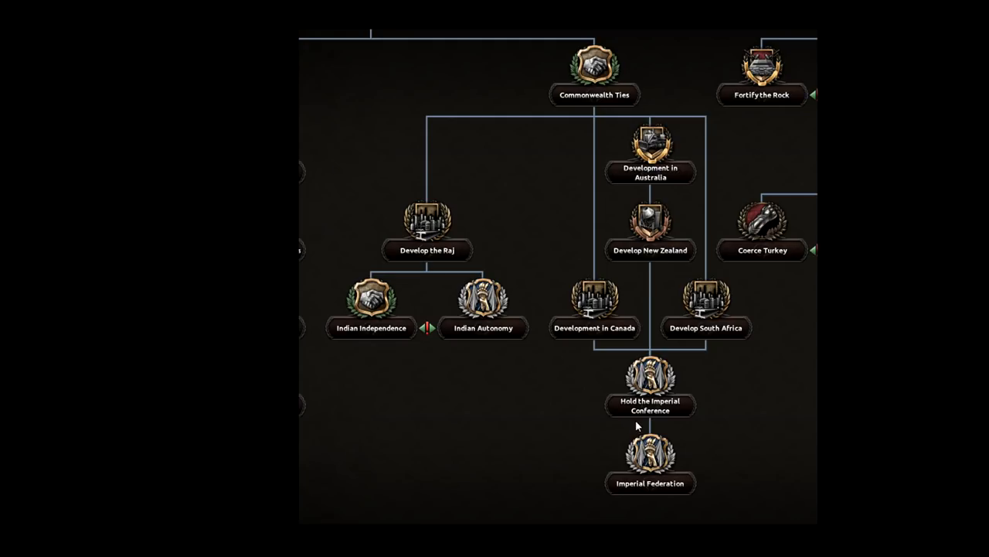
mouse_move(686, 433)
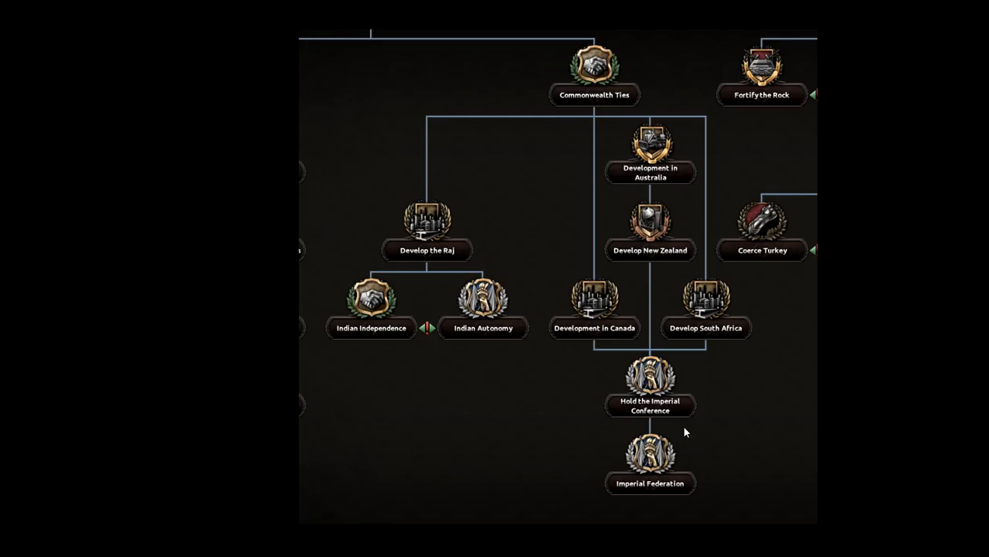
mouse_move(710, 494)
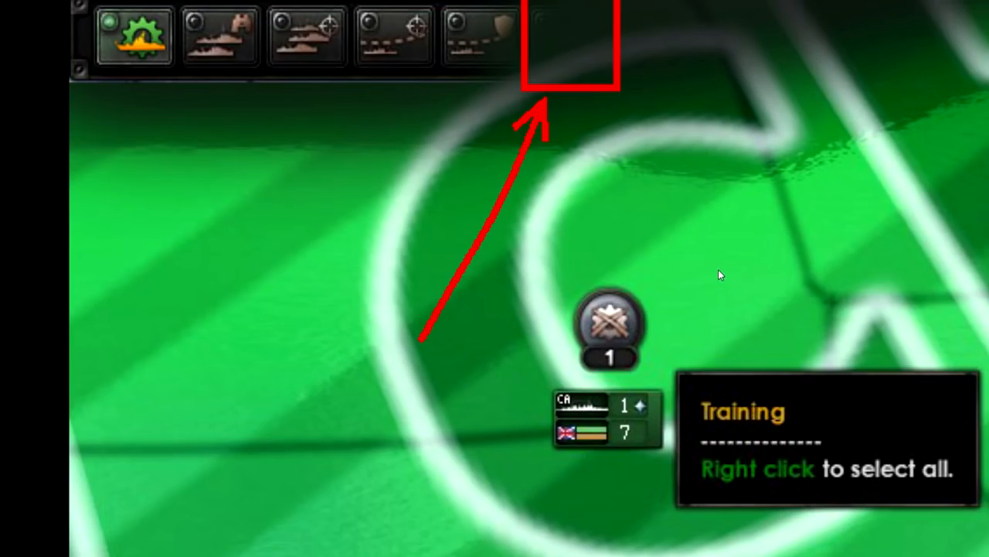
mouse_move(698, 265)
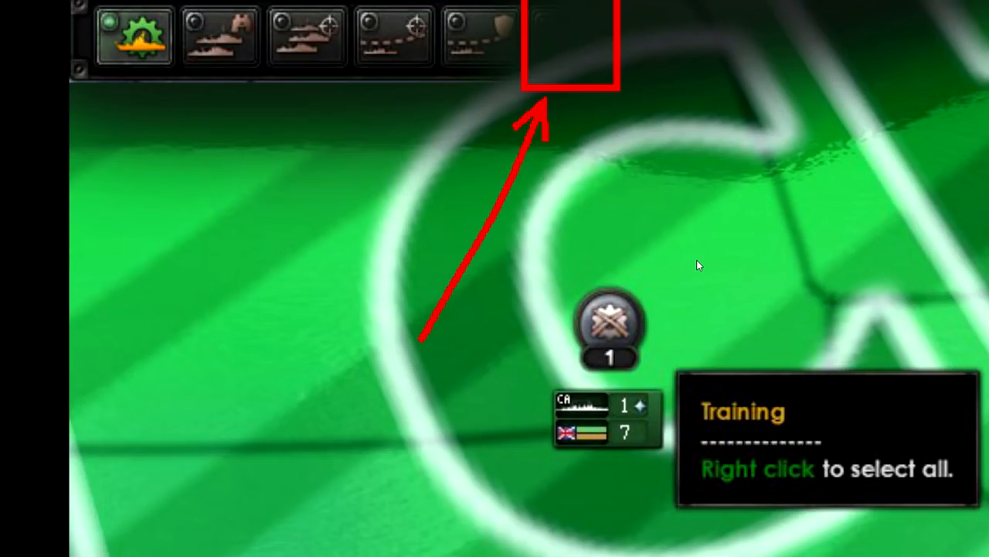
mouse_move(533, 55)
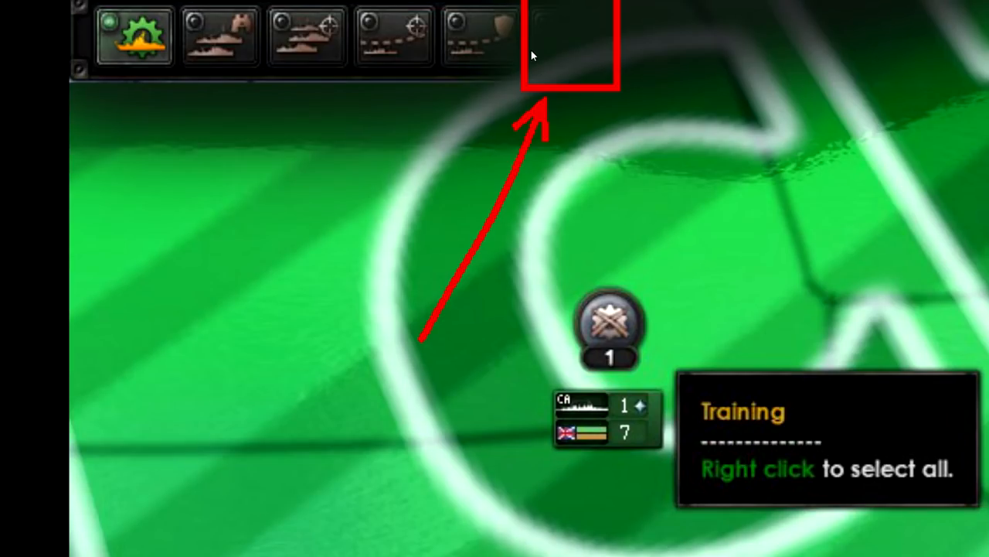
mouse_move(547, 21)
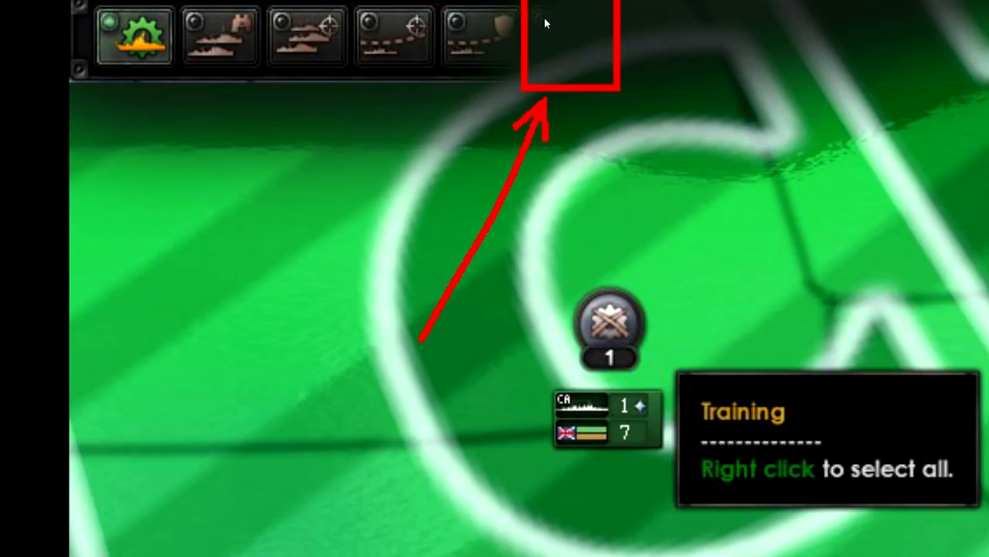
mouse_move(555, 77)
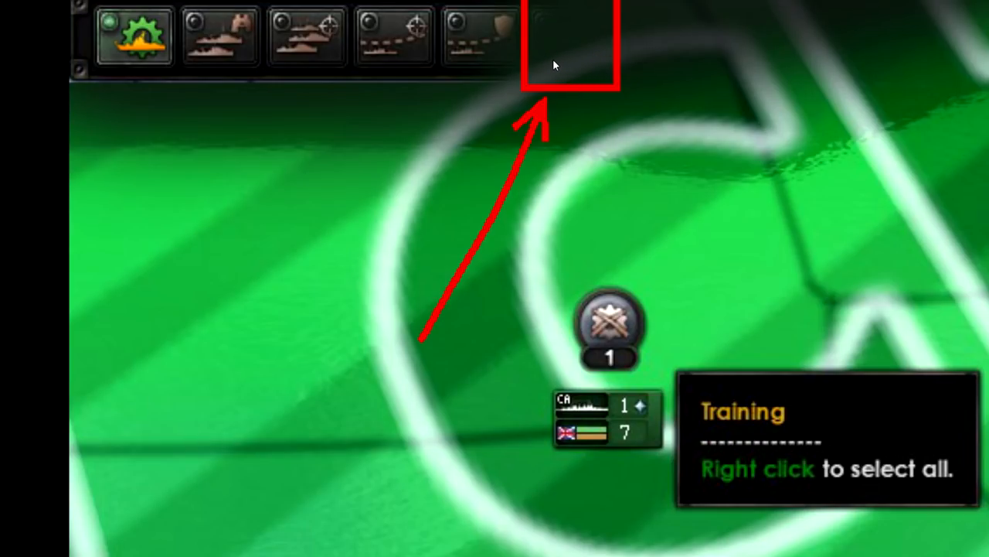
mouse_move(190, 55)
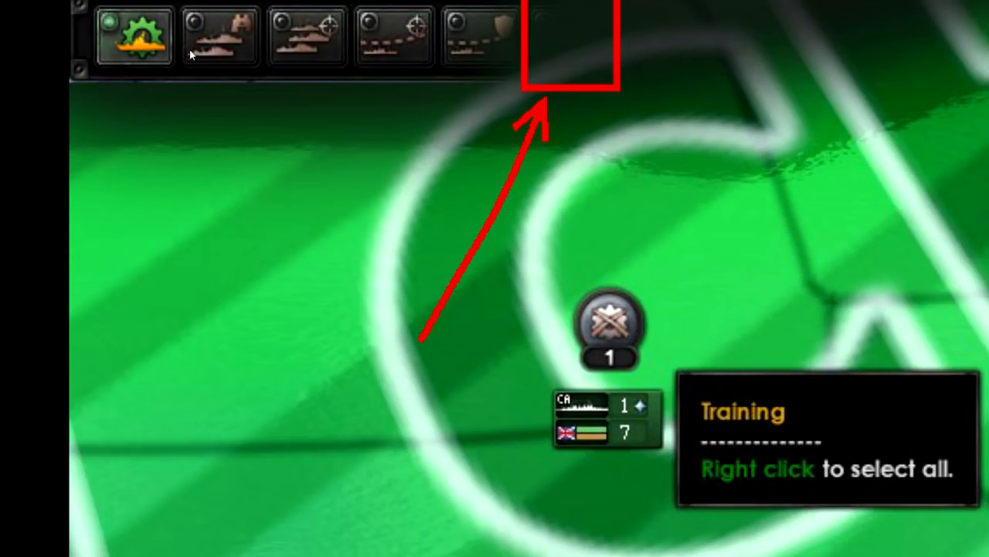
mouse_move(477, 54)
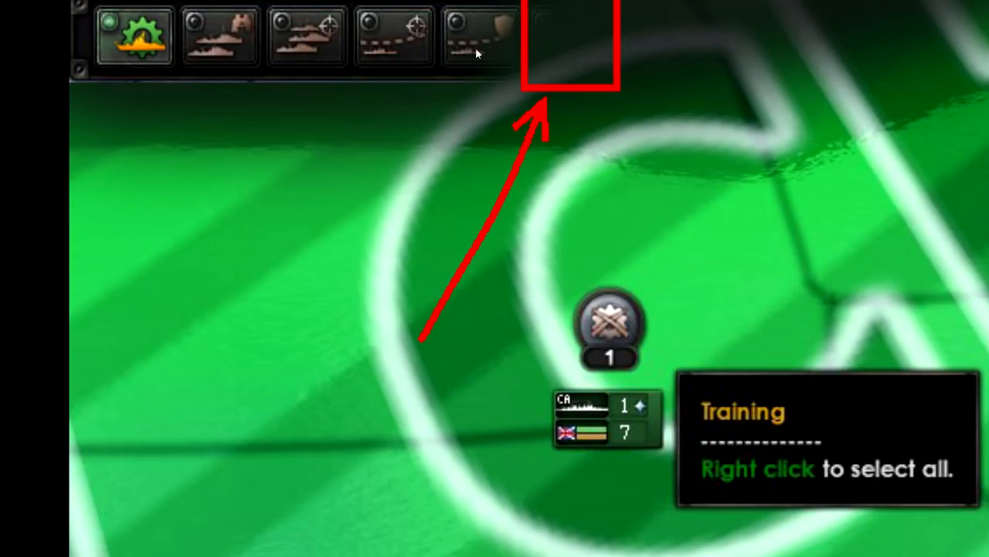
mouse_move(558, 36)
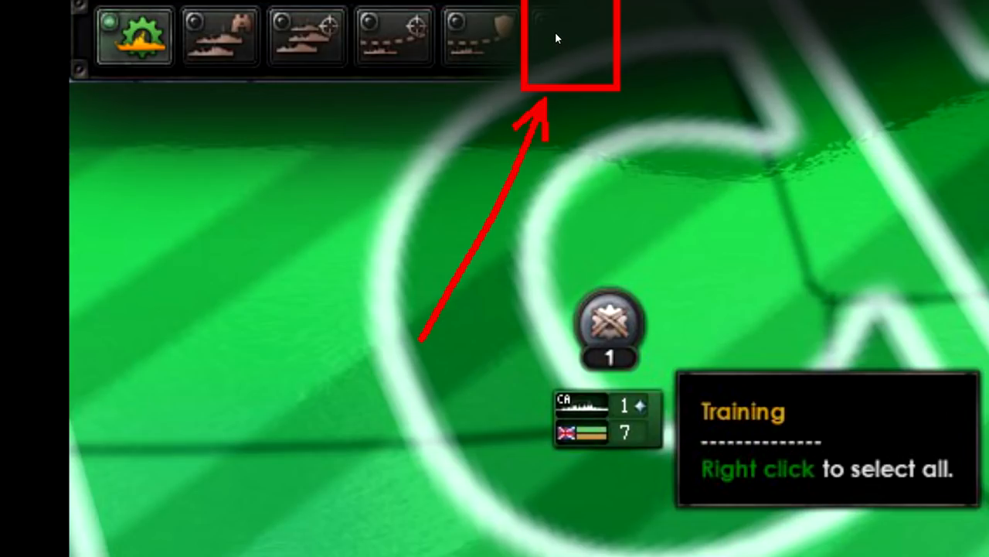
mouse_move(572, 46)
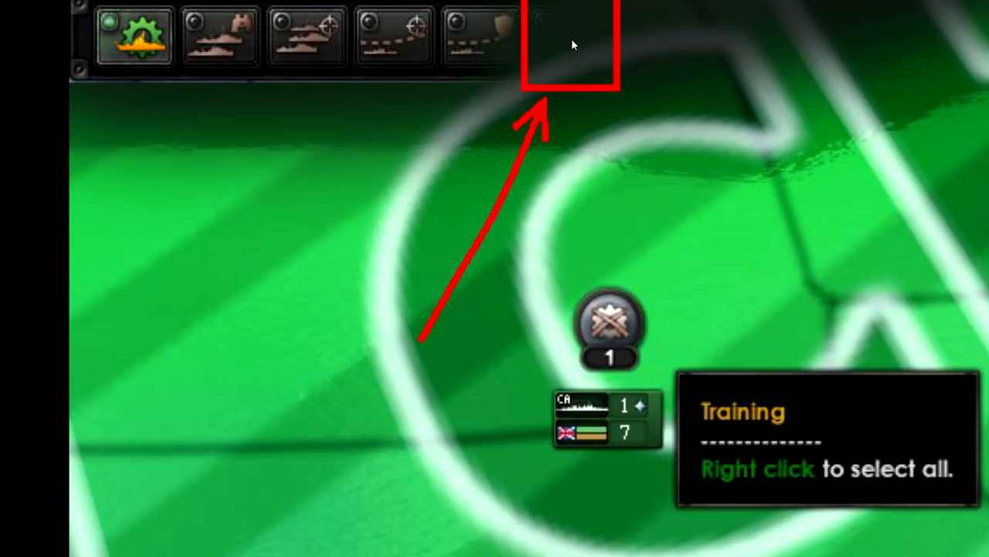
mouse_move(567, 48)
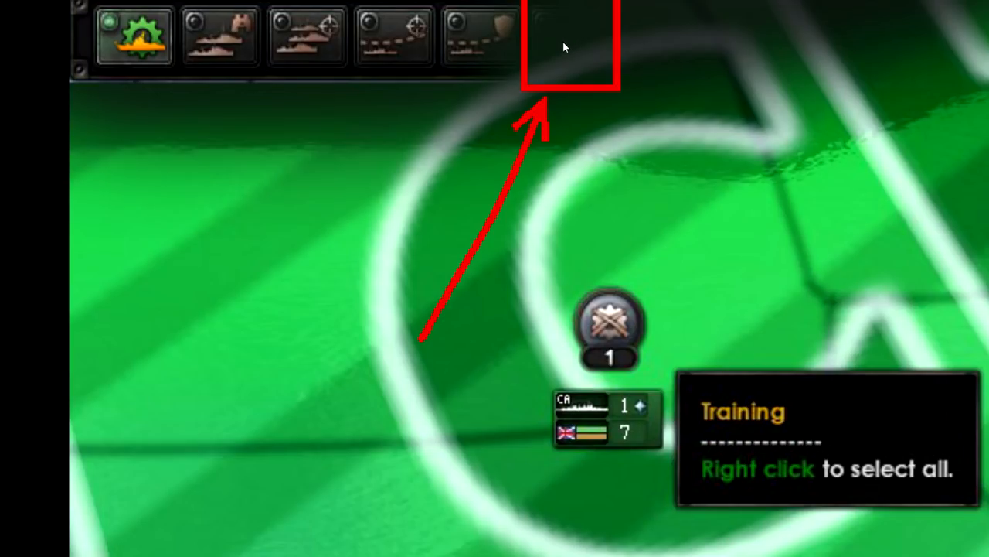
mouse_move(694, 122)
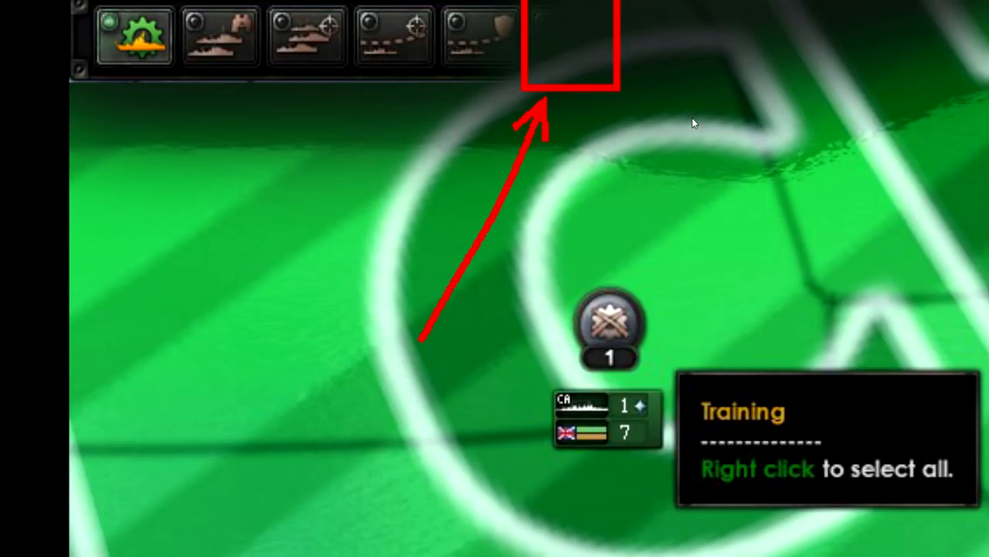
mouse_move(548, 66)
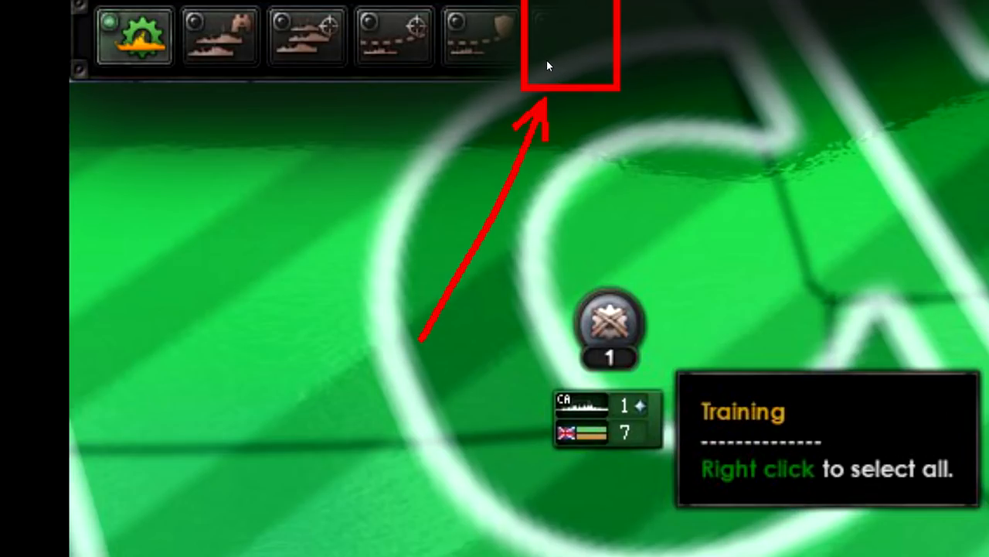
mouse_move(563, 59)
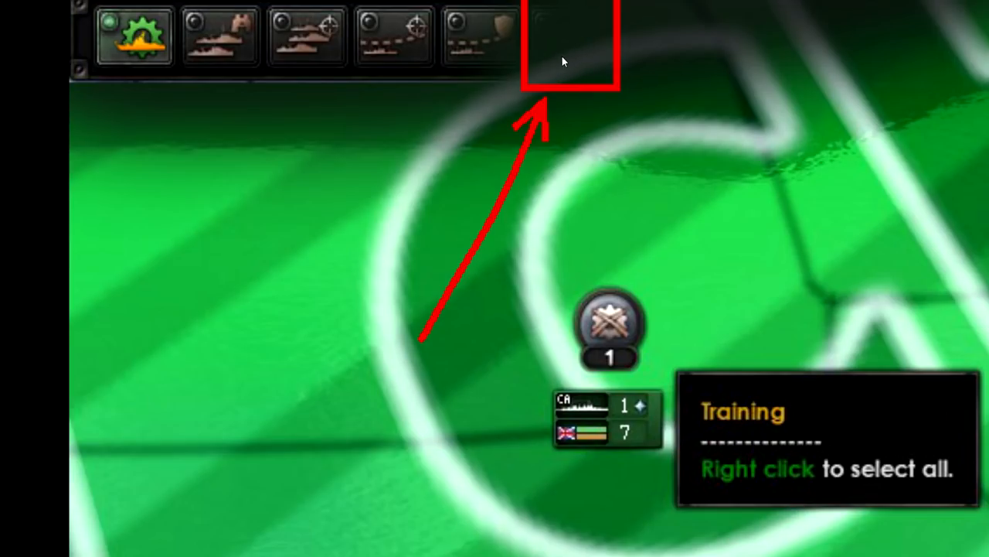
mouse_move(437, 50)
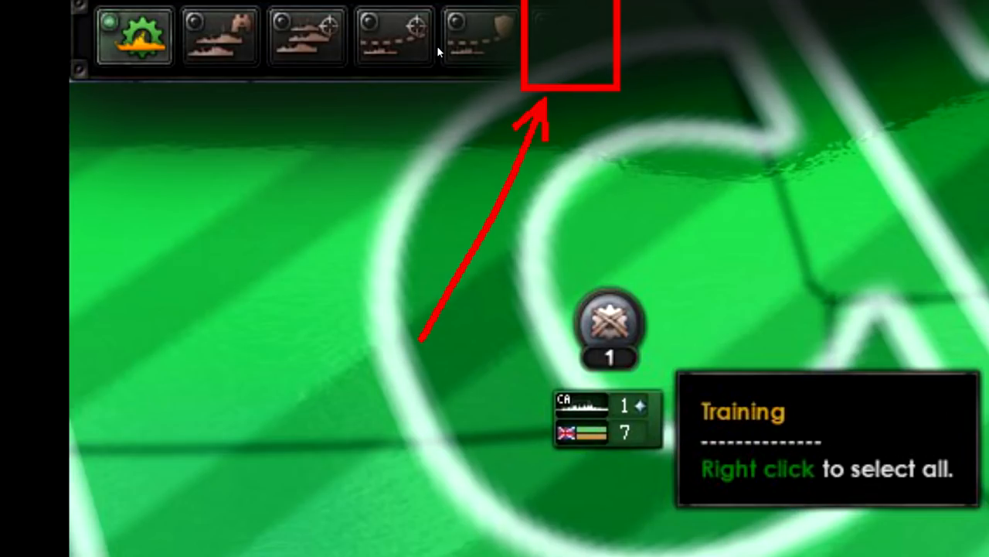
mouse_move(583, 58)
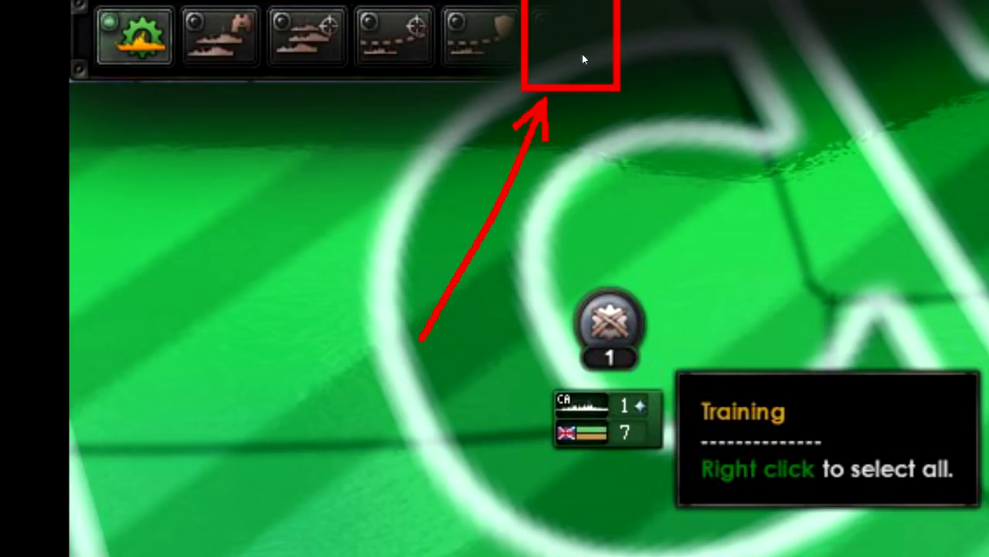
mouse_move(573, 65)
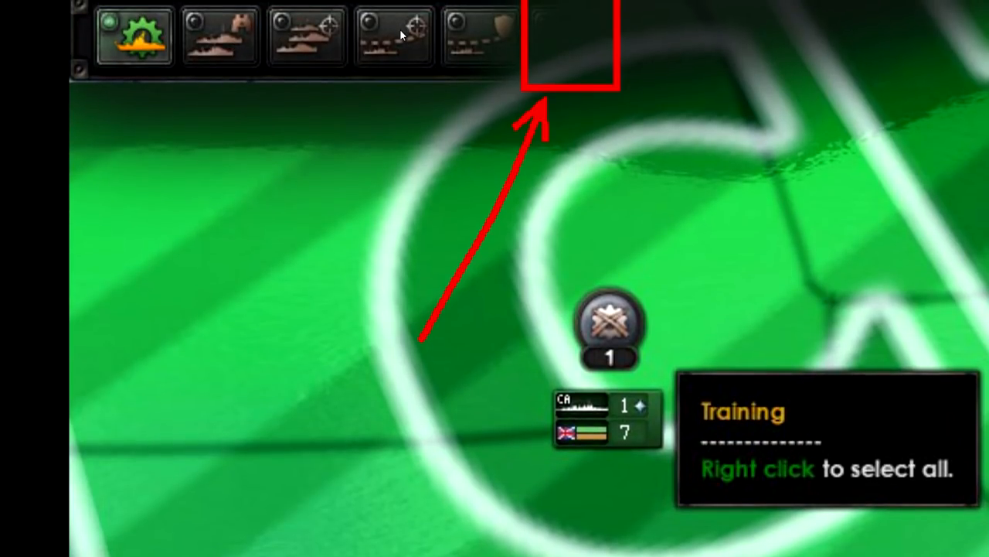
mouse_move(589, 41)
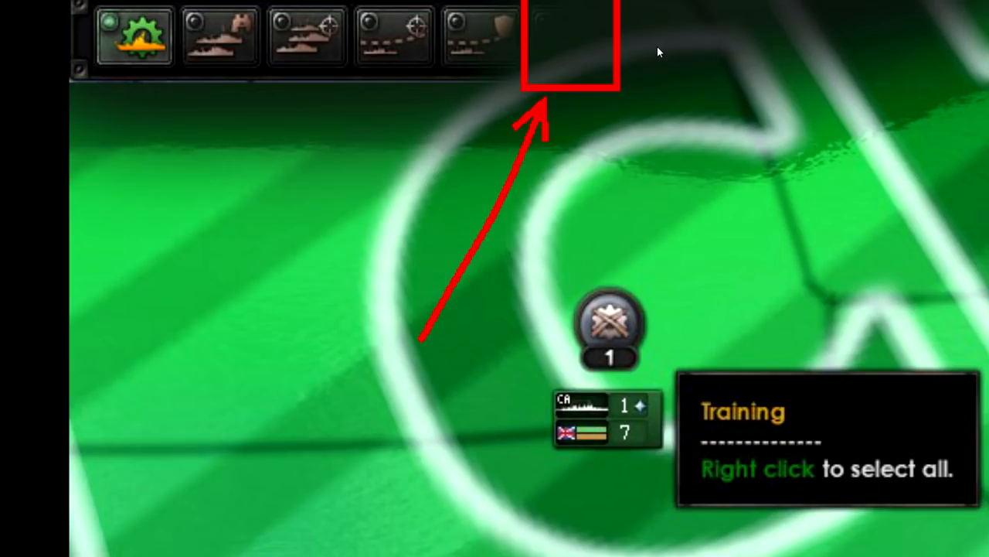
mouse_move(605, 45)
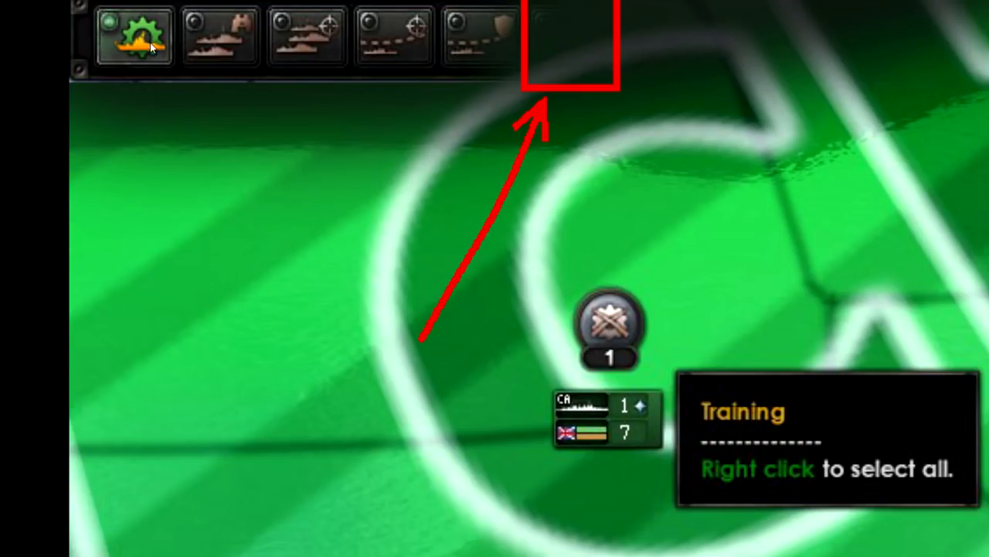
mouse_move(586, 29)
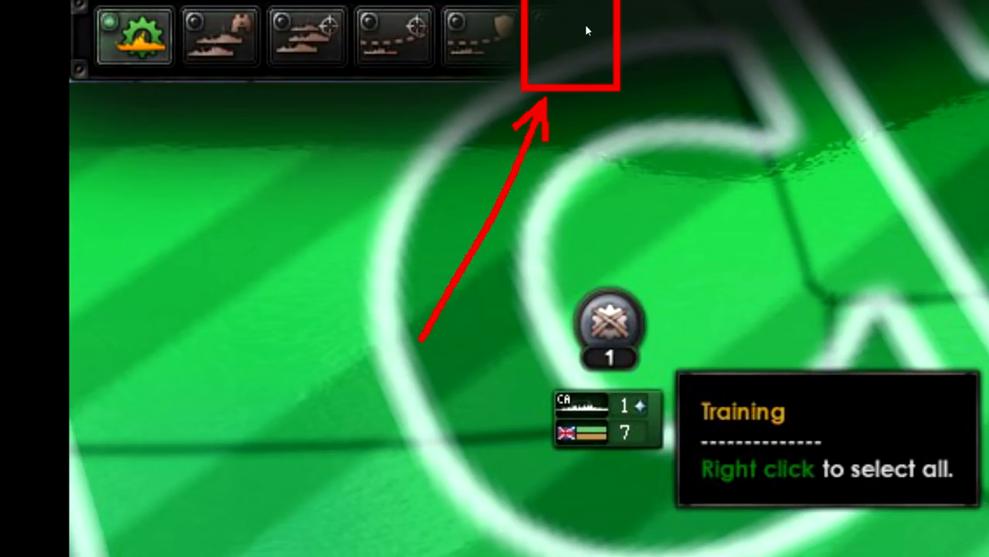
mouse_move(554, 53)
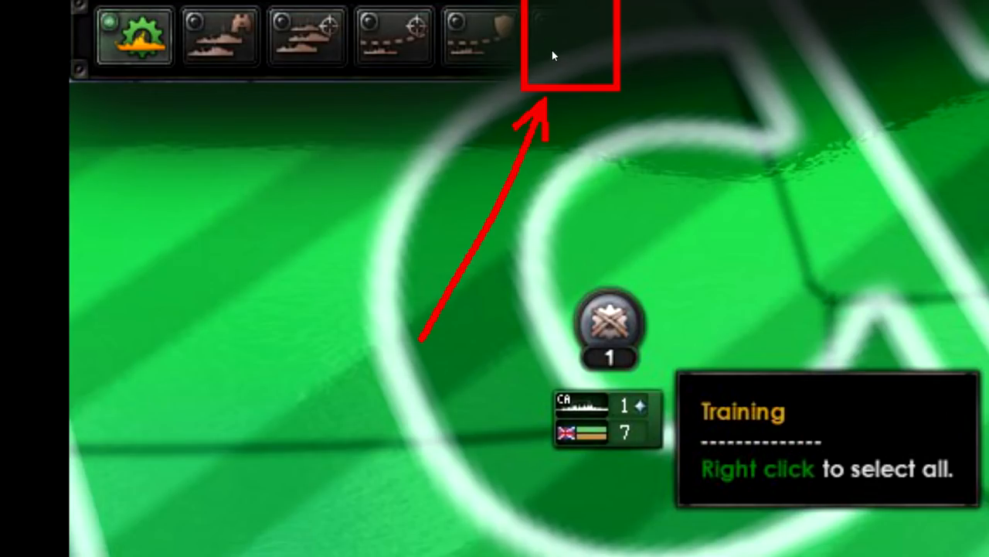
mouse_move(561, 65)
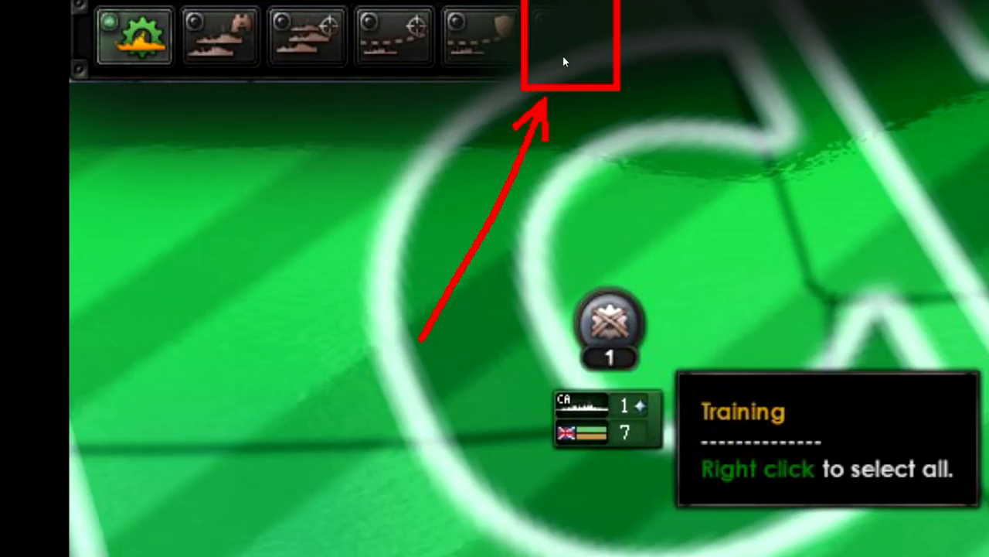
mouse_move(578, 76)
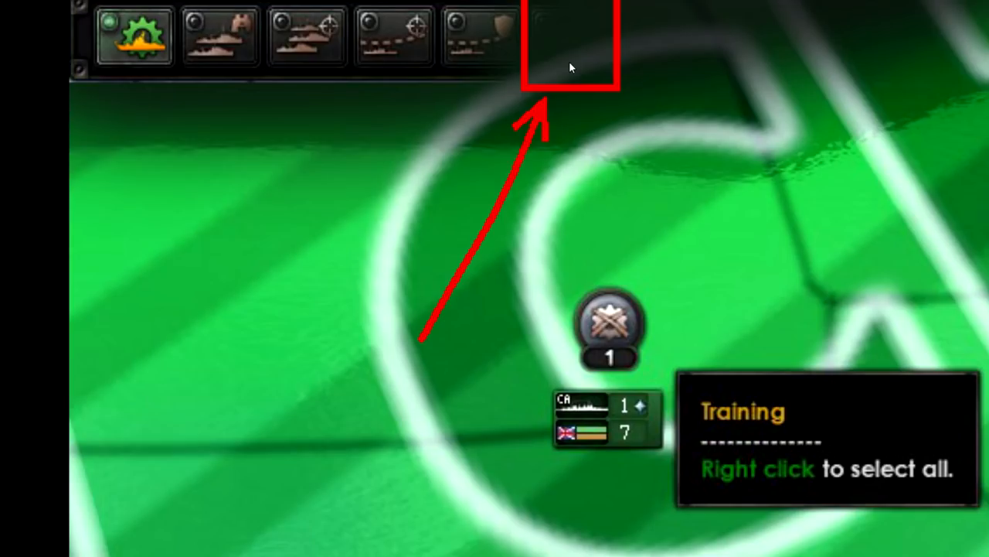
mouse_move(589, 52)
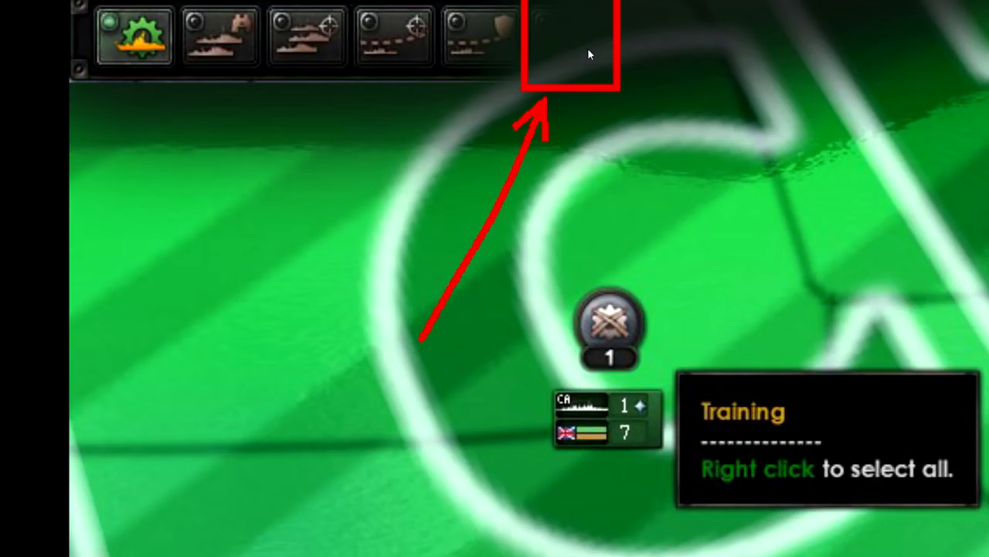
mouse_move(594, 124)
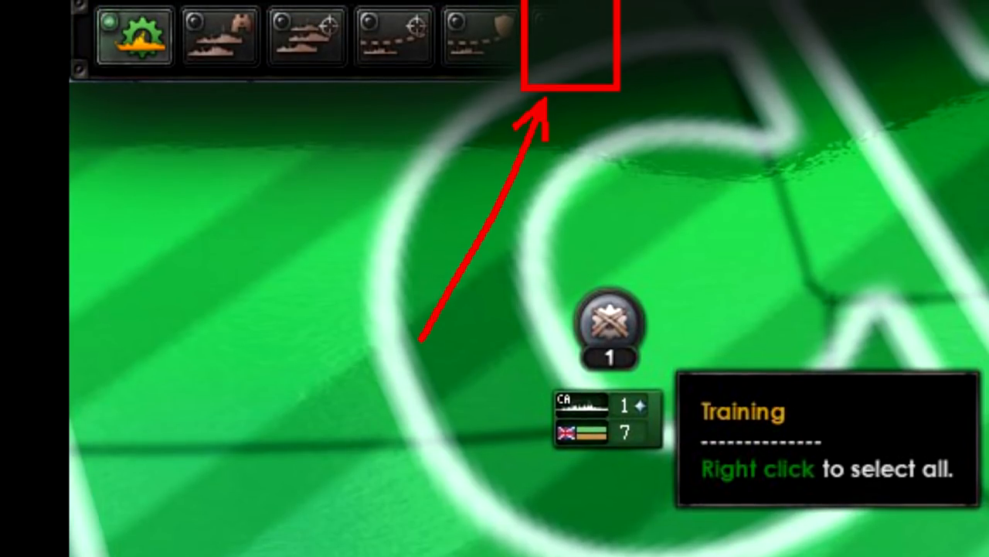
mouse_move(717, 272)
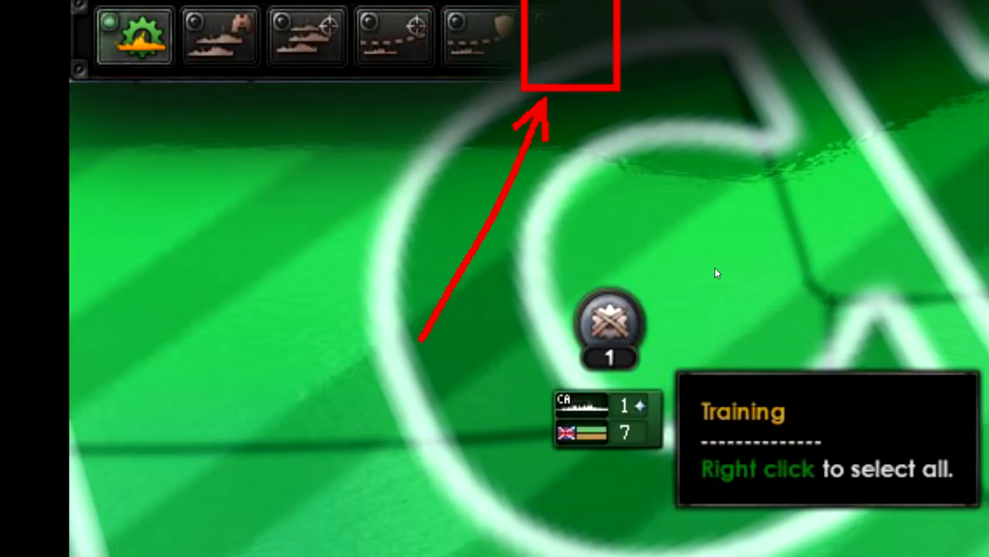
mouse_move(698, 265)
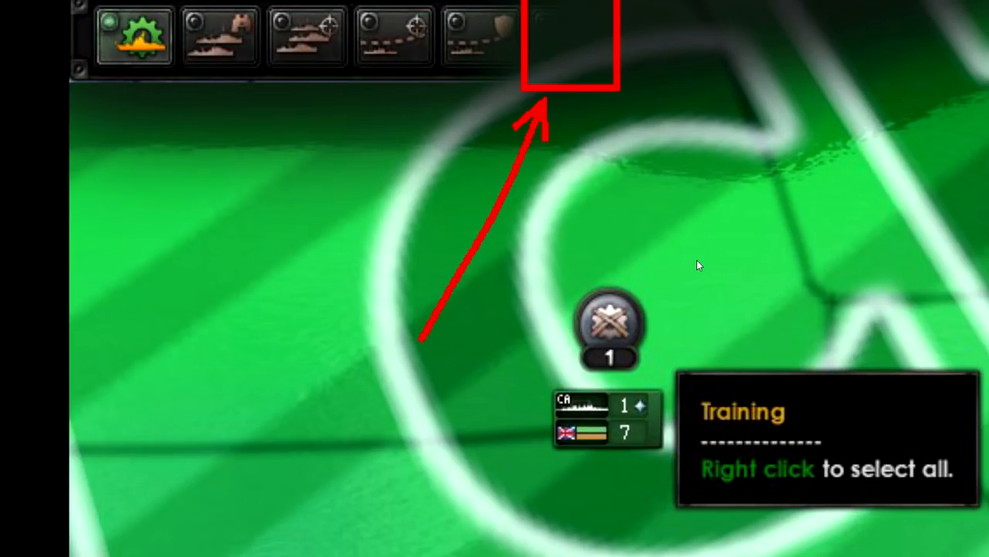